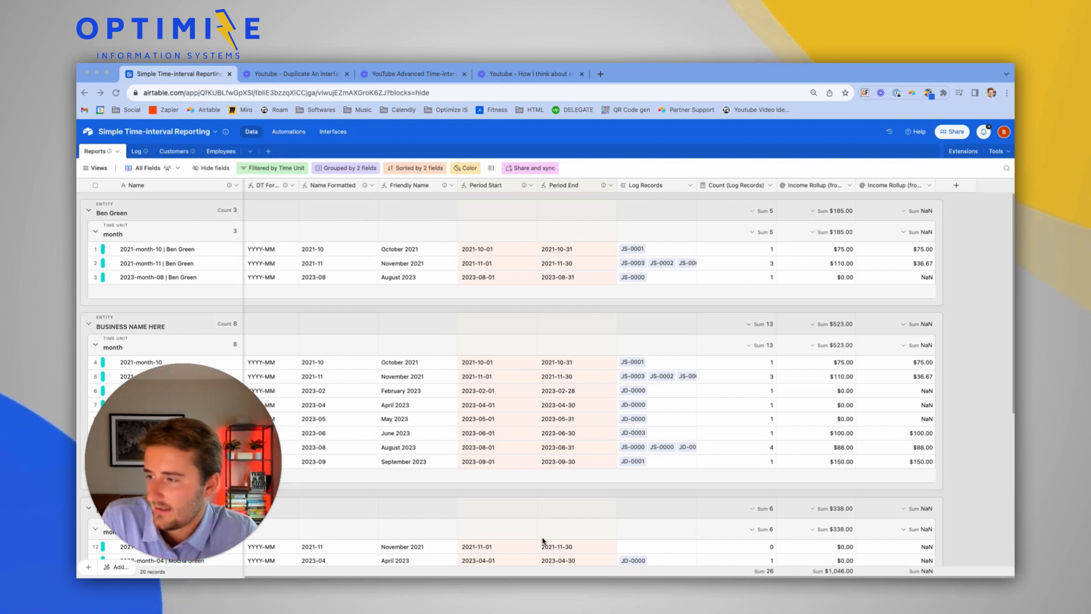
{"action": "mouse_move", "coordinate": [450, 500]}
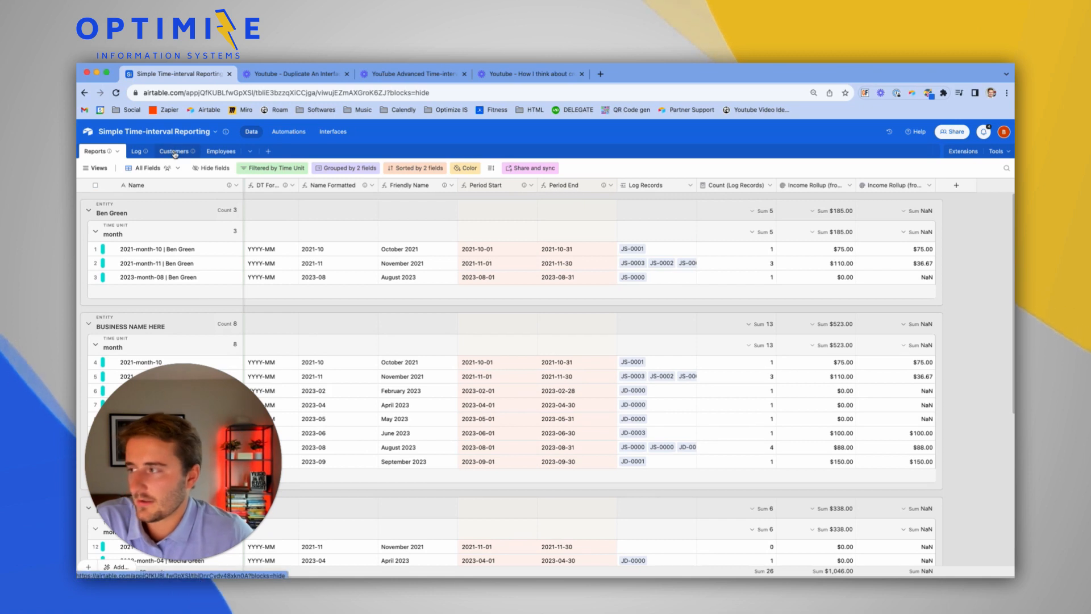
Switch to the Customers table and begin adding a new field after the existing headers.
{"action": "left_click", "coordinate": [173, 151]}
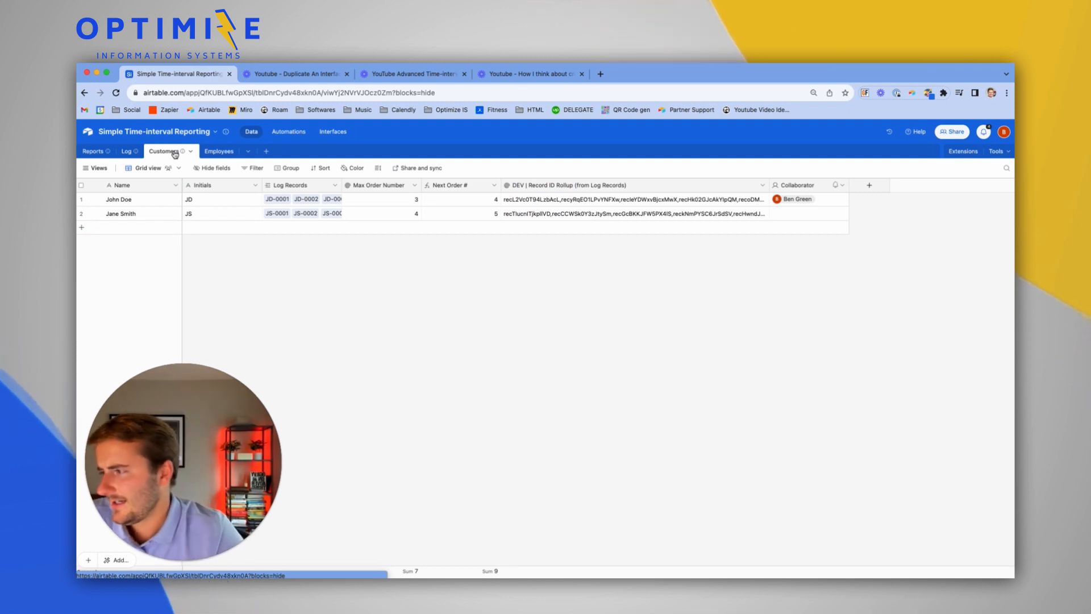
{"action": "left_click", "coordinate": [221, 186]}
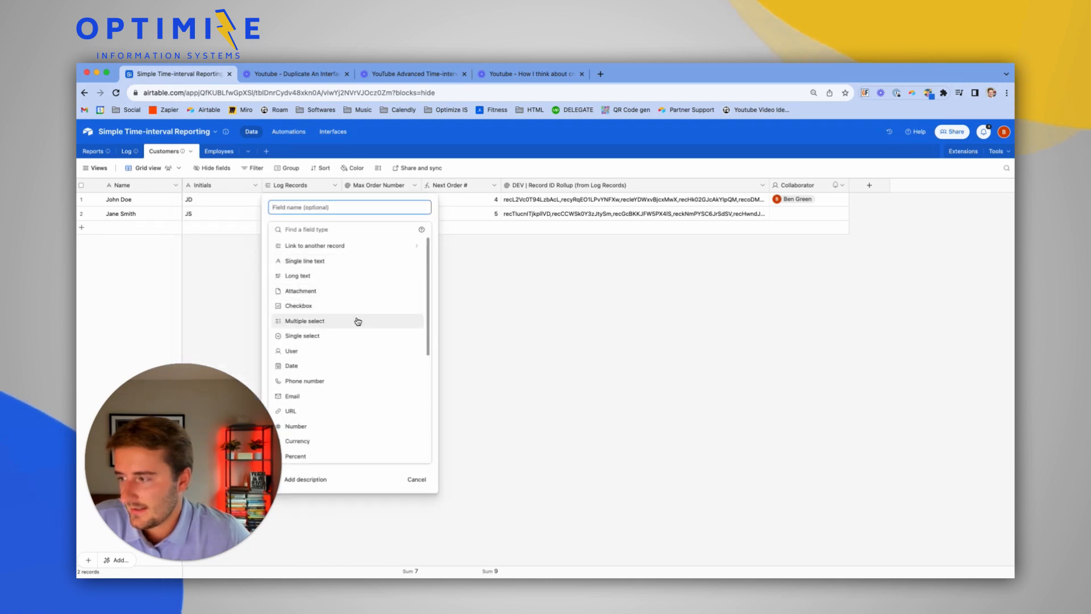
Create Deal Stage single-select (Lead, Proposal, Closed - Won, Closed - Lost); set John Doe Closed - Won.
{"action": "left_click", "coordinate": [302, 336]}
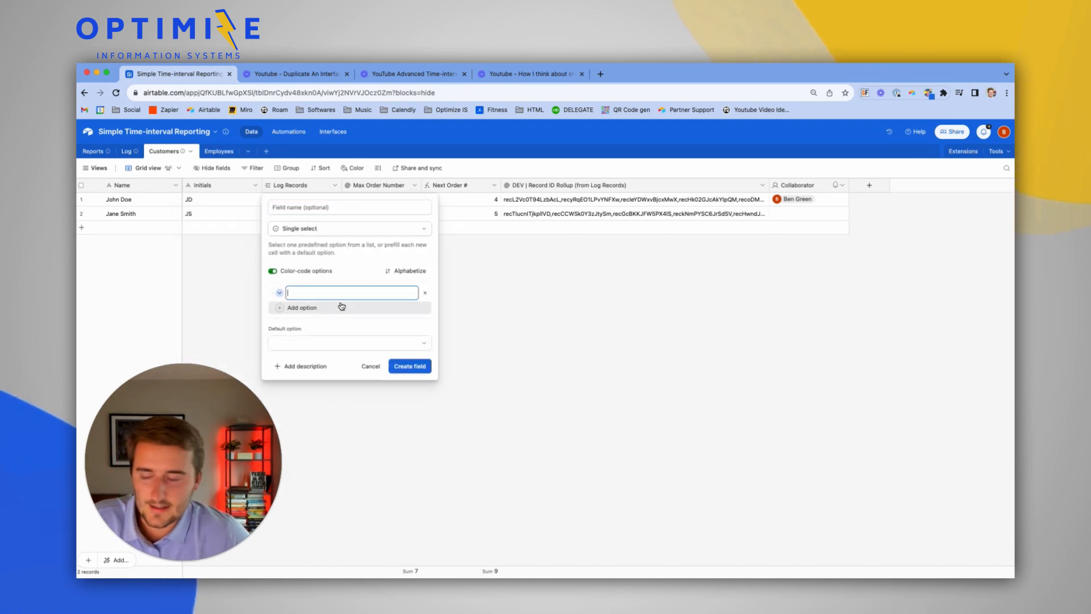
{"action": "type", "text": "Lea"}
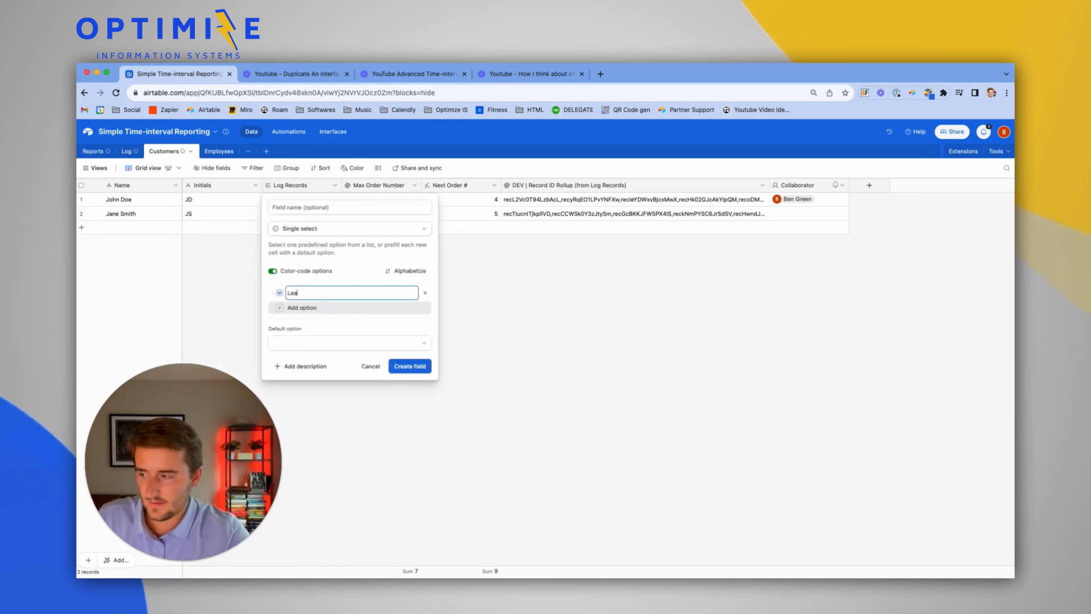
{"action": "type", "text": "Pr"}
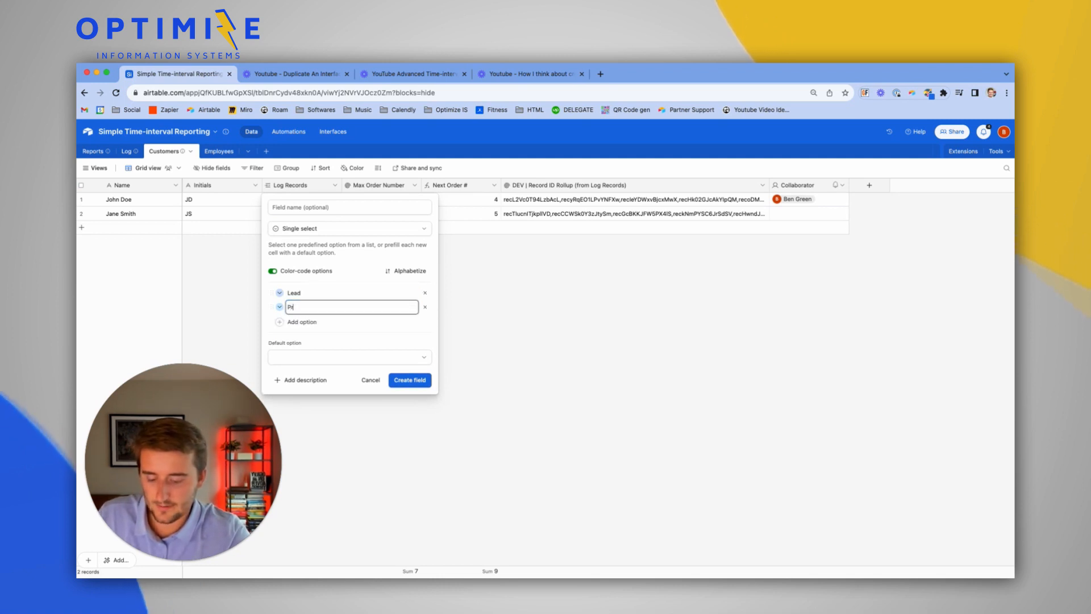
{"action": "type", "text": "Closed - Won"}
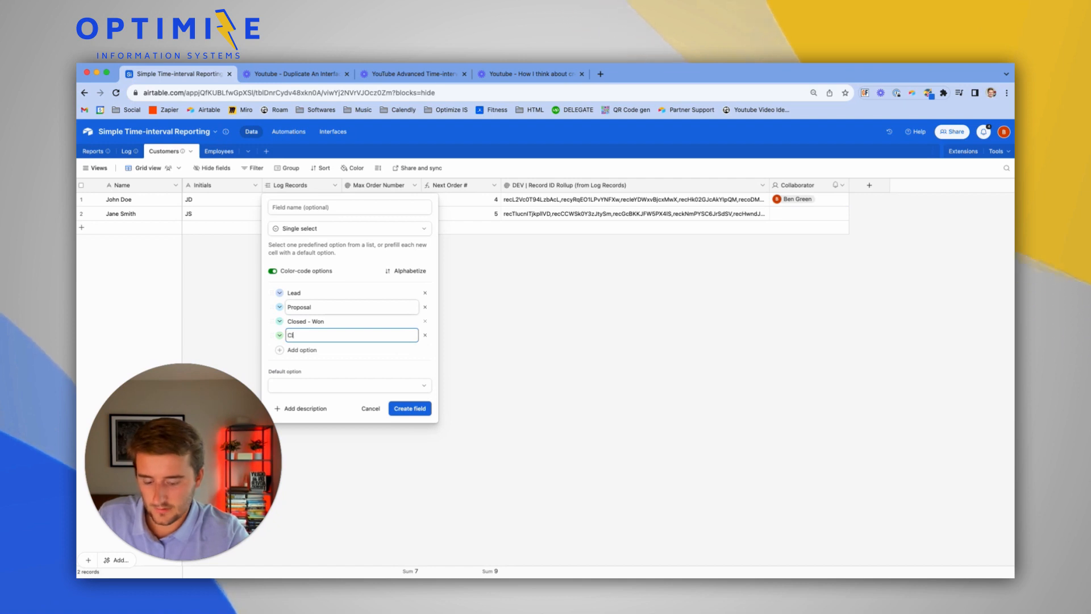
{"action": "type", "text": "losed - Lost"}
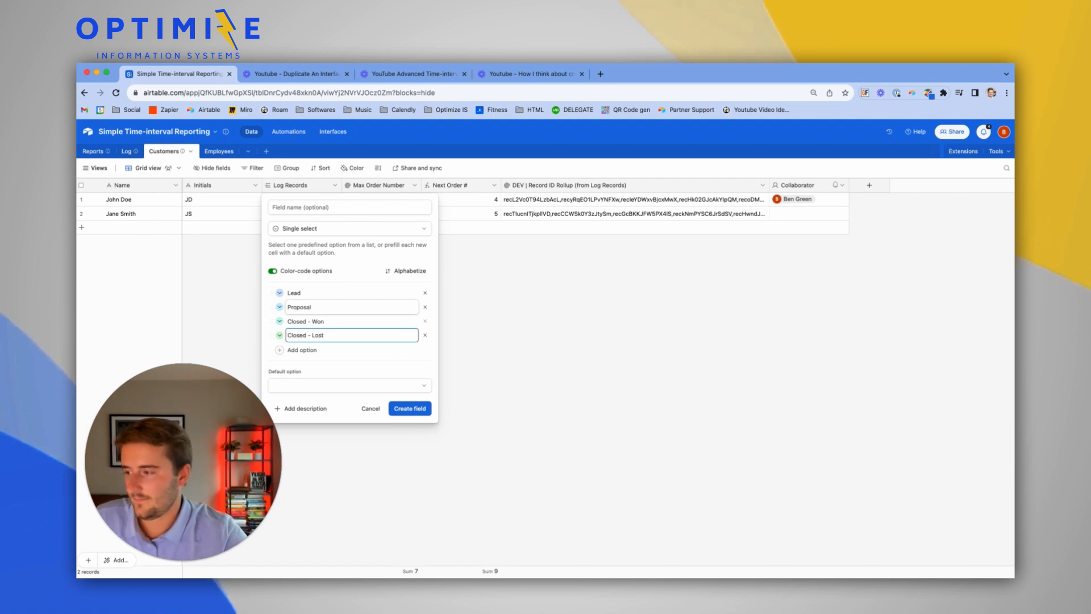
{"action": "left_click", "coordinate": [409, 409]}
{"action": "type", "text": "Deal"}
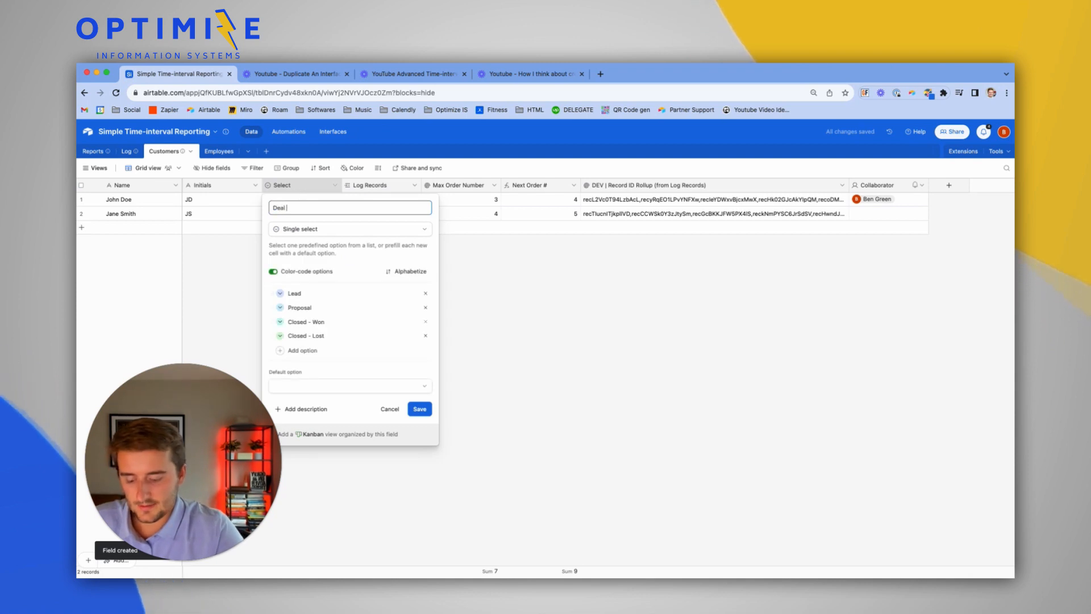
{"action": "left_click", "coordinate": [419, 408]}
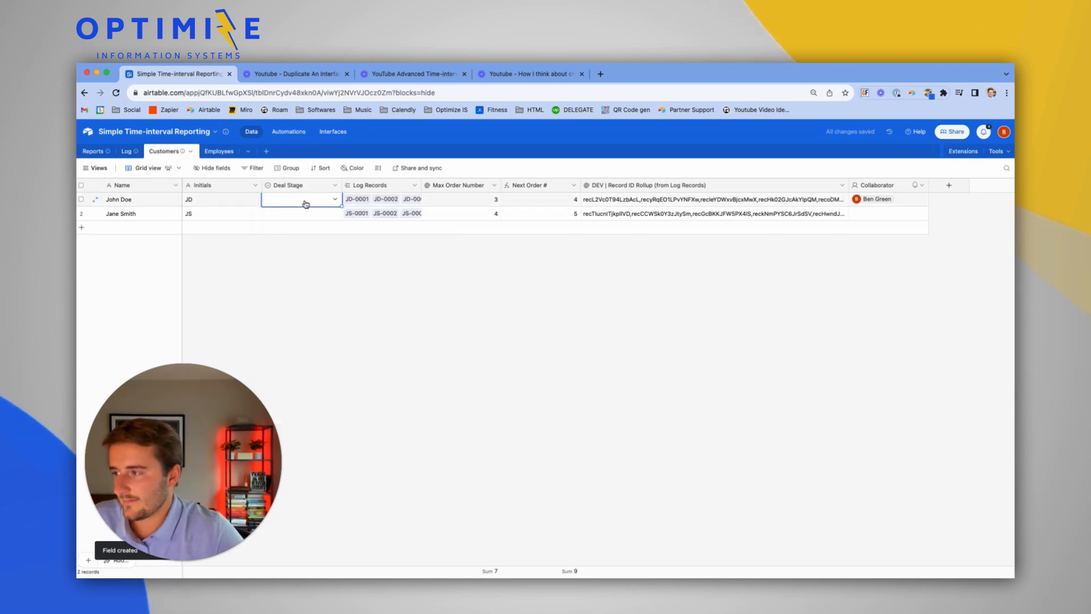
{"action": "left_click", "coordinate": [299, 199]}
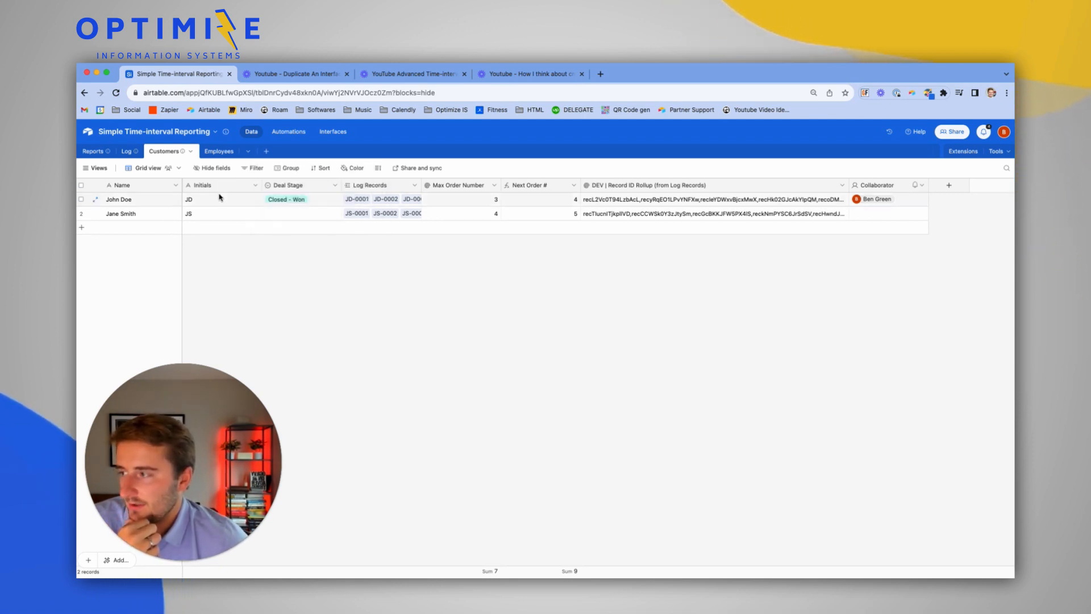
Insert a Tasks link field right of Deal Stage that creates a new Tasks table, then open it.
{"action": "left_click", "coordinate": [334, 185]}
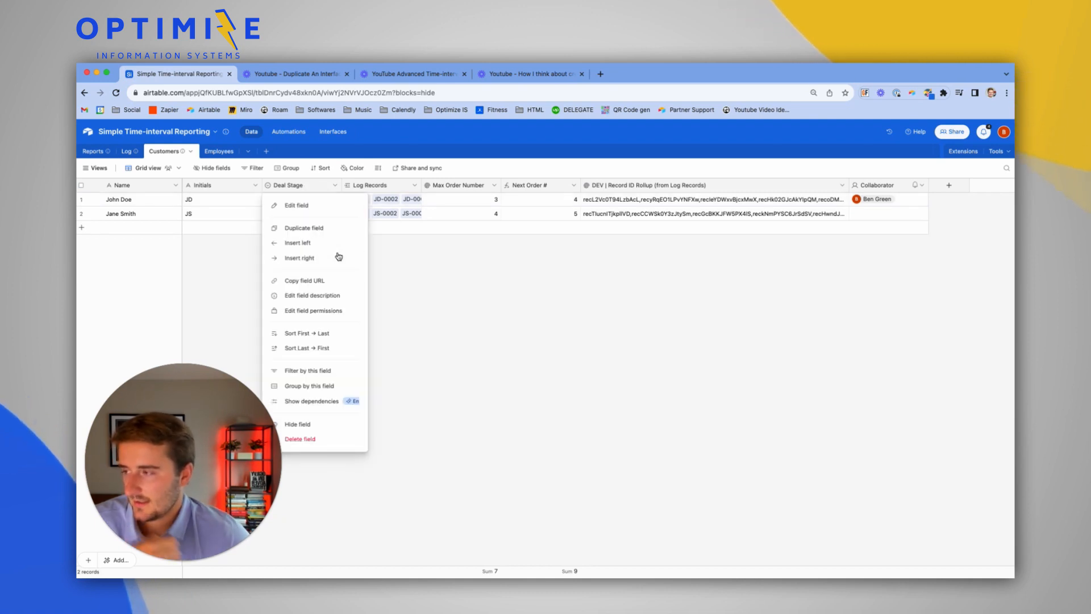
{"action": "left_click", "coordinate": [299, 258]}
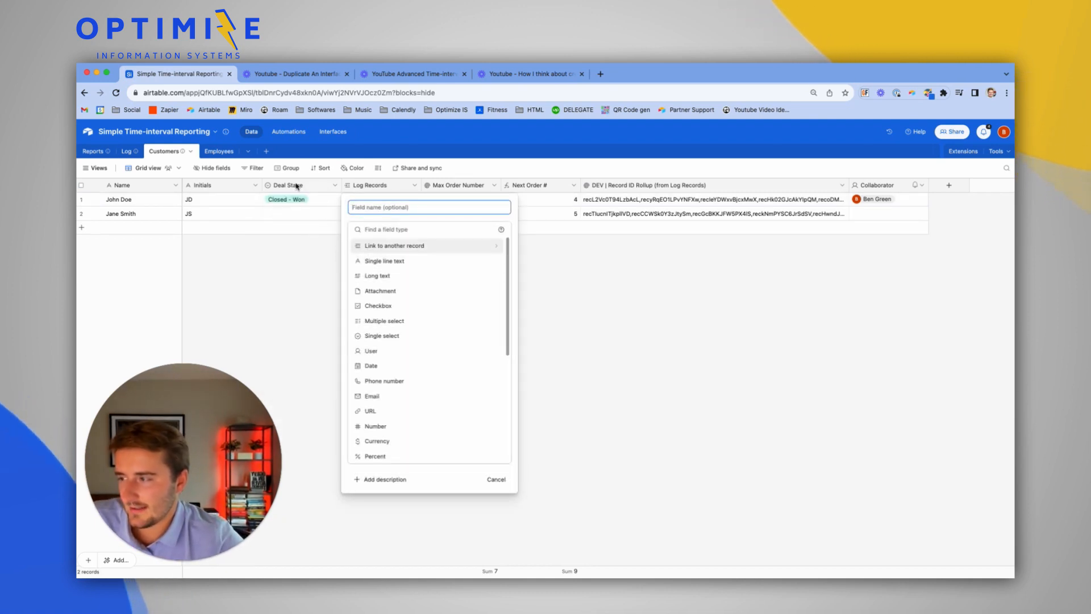
{"action": "left_click", "coordinate": [395, 245]}
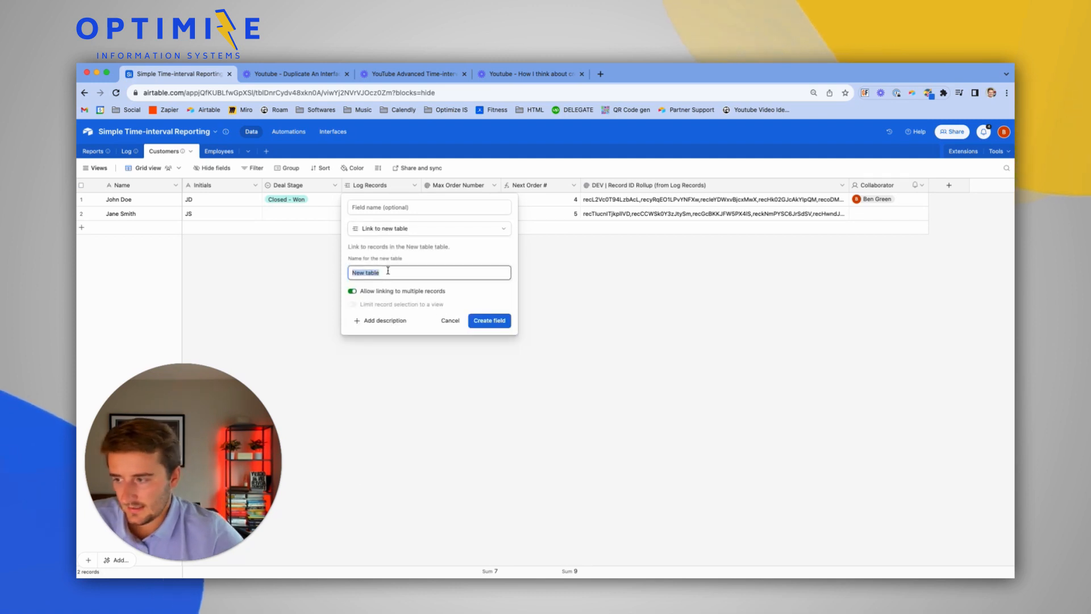
{"action": "type", "text": "Tasks"}
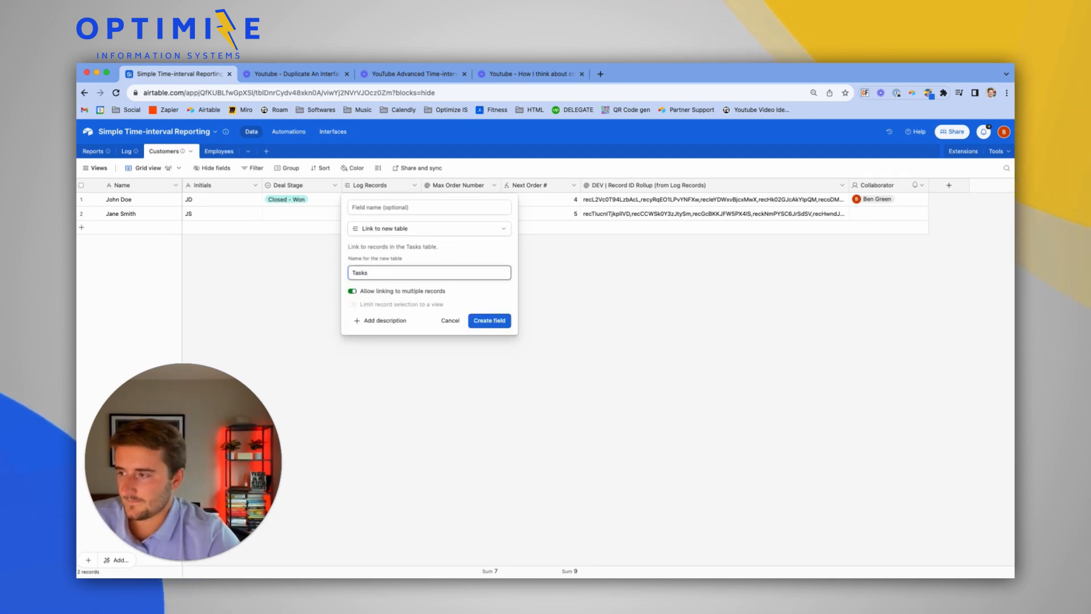
{"action": "left_click", "coordinate": [489, 321]}
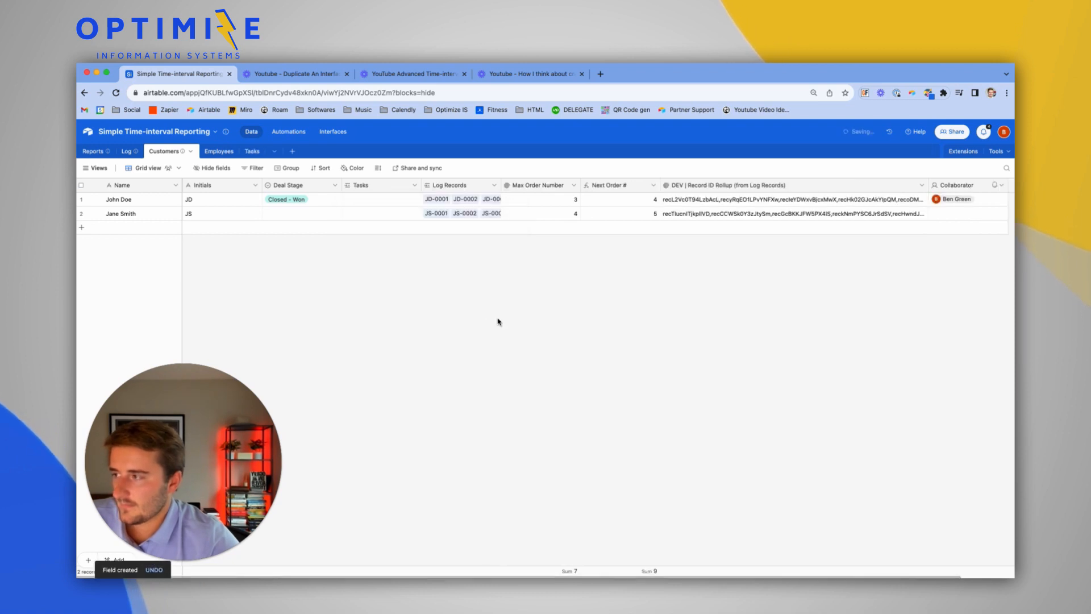
{"action": "left_click", "coordinate": [245, 151]}
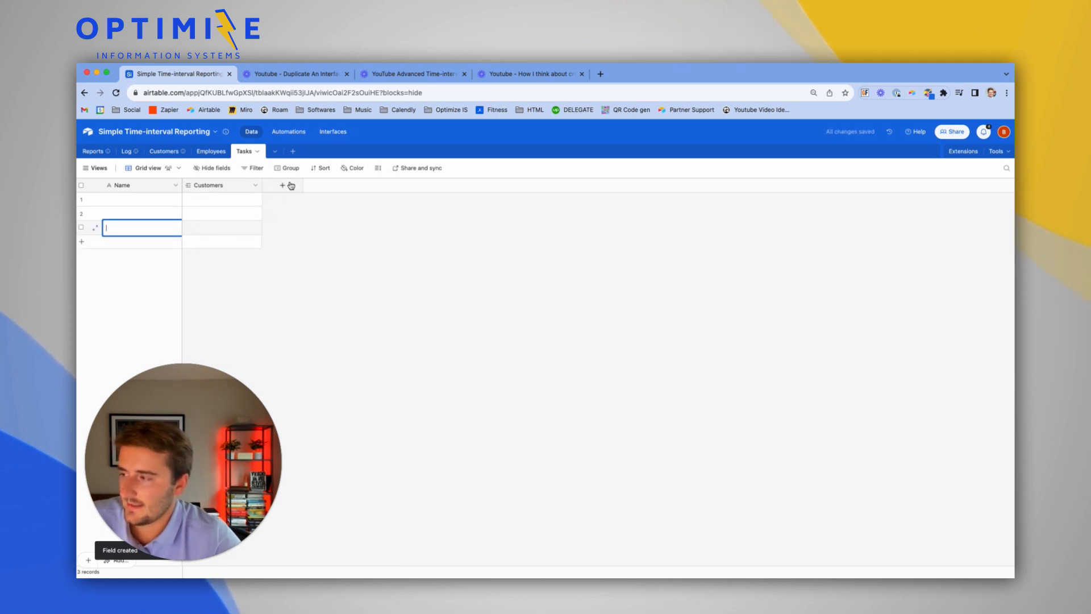
Add a Status single-select (Not Done, Done), a Due Date field and a Collaborator field to Tasks.
{"action": "left_click", "coordinate": [282, 186]}
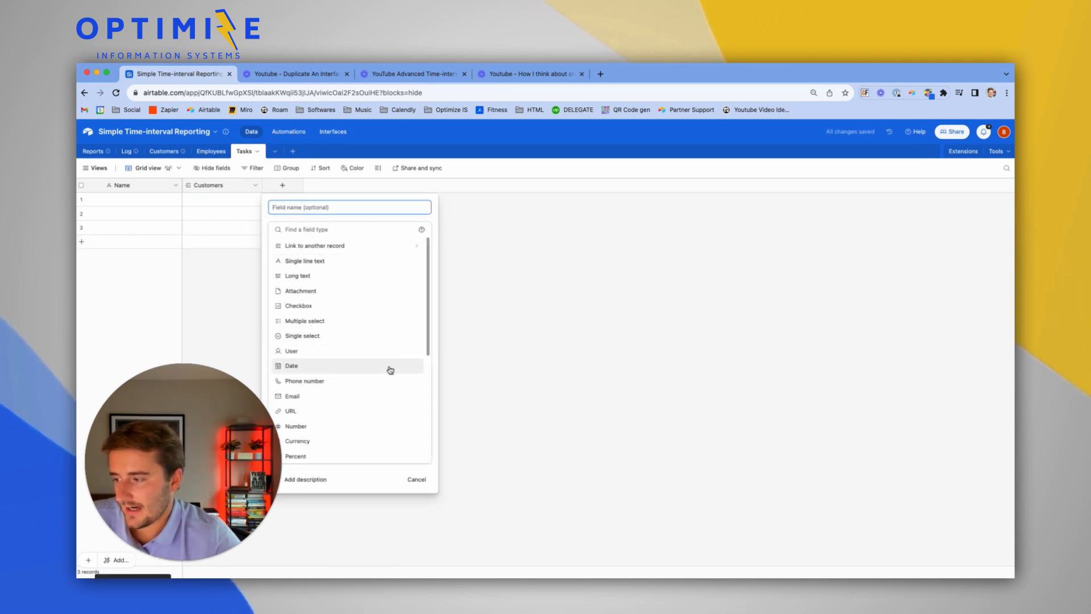
{"action": "left_click", "coordinate": [302, 335]}
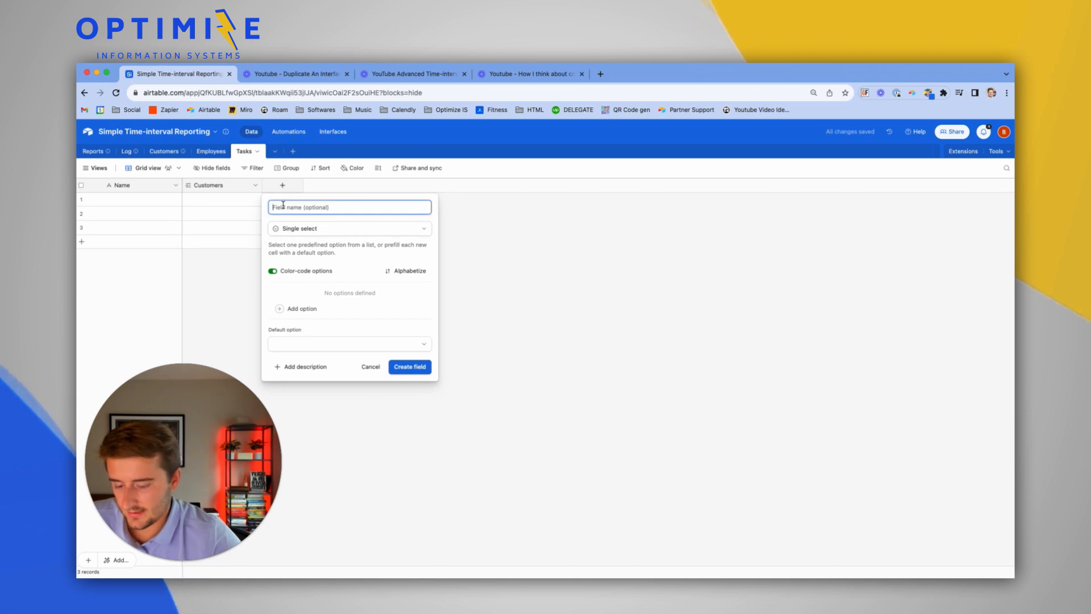
{"action": "type", "text": "Status"}
{"action": "type", "text": "Done"}
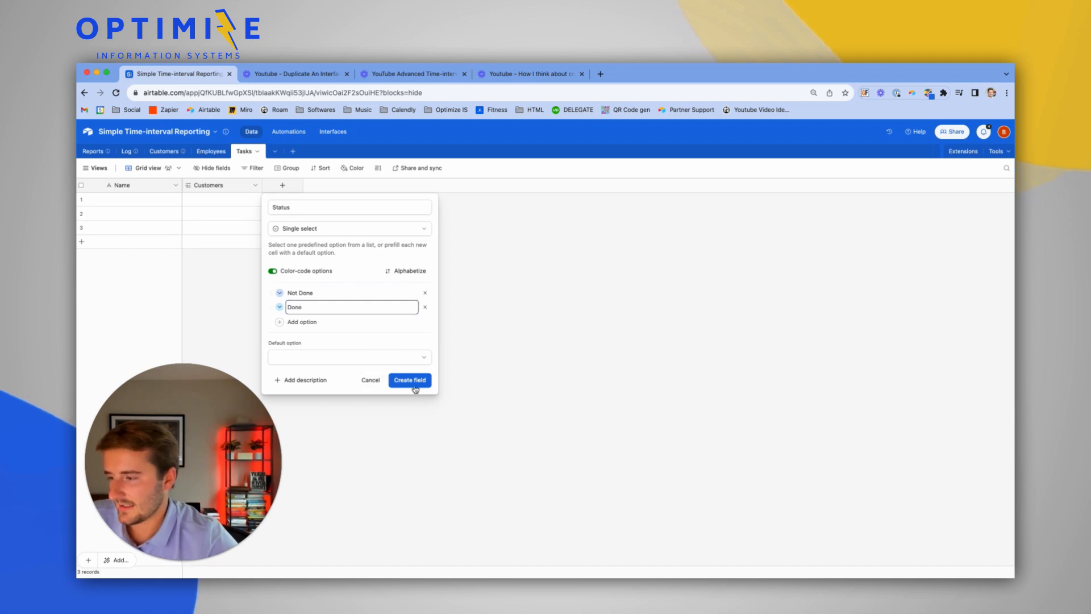
{"action": "left_click", "coordinate": [410, 380]}
{"action": "type", "text": "Due"}
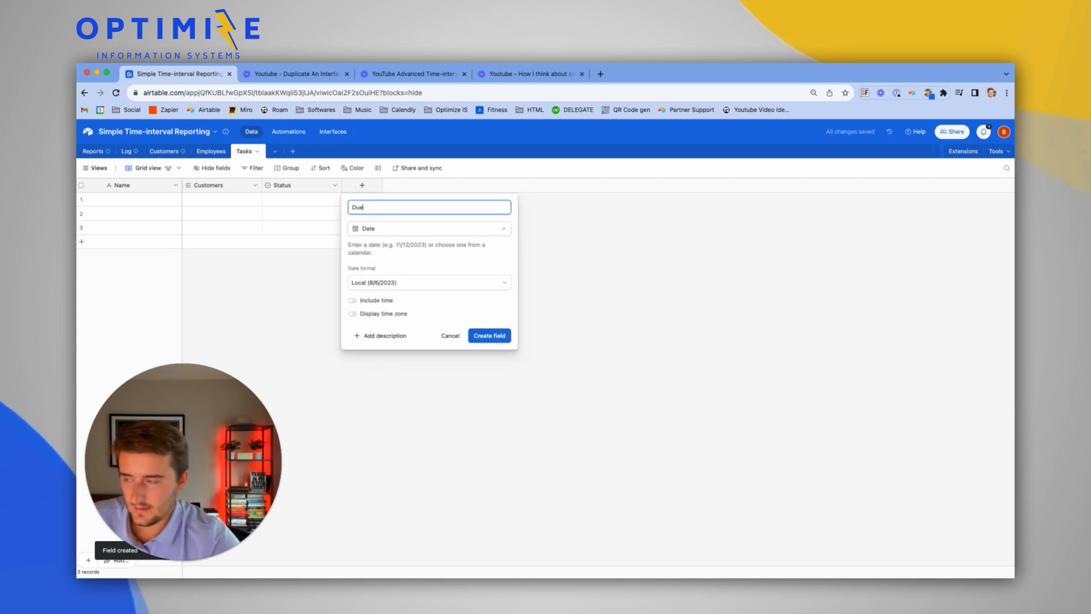
{"action": "left_click", "coordinate": [489, 336]}
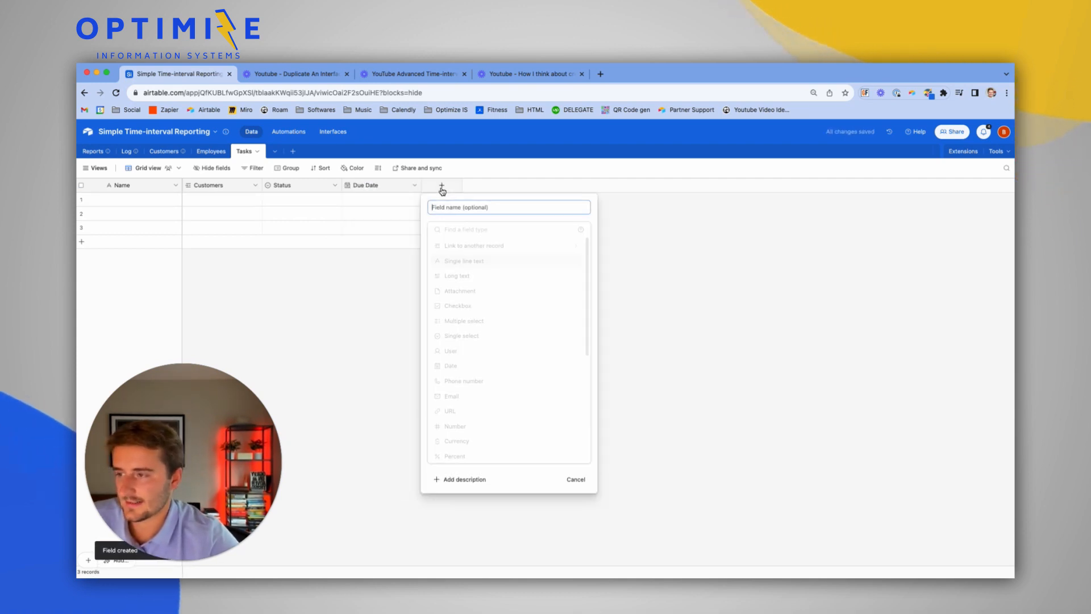
{"action": "left_click", "coordinate": [450, 350]}
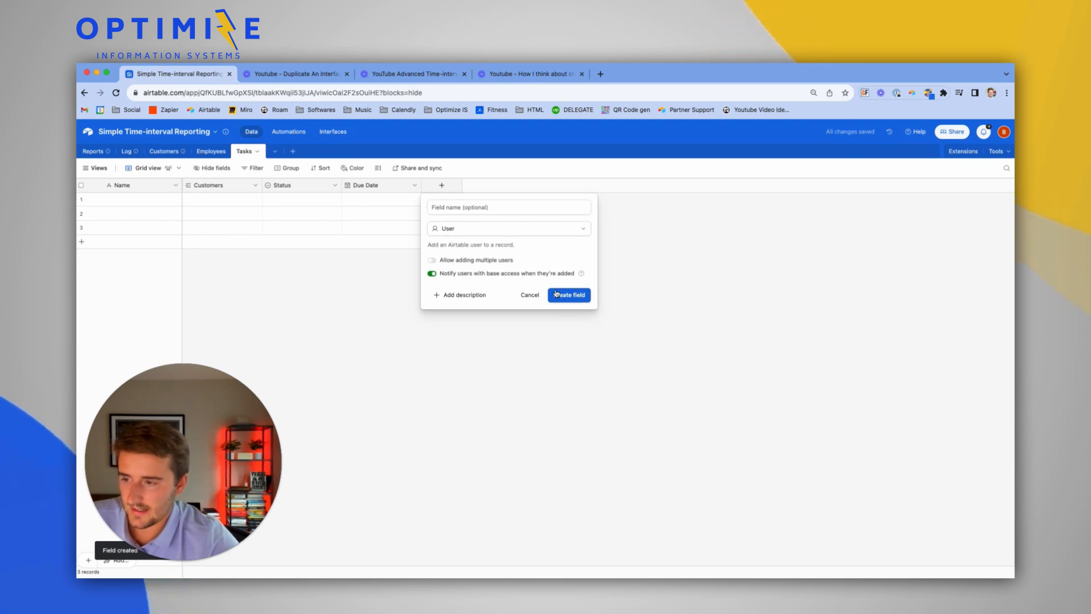
{"action": "left_click", "coordinate": [569, 295]}
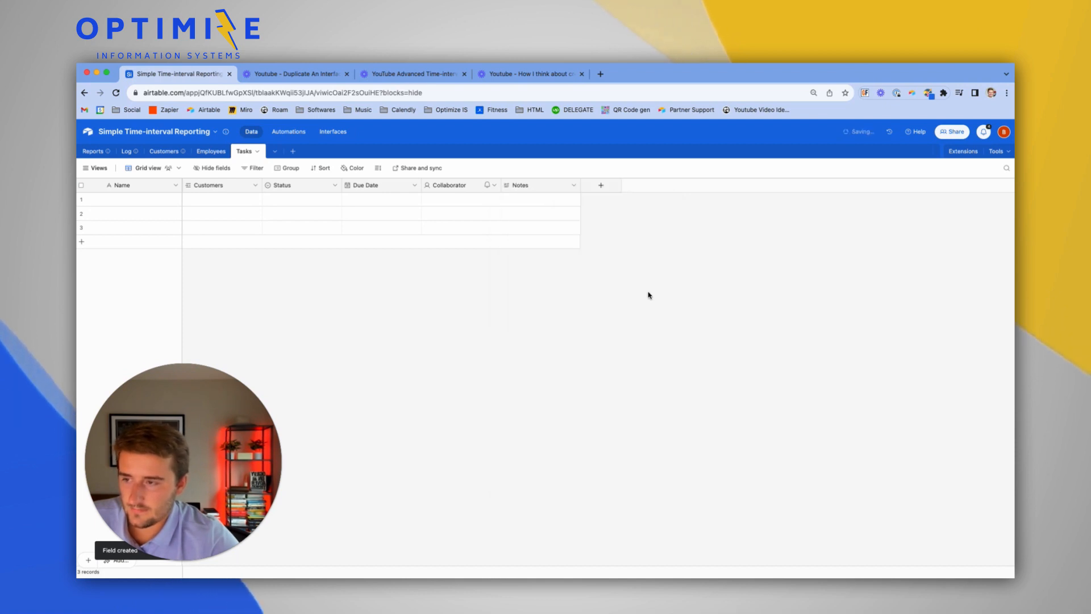
Add an Instructions long-text field and a Link URL field to Tasks.
{"action": "left_click", "coordinate": [601, 185]}
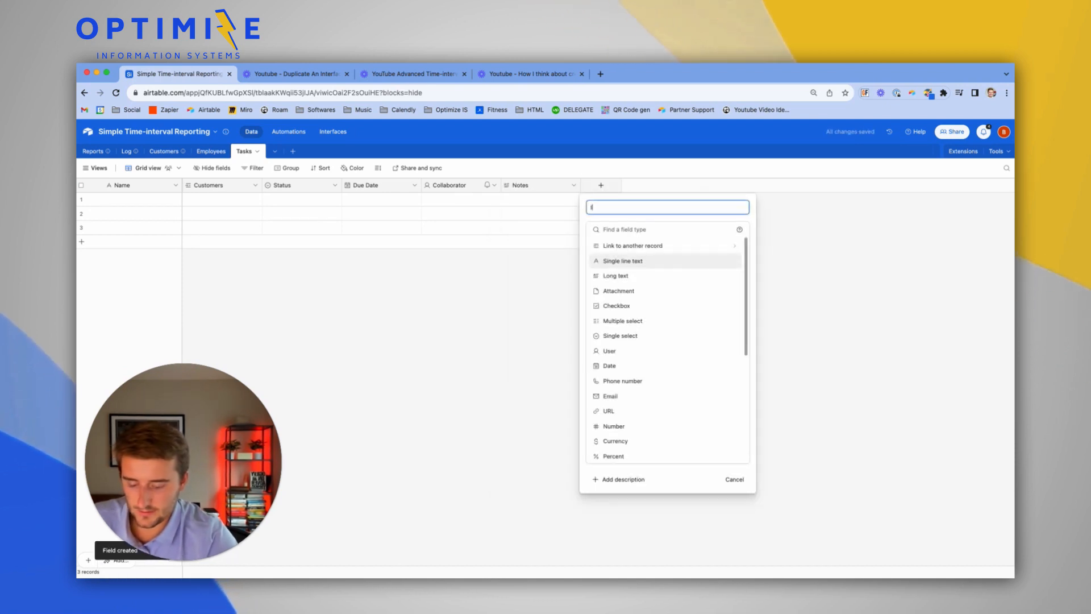
{"action": "type", "text": "Instructi"}
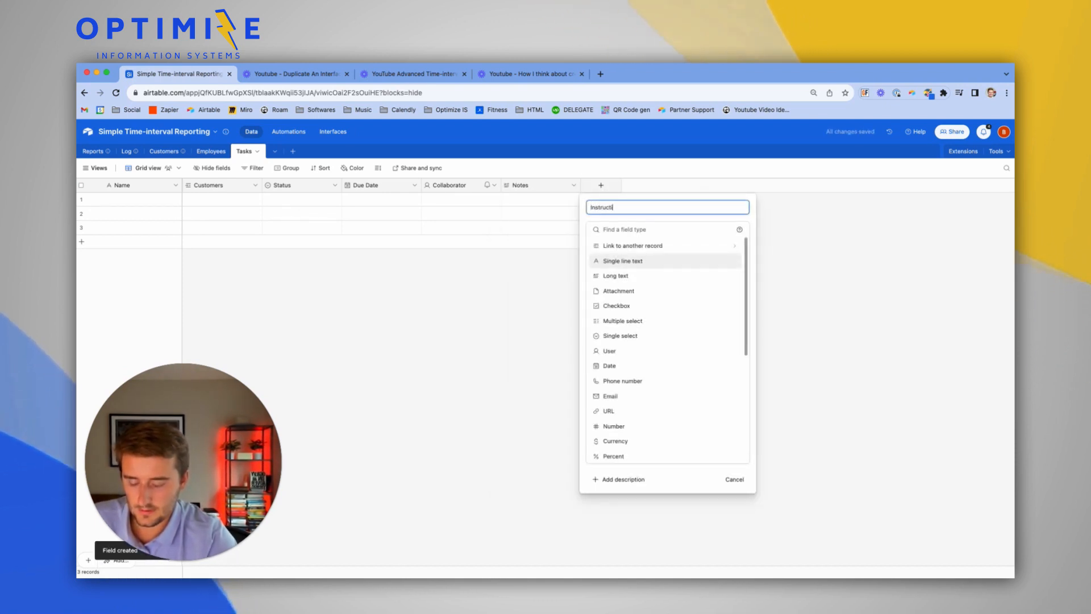
{"action": "left_click", "coordinate": [615, 275]}
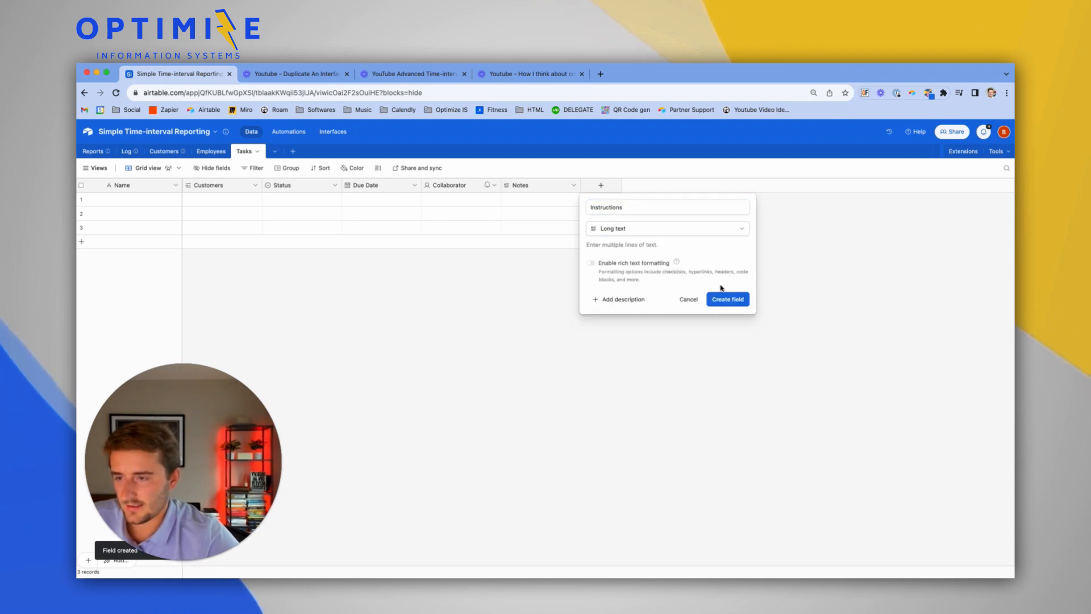
{"action": "left_click", "coordinate": [726, 299]}
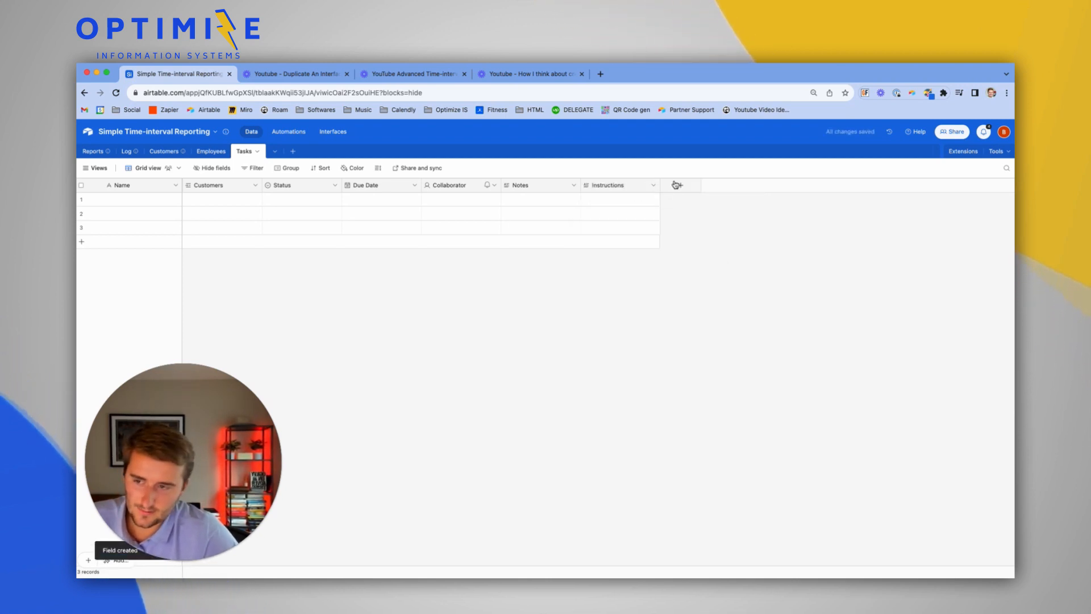
{"action": "left_click", "coordinate": [679, 186]}
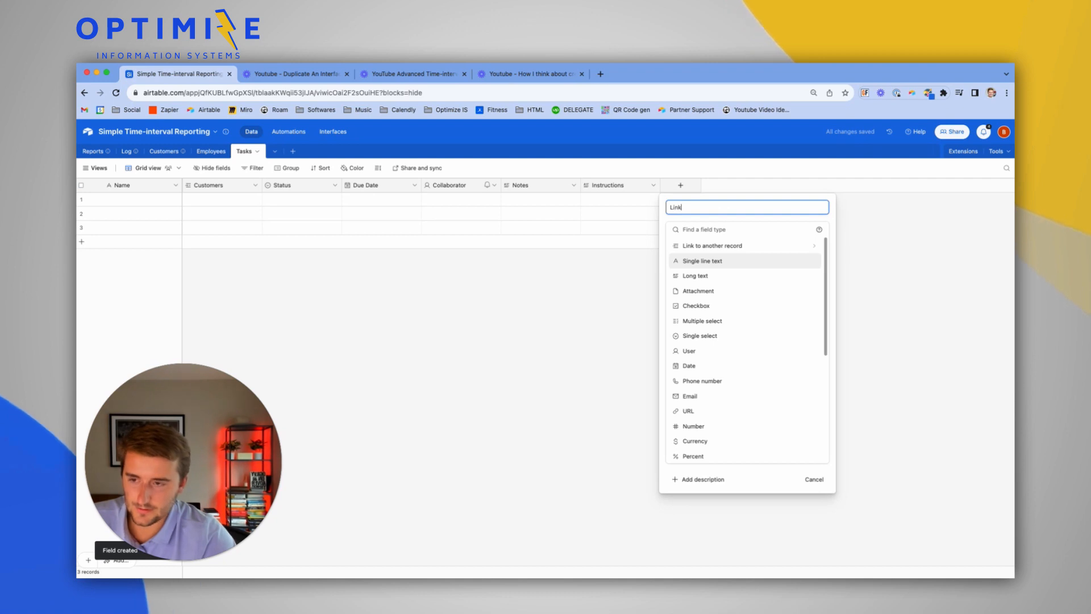
{"action": "left_click", "coordinate": [688, 410]}
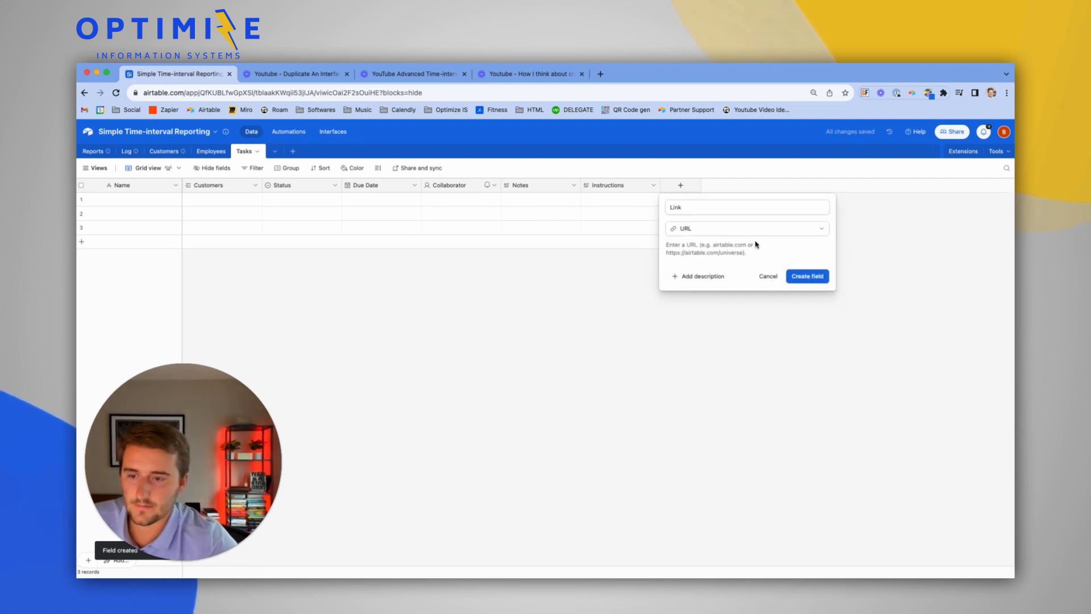
{"action": "left_click", "coordinate": [806, 276]}
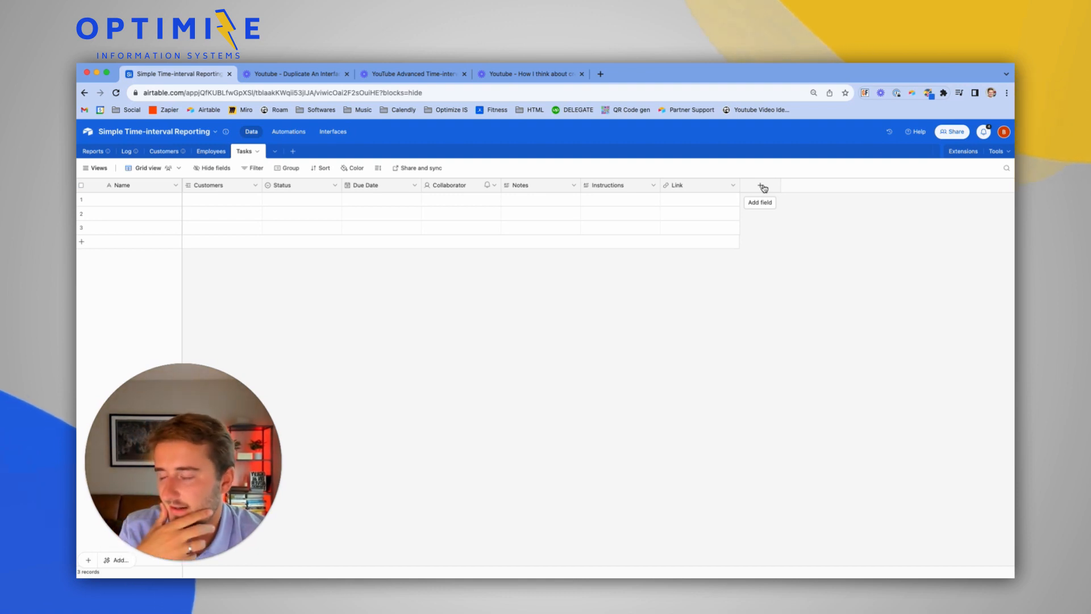
Add an integer-formatted Number field named Order at the end of Tasks.
{"action": "left_click", "coordinate": [759, 185]}
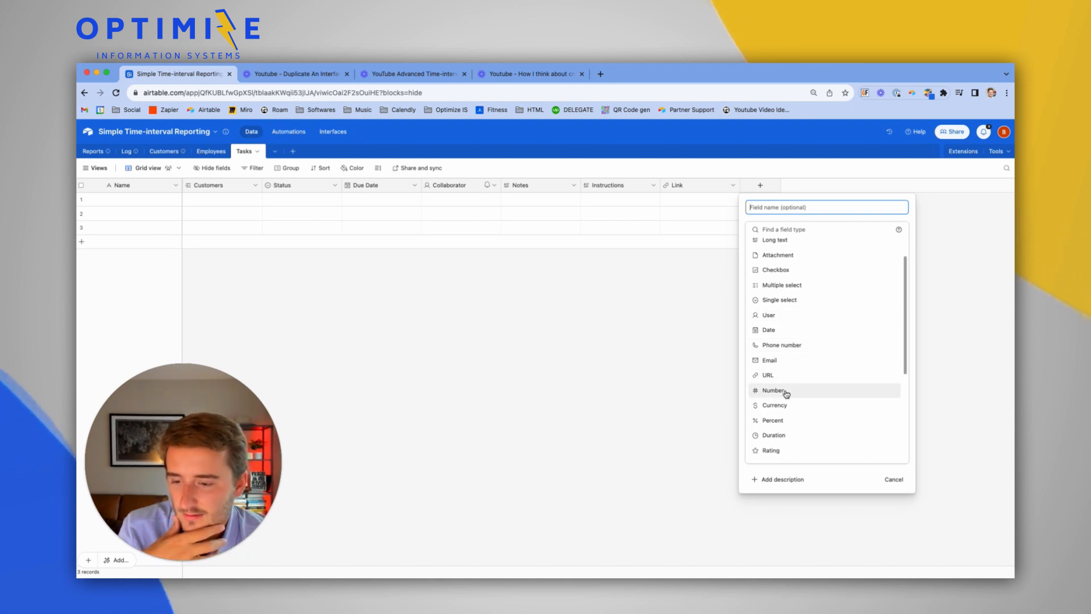
{"action": "left_click", "coordinate": [773, 390]}
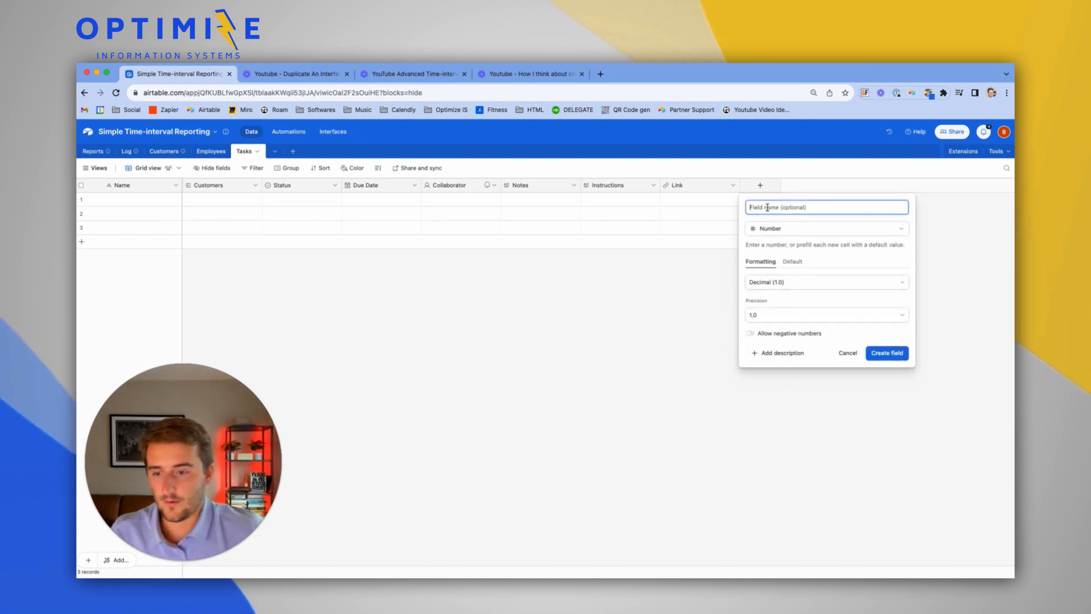
{"action": "type", "text": "Order"}
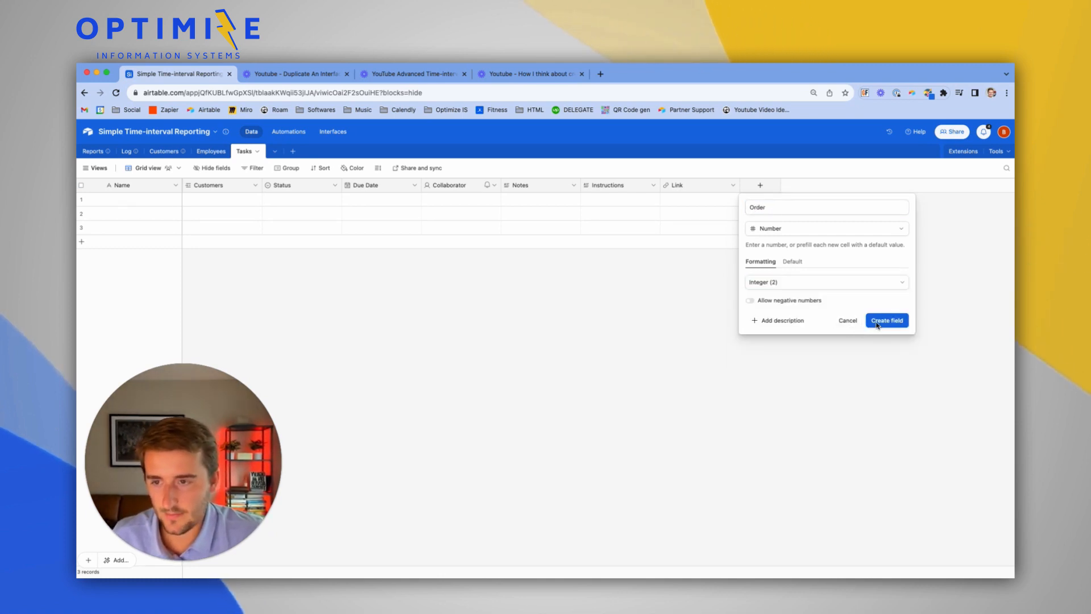
{"action": "left_click", "coordinate": [886, 320]}
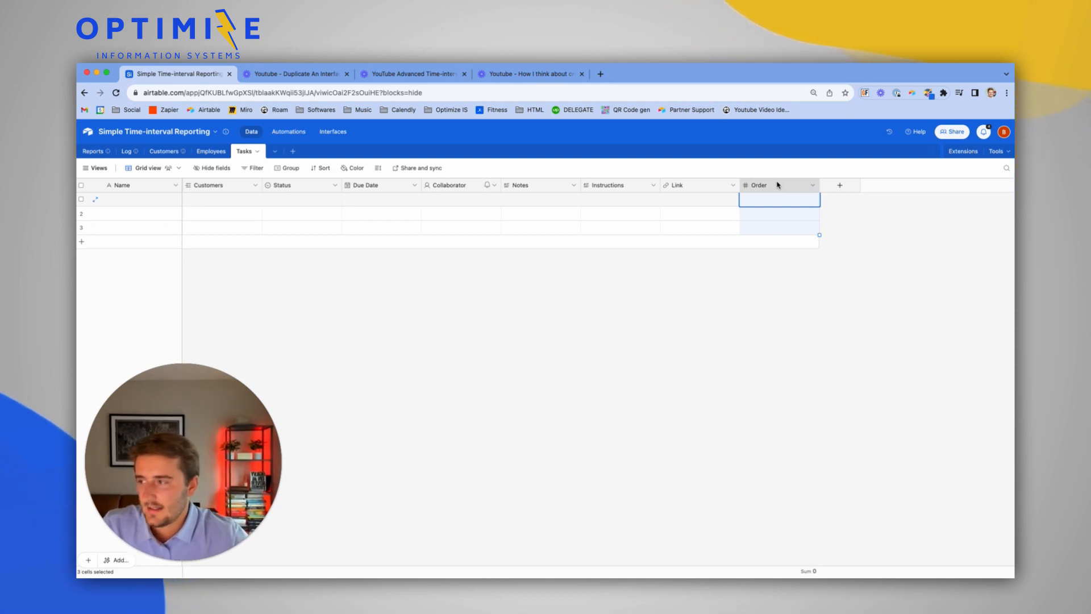
{"action": "mouse_move", "coordinate": [465, 198]}
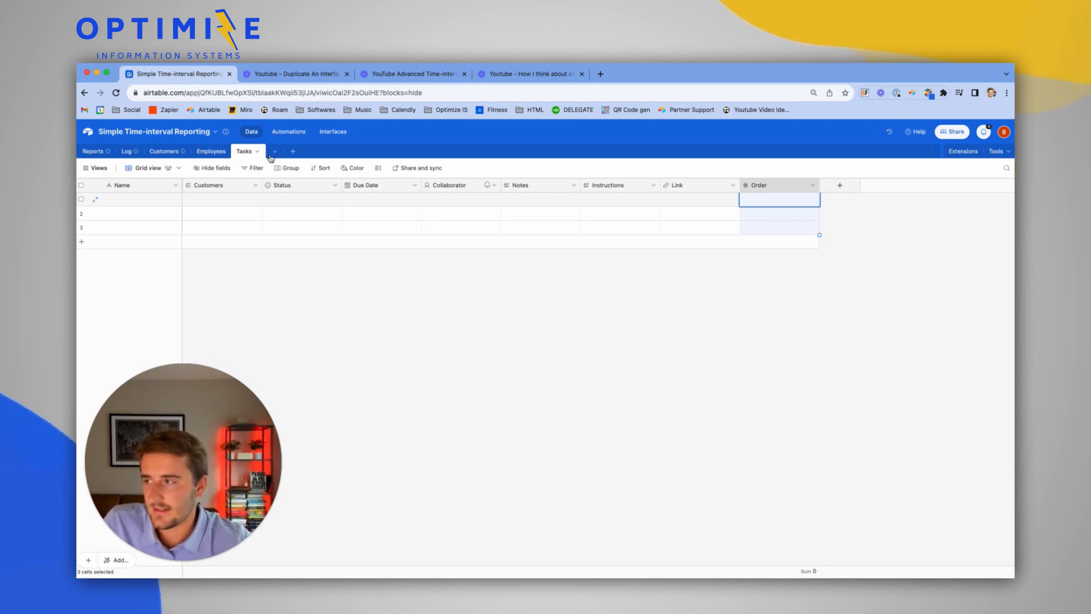
{"action": "left_click", "coordinate": [292, 151]}
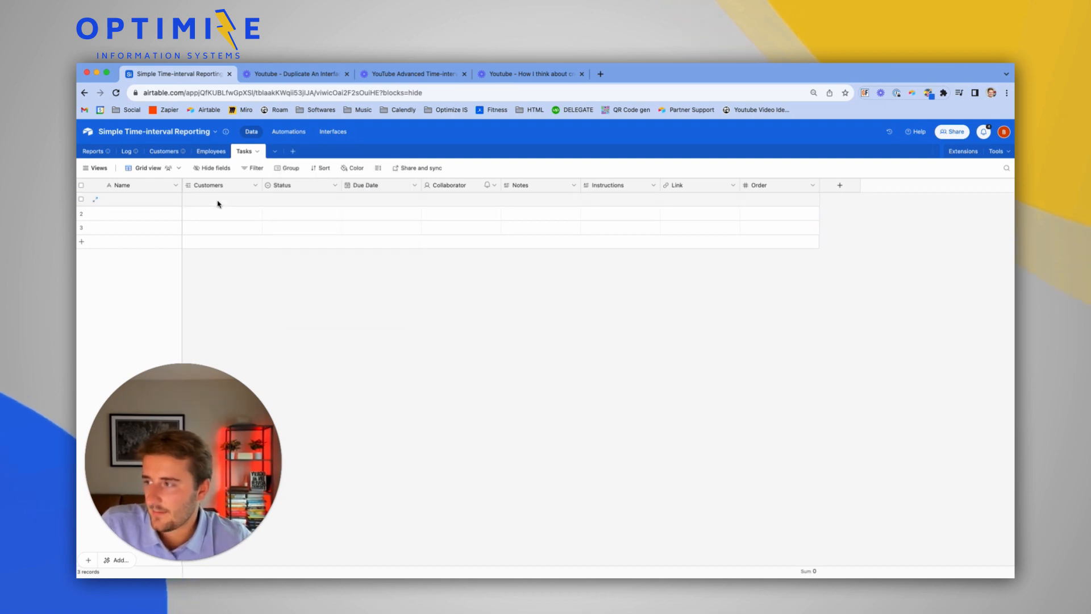
Duplicate the Tasks table without its records as Task templates.
{"action": "left_click", "coordinate": [256, 151]}
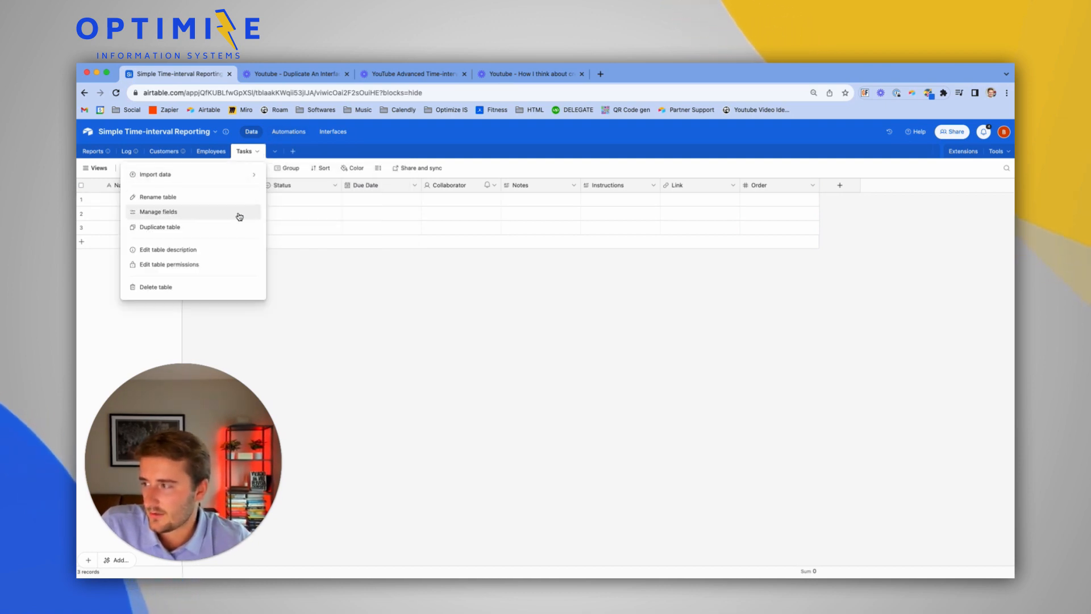
{"action": "left_click", "coordinate": [159, 226]}
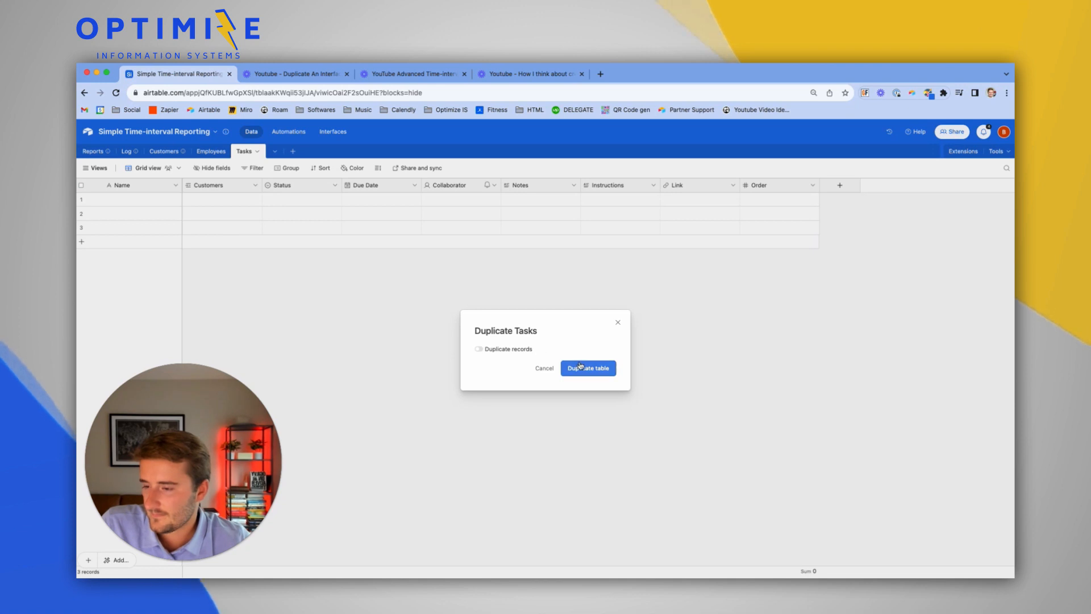
{"action": "left_click", "coordinate": [587, 368]}
{"action": "type", "text": "Task template"}
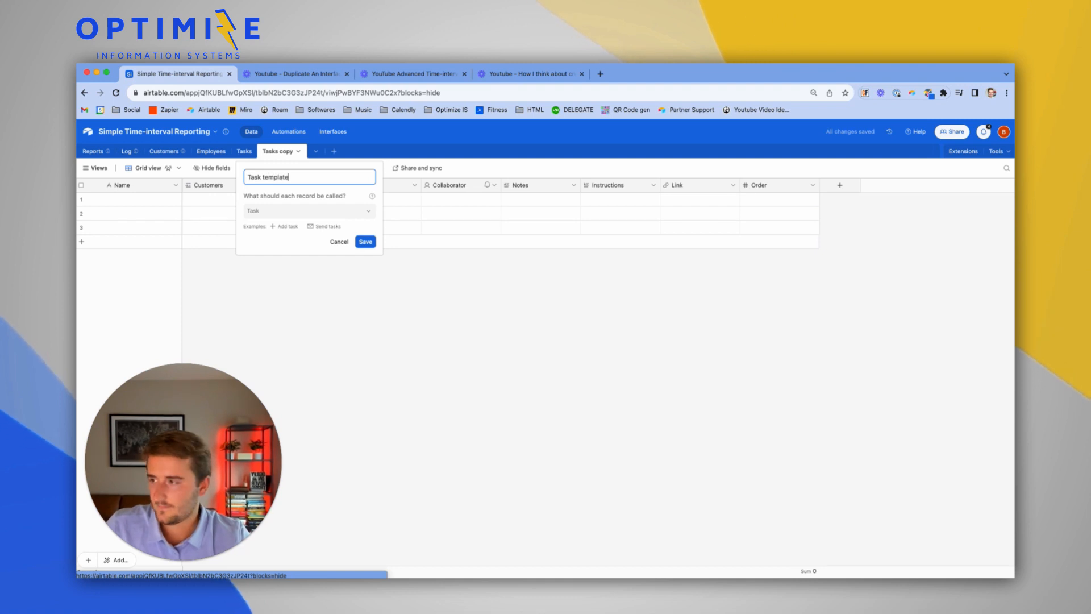
{"action": "left_click", "coordinate": [364, 241]}
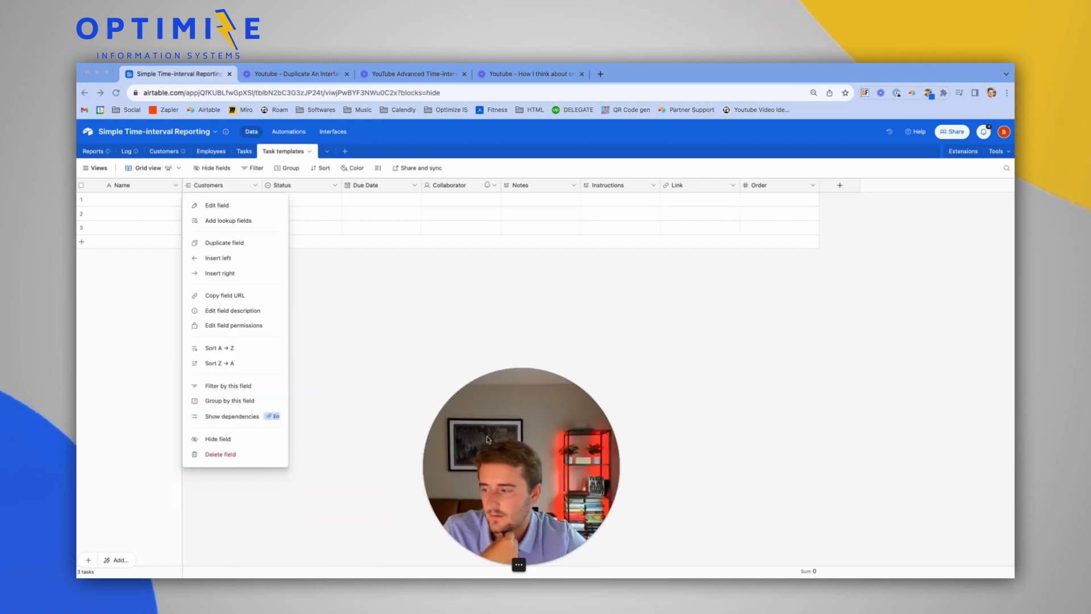
Delete the Customers link field from Task templates, confirming despite its dependency.
{"action": "left_click", "coordinate": [220, 453]}
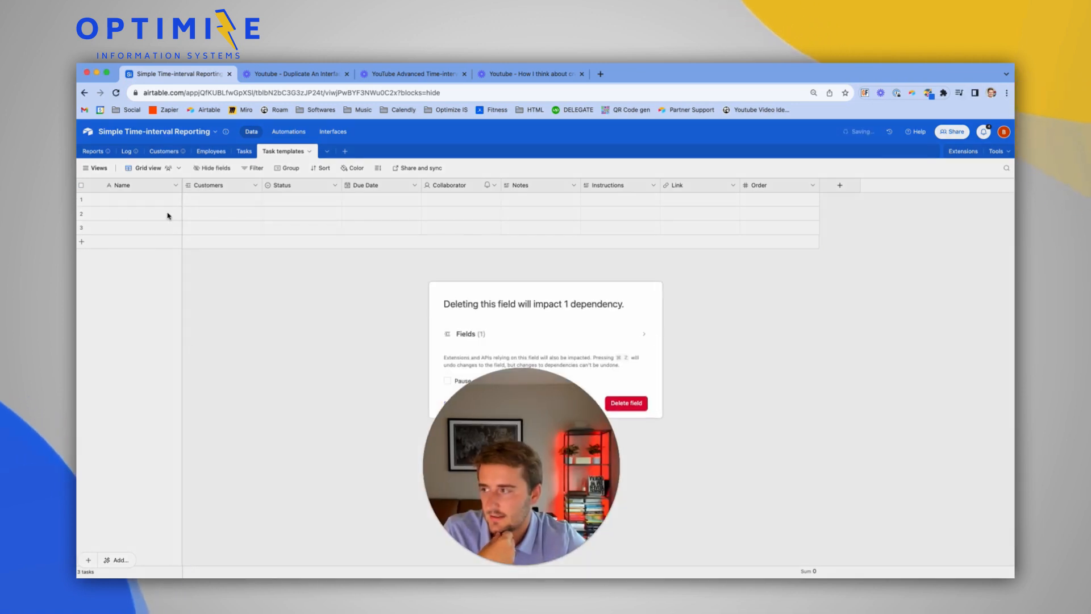
{"action": "left_click", "coordinate": [624, 403]}
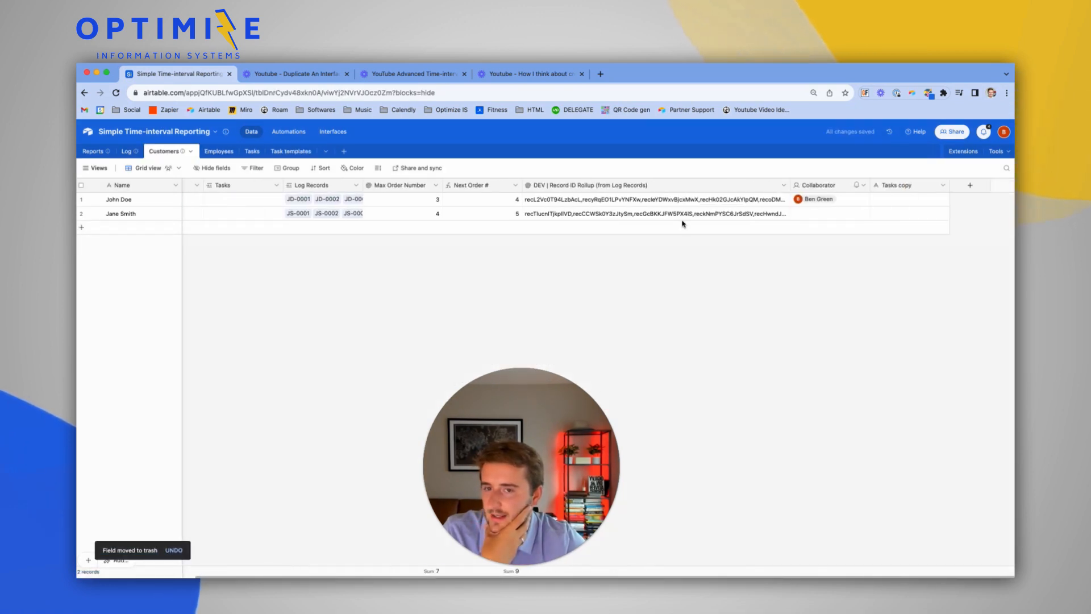
{"action": "left_click", "coordinate": [943, 185]}
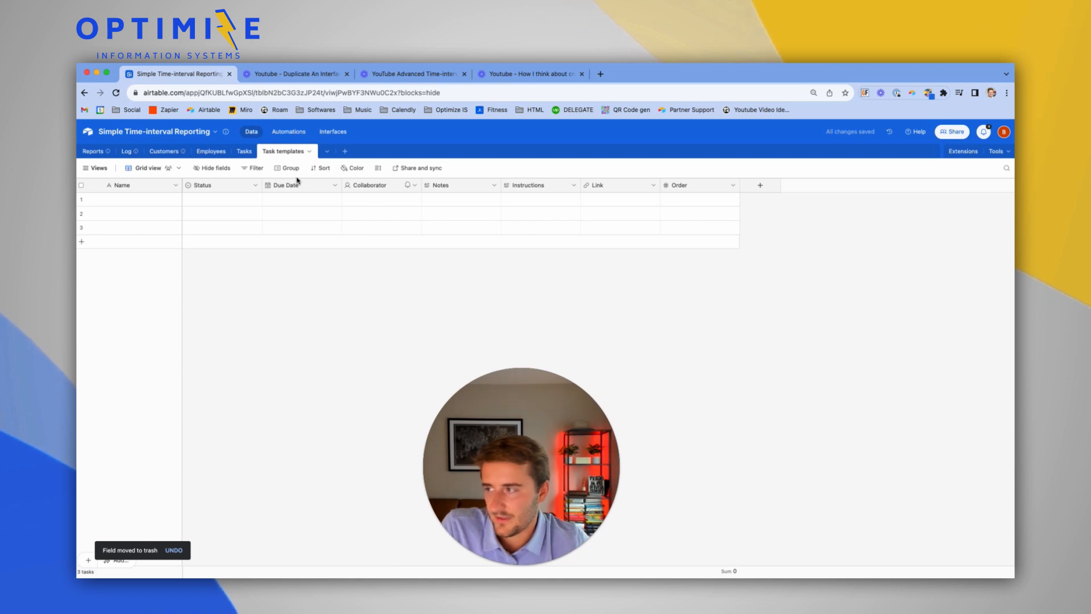
Set template rows 1–3 to Not Done and add an N/A option to Status.
{"action": "left_click", "coordinate": [221, 199]}
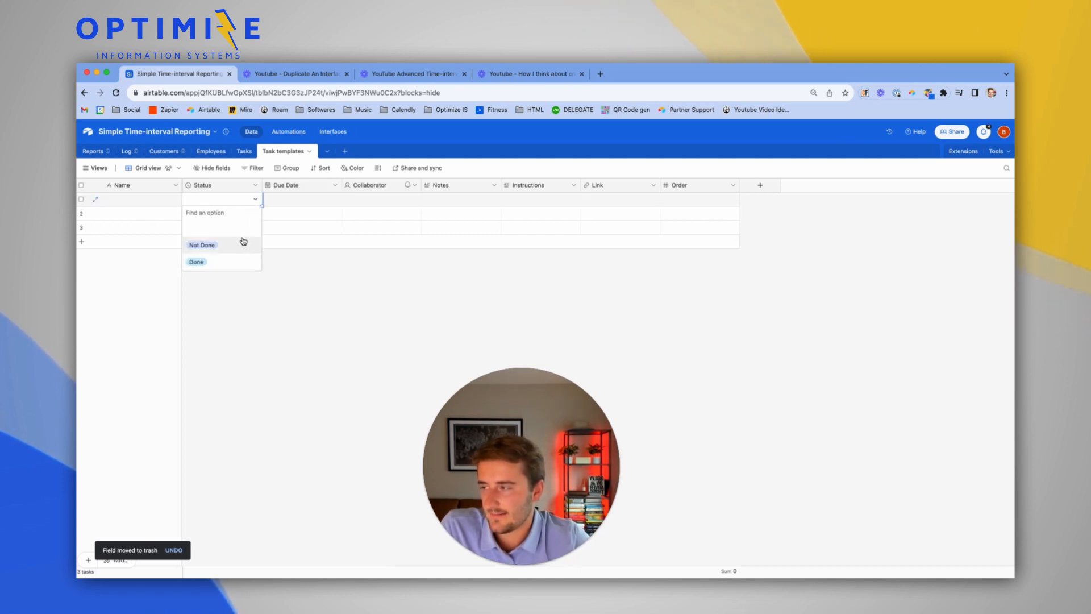
{"action": "left_click", "coordinate": [201, 245]}
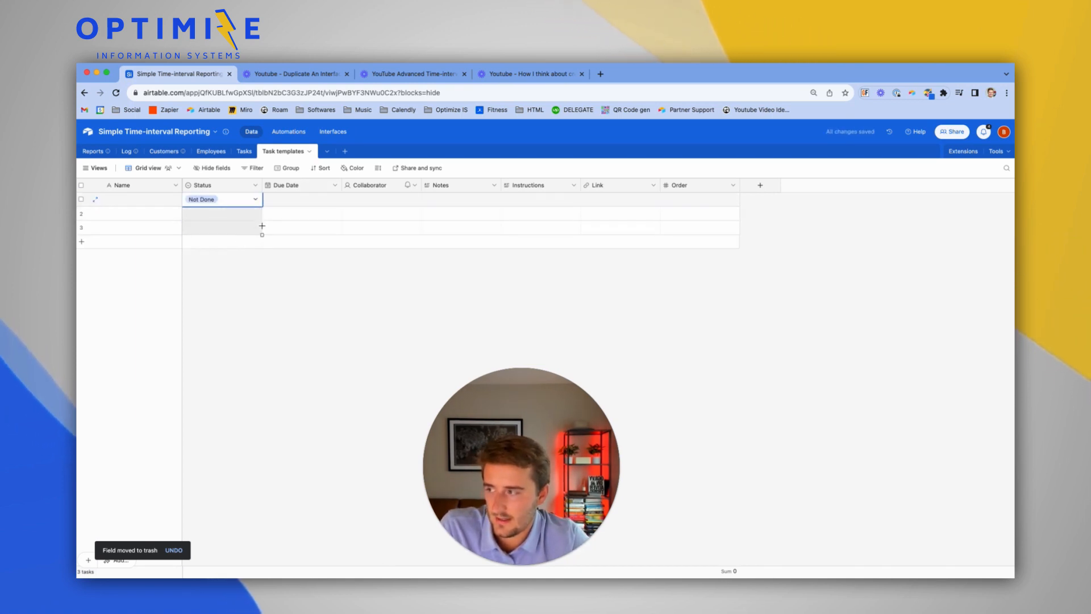
{"action": "left_click_drag", "start_coordinate": [262, 205], "coordinate": [261, 234]}
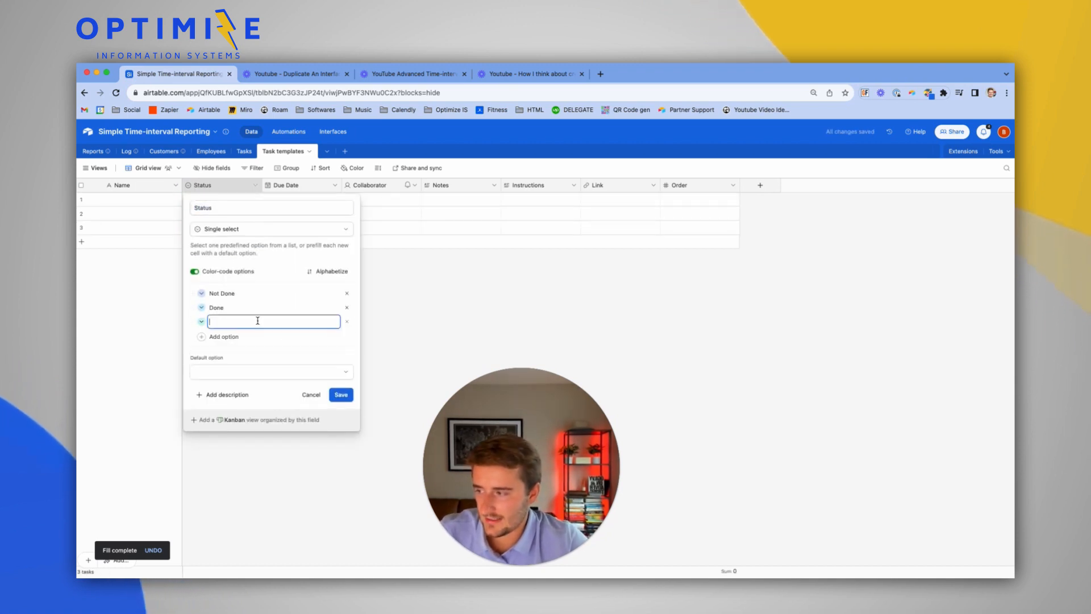
{"action": "type", "text": "N/A"}
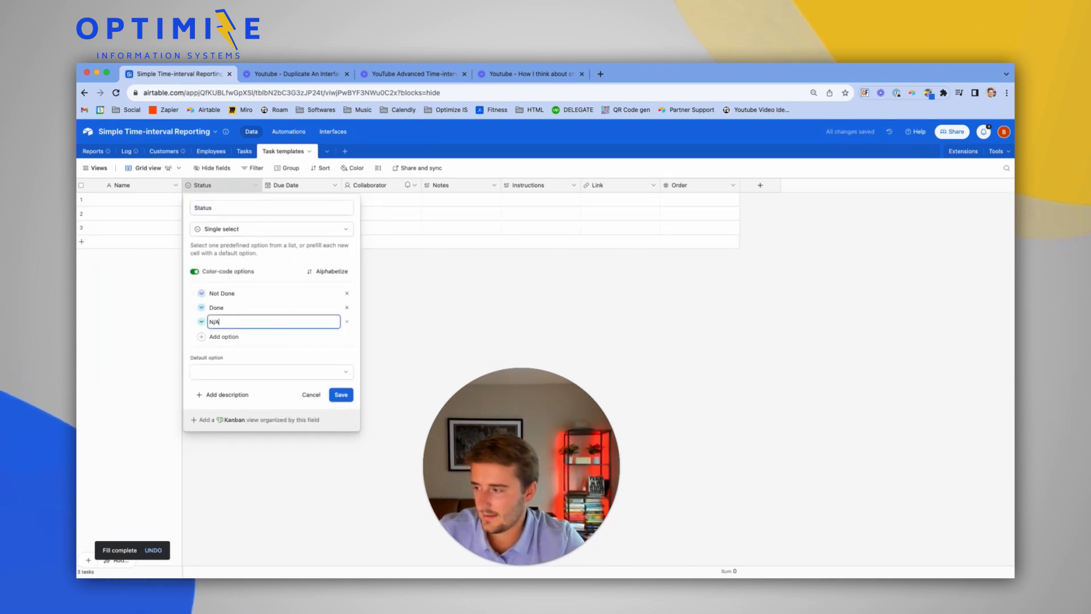
{"action": "left_click", "coordinate": [341, 395]}
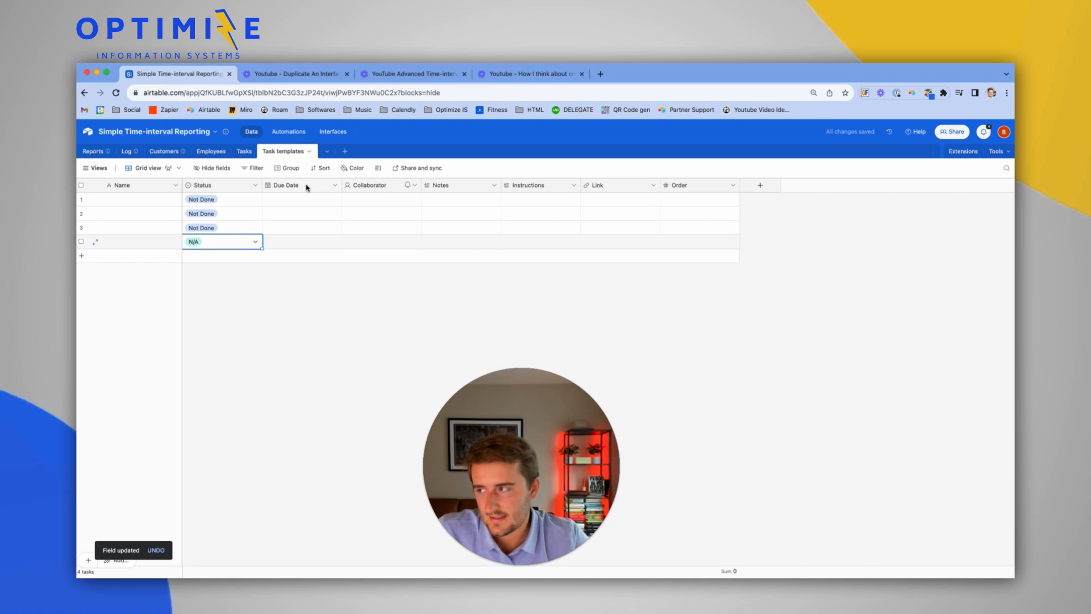
{"action": "left_click", "coordinate": [334, 185]}
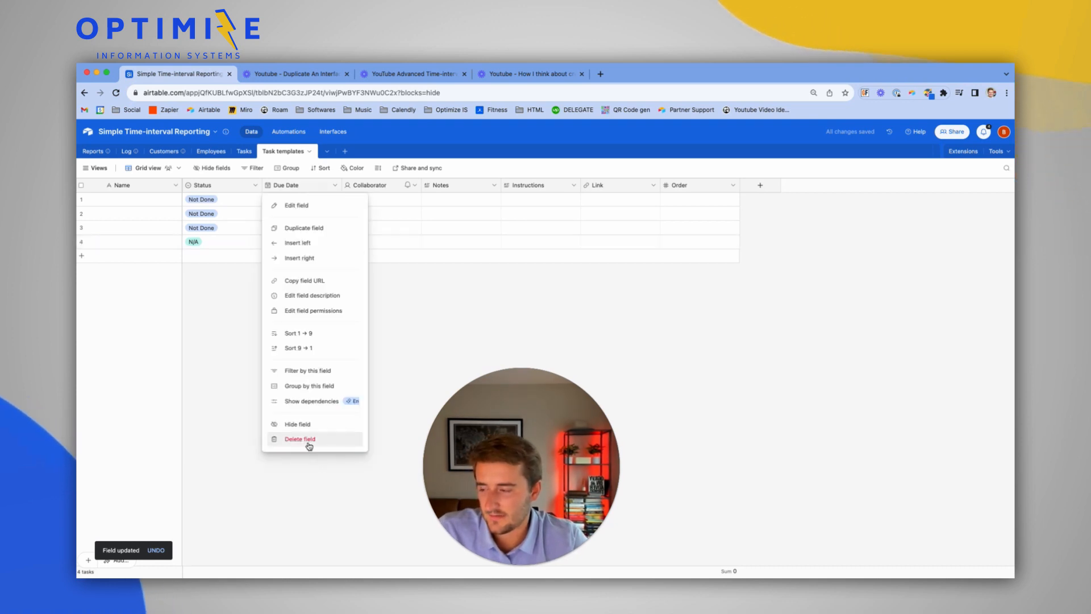
Delete the Due Date field and assign the teammate as collaborator on rows 1 and 3.
{"action": "left_click", "coordinate": [300, 438]}
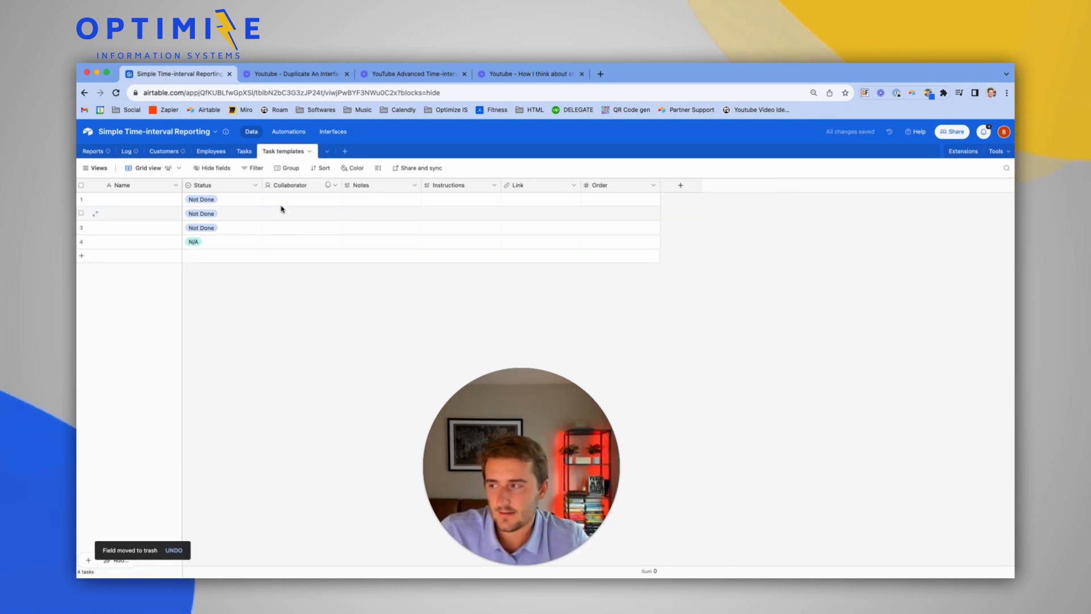
{"action": "left_click", "coordinate": [300, 199]}
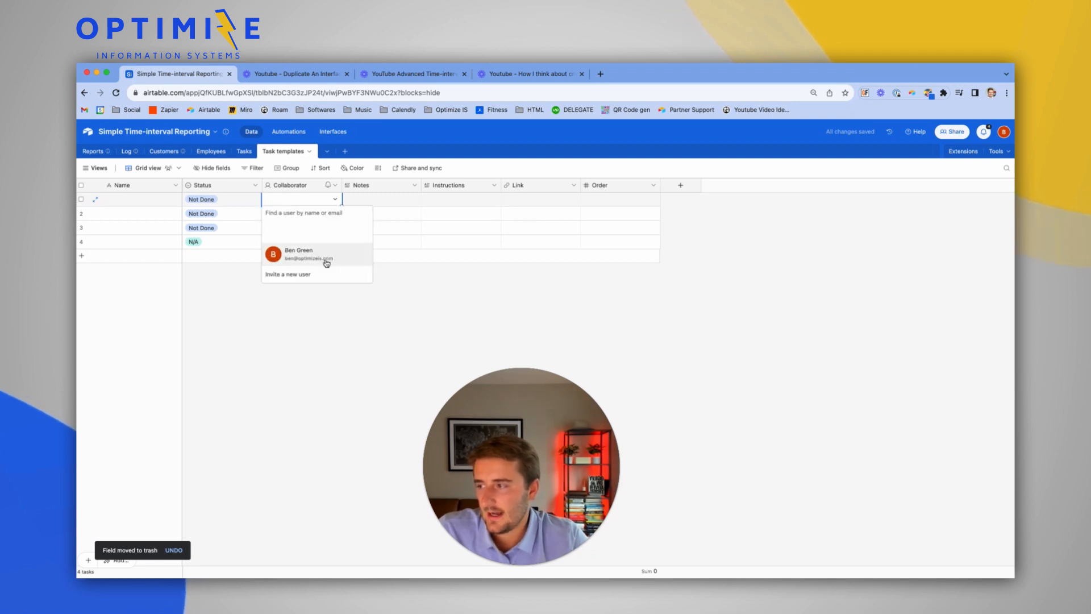
{"action": "left_click", "coordinate": [299, 254]}
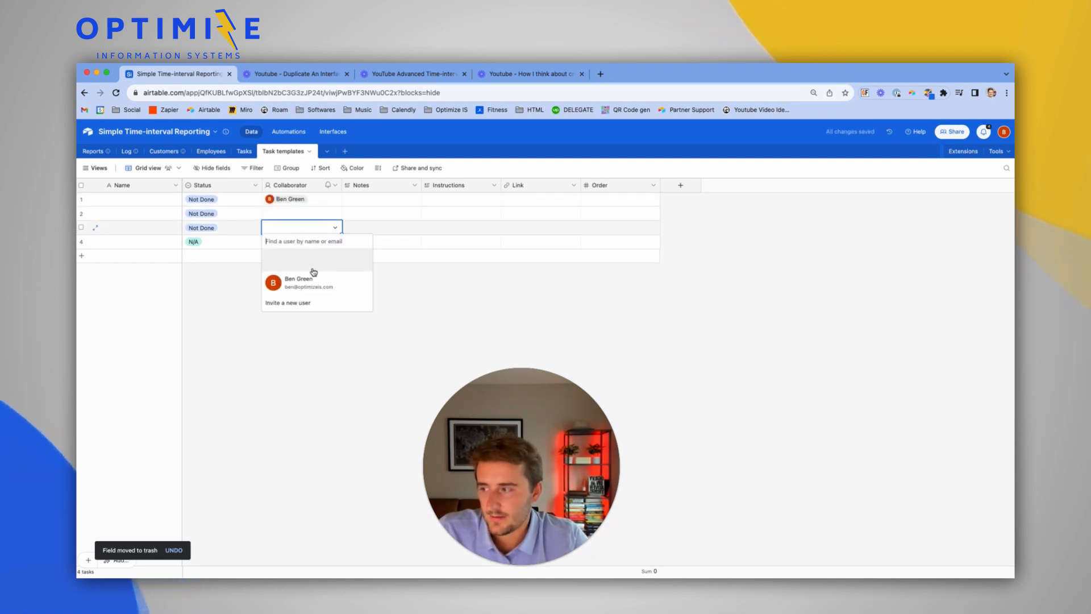
{"action": "left_click", "coordinate": [297, 282]}
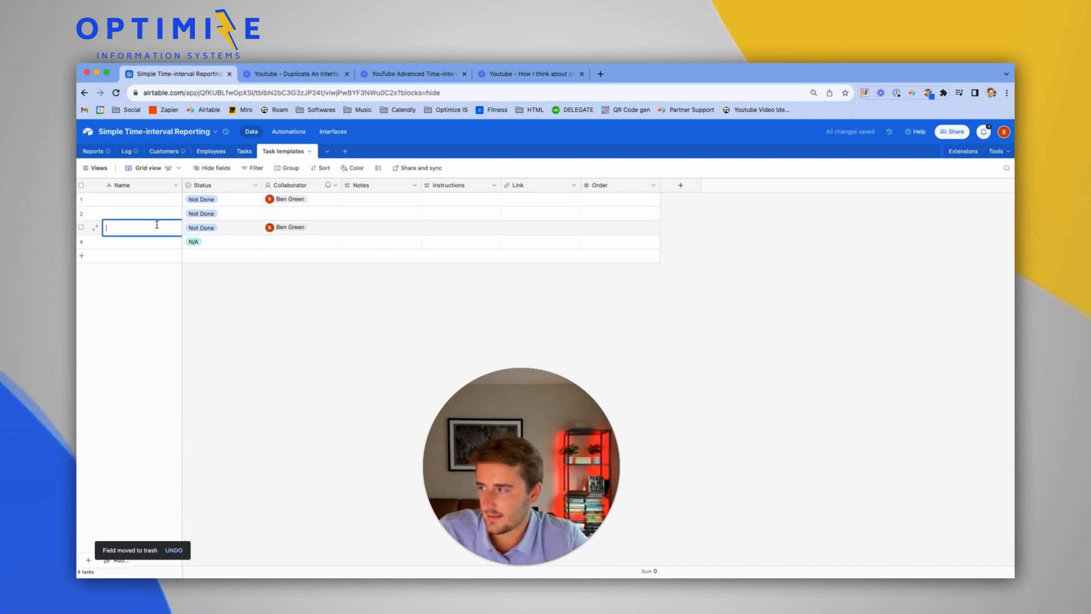
Name the remaining rows Task 3 and Task 4, and delete the Notes field.
{"action": "type", "text": "Task 2"}
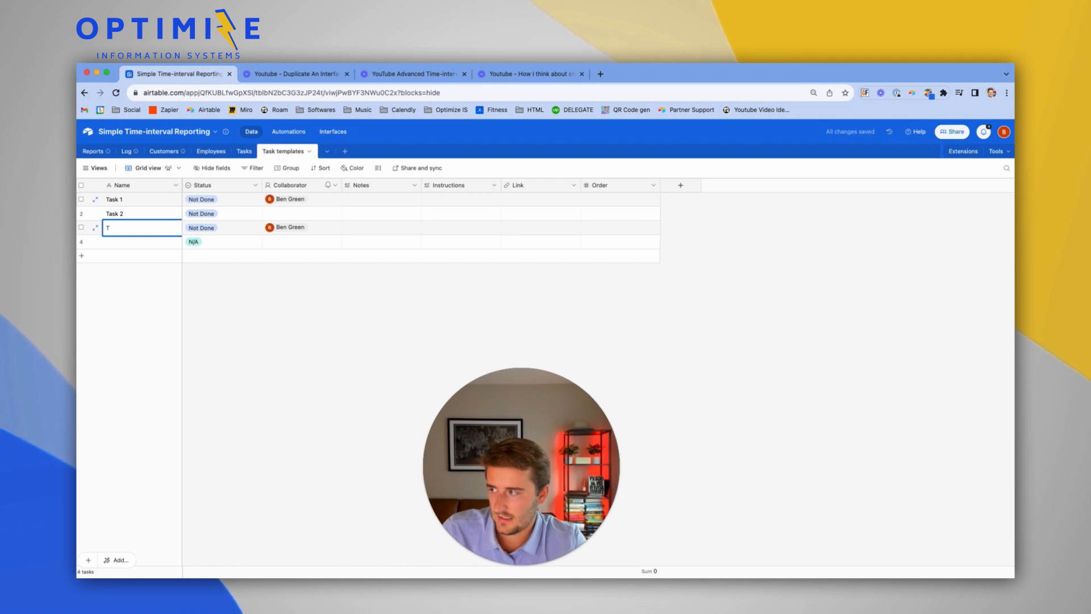
{"action": "type", "text": "ask"}
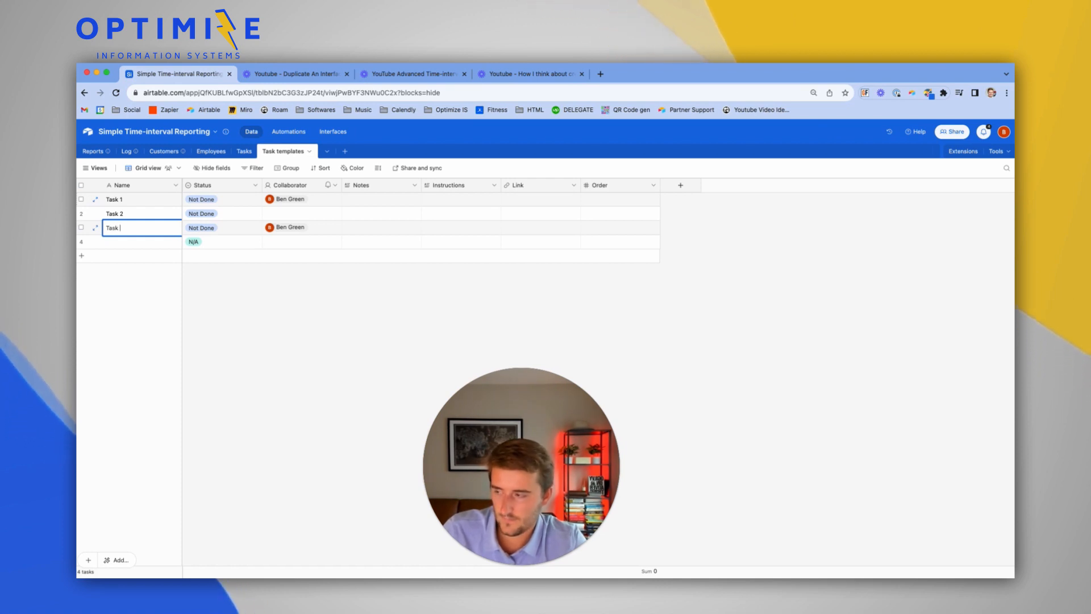
{"action": "type", "text": "Task 4"}
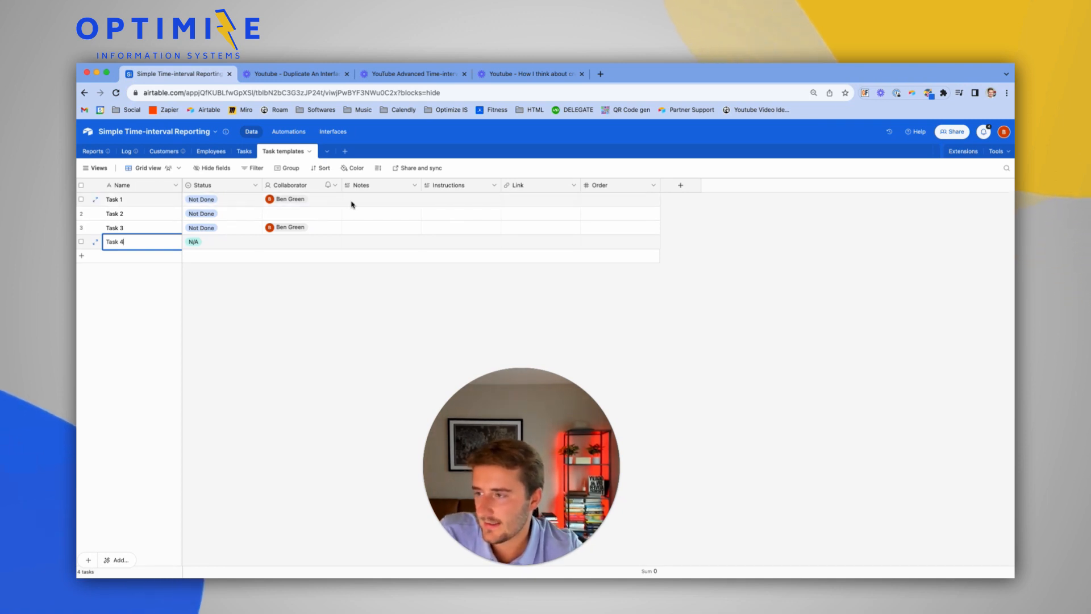
{"action": "left_click", "coordinate": [413, 185]}
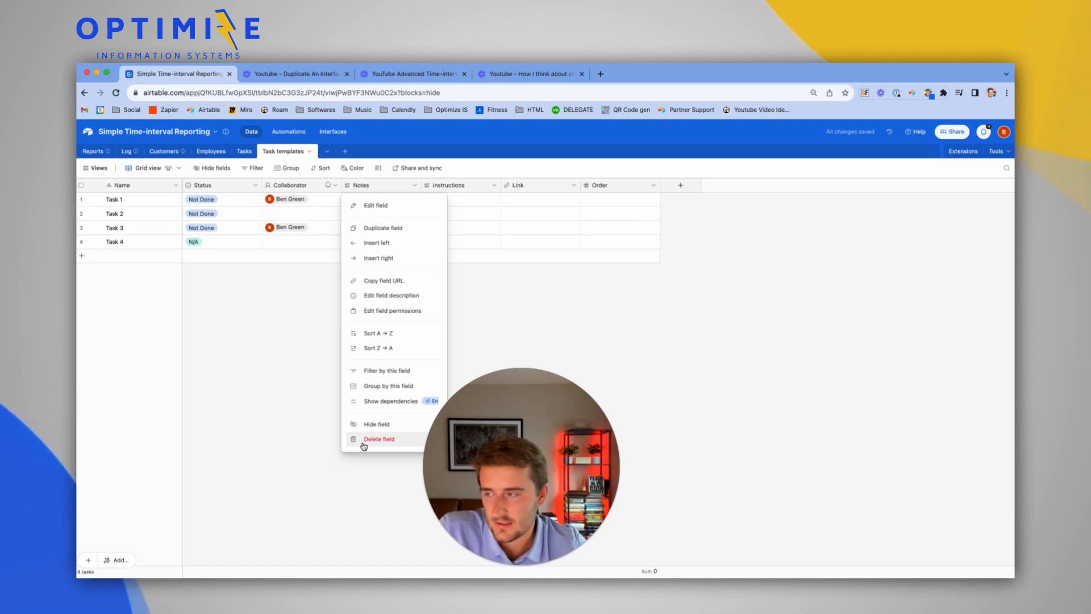
{"action": "left_click", "coordinate": [379, 438]}
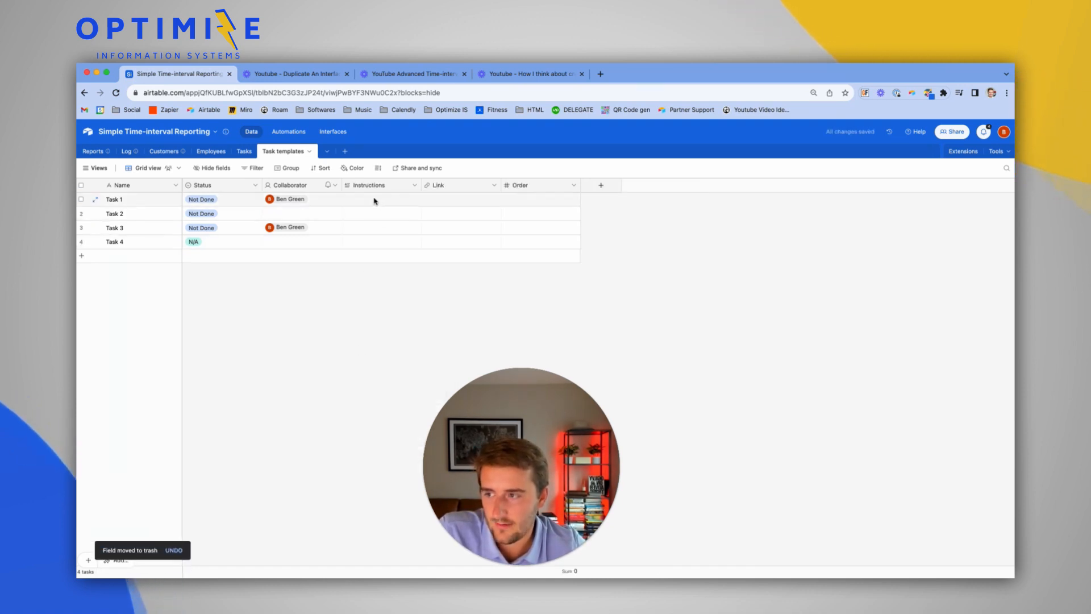
{"action": "left_click", "coordinate": [540, 185]}
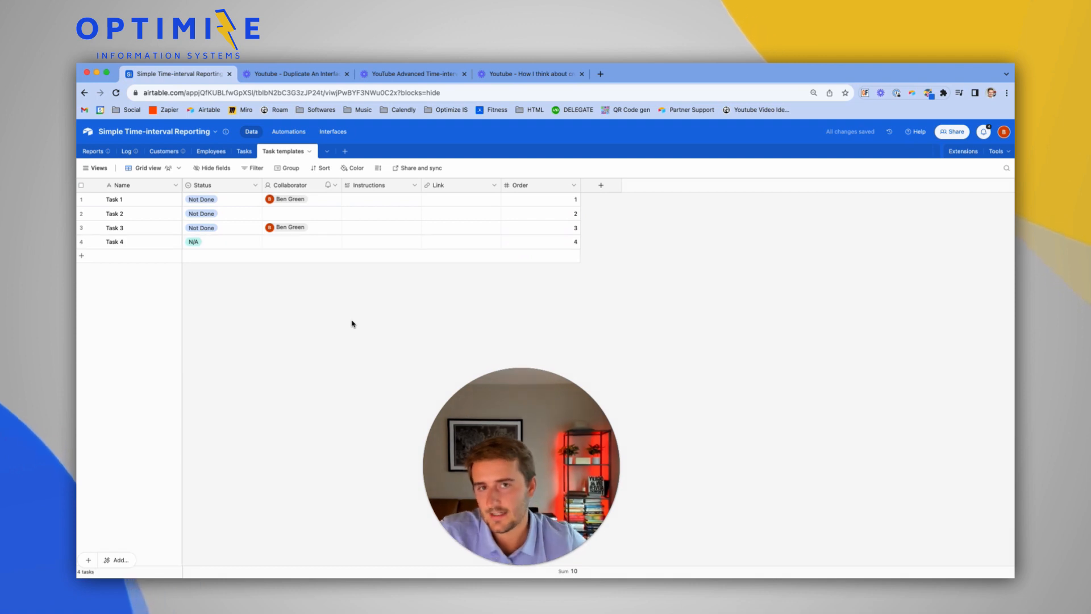
Change Task 3's Order to 3 and sort the templates by Order ascending.
{"action": "left_click", "coordinate": [541, 227]}
{"action": "type", "text": "4"}
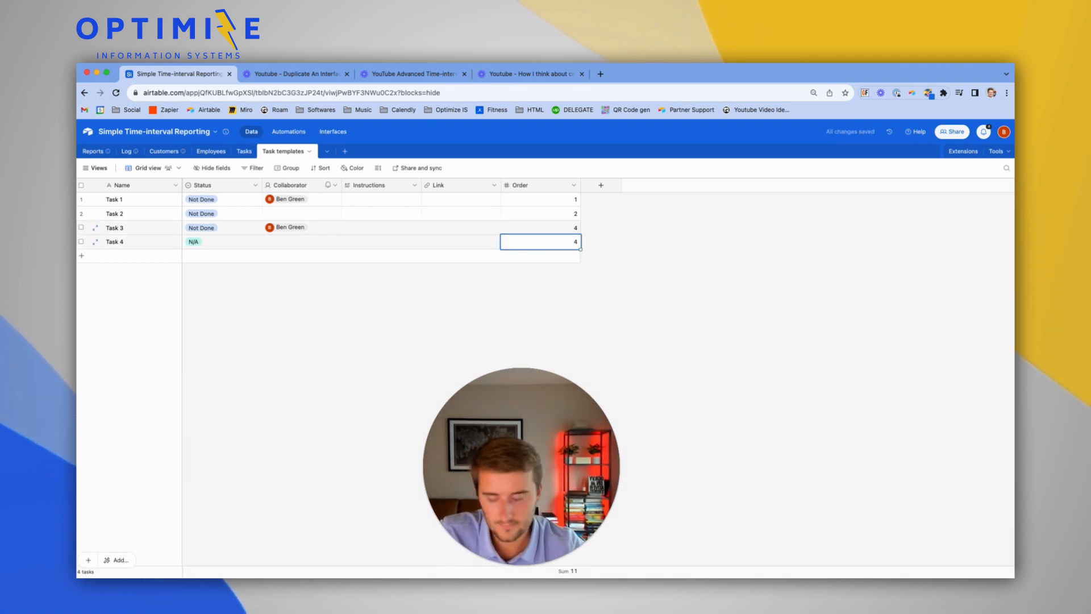
{"action": "type", "text": "3"}
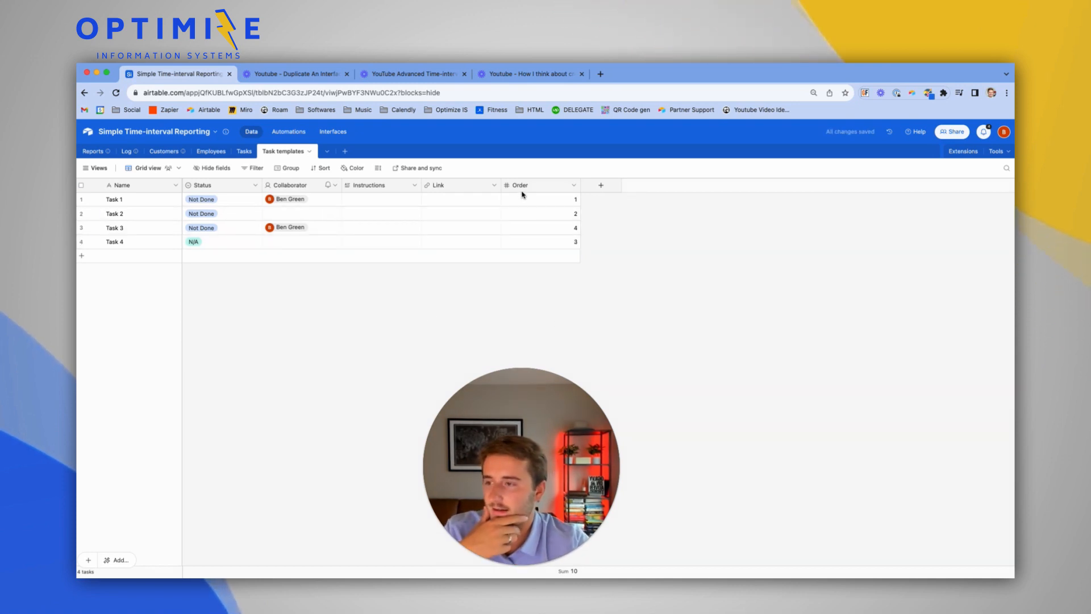
{"action": "left_click", "coordinate": [573, 185]}
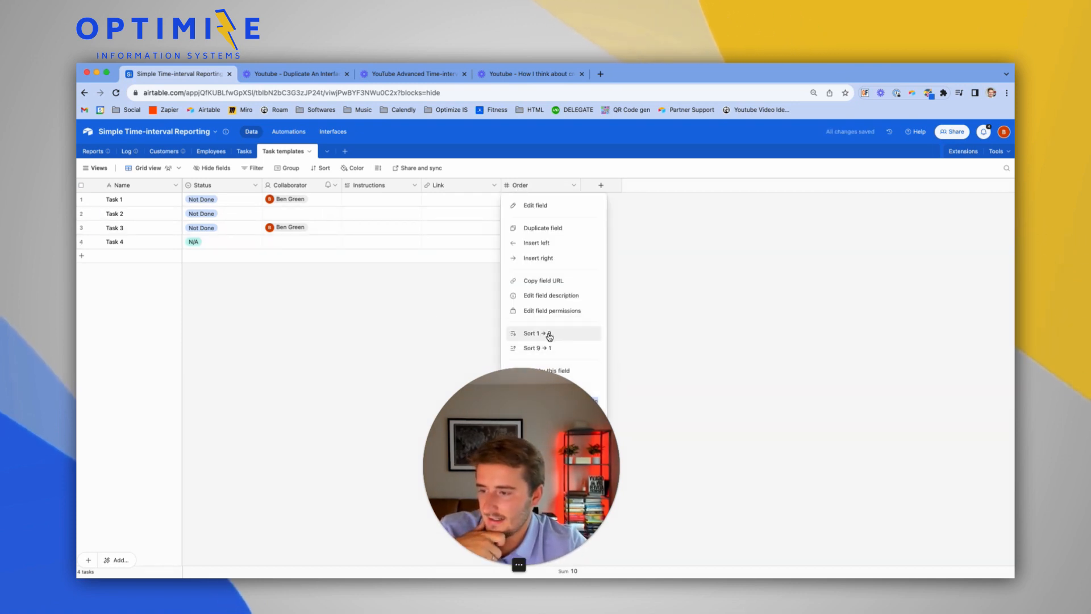
{"action": "left_click", "coordinate": [536, 334]}
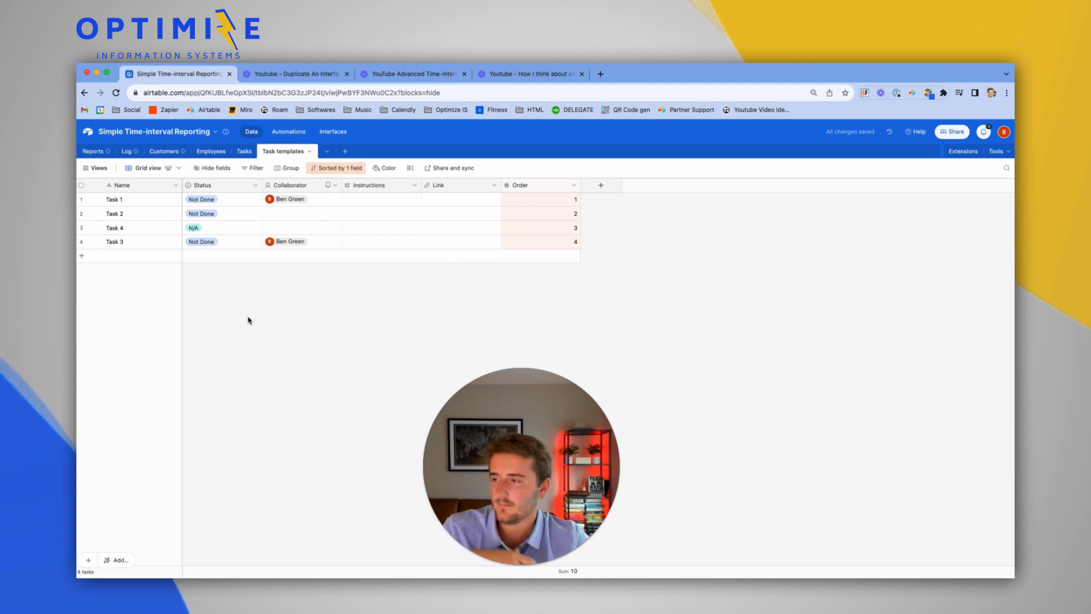
{"action": "left_click", "coordinate": [380, 199]}
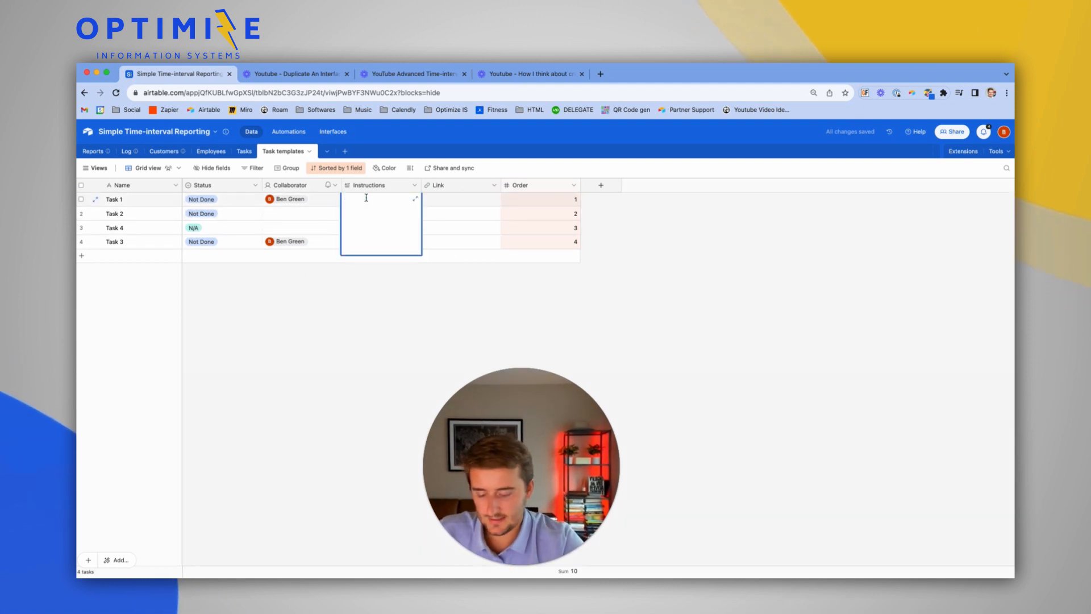
{"action": "type", "text": "test text"}
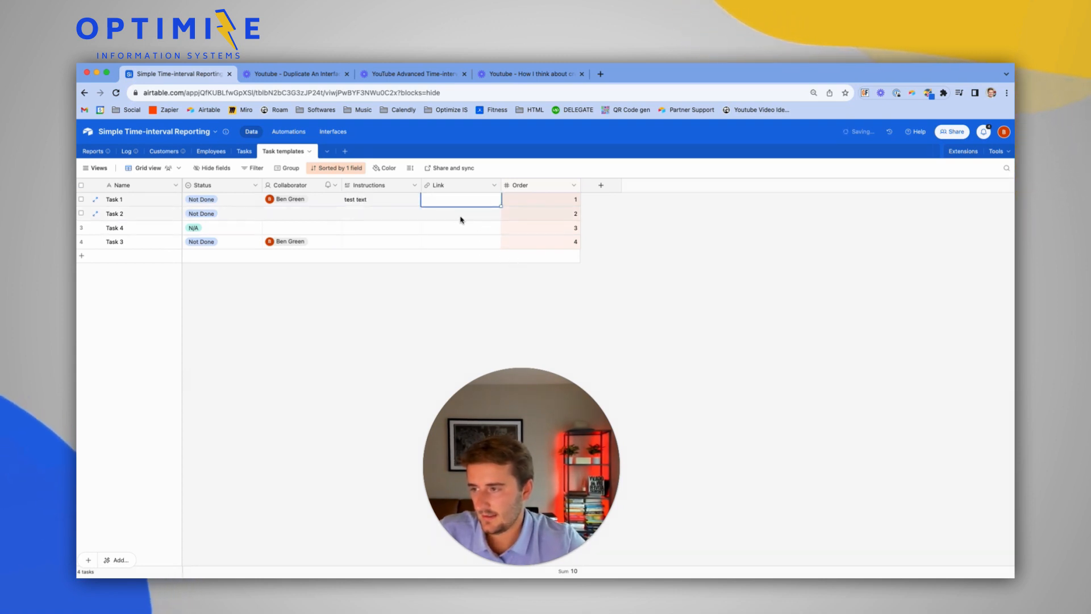
{"action": "type", "text": "w"}
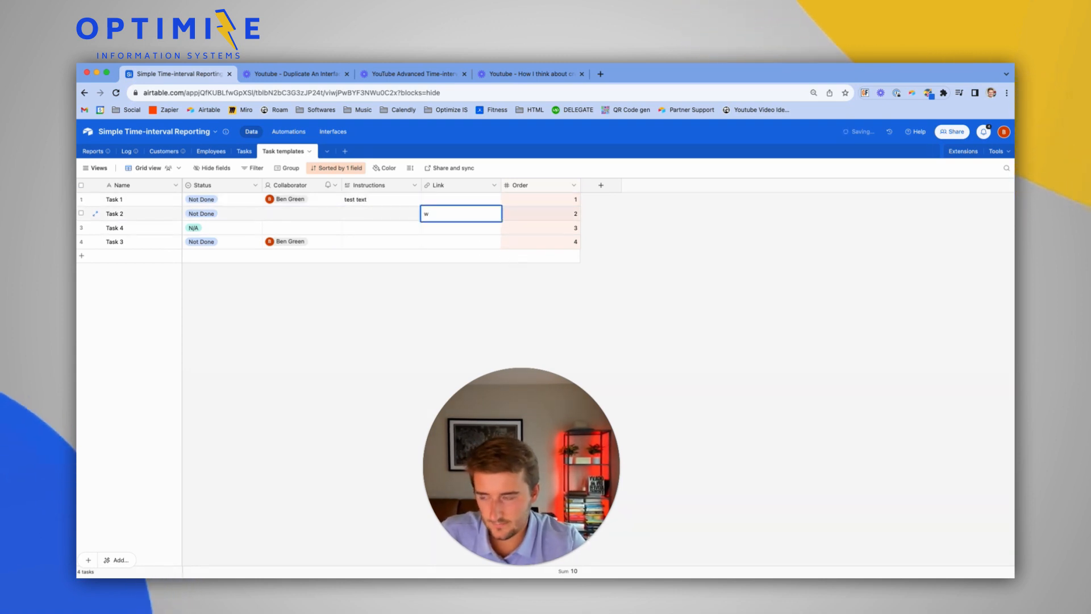
{"action": "type", "text": "ww.optimizeis.com"}
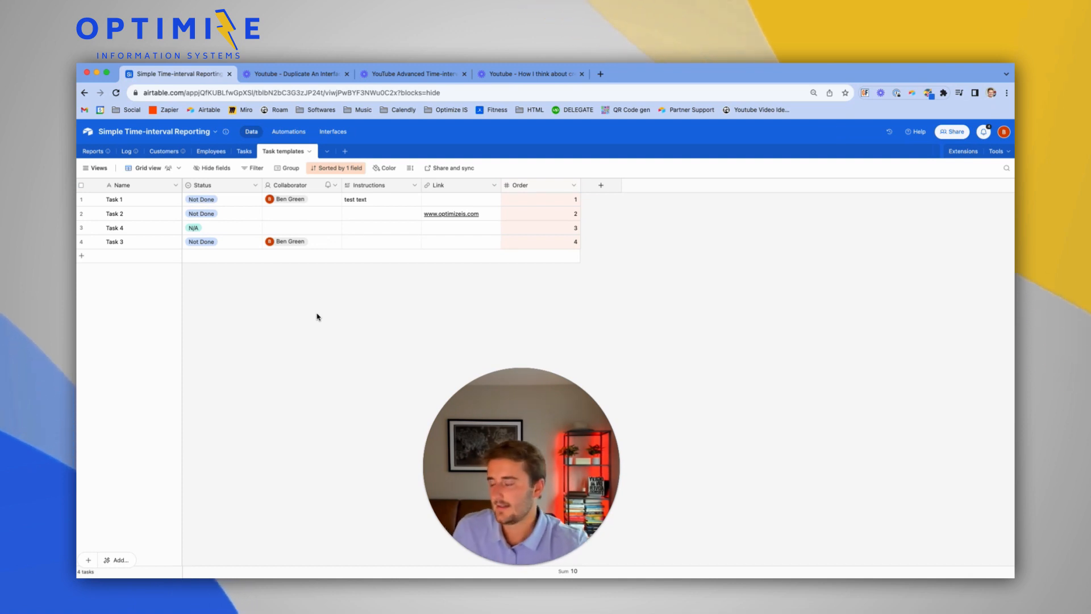
Glance at the Automations list, then return to the table data.
{"action": "left_click", "coordinate": [287, 132]}
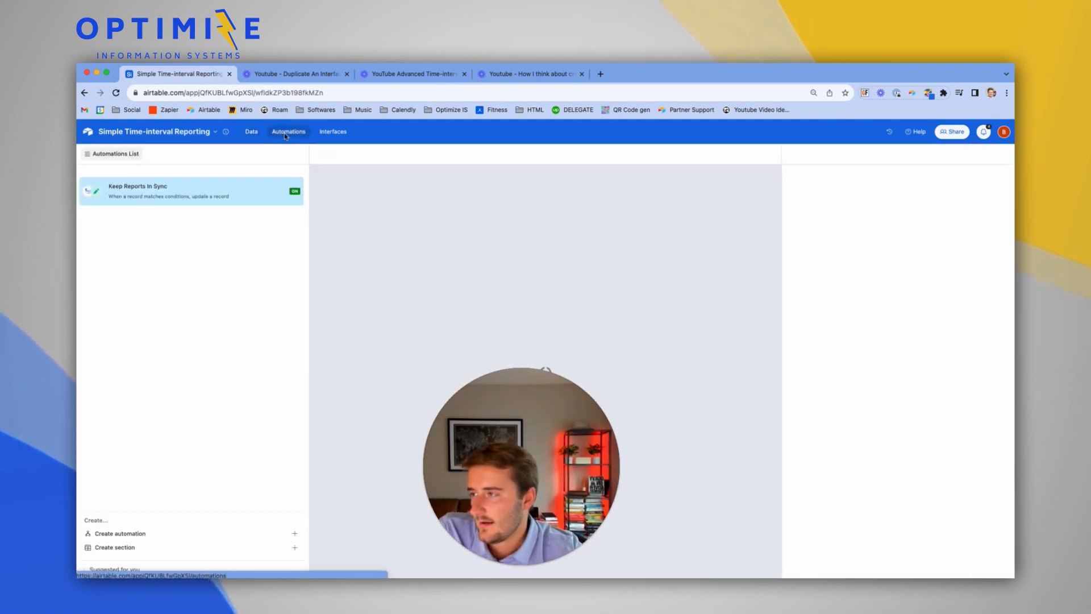
{"action": "left_click", "coordinate": [251, 132]}
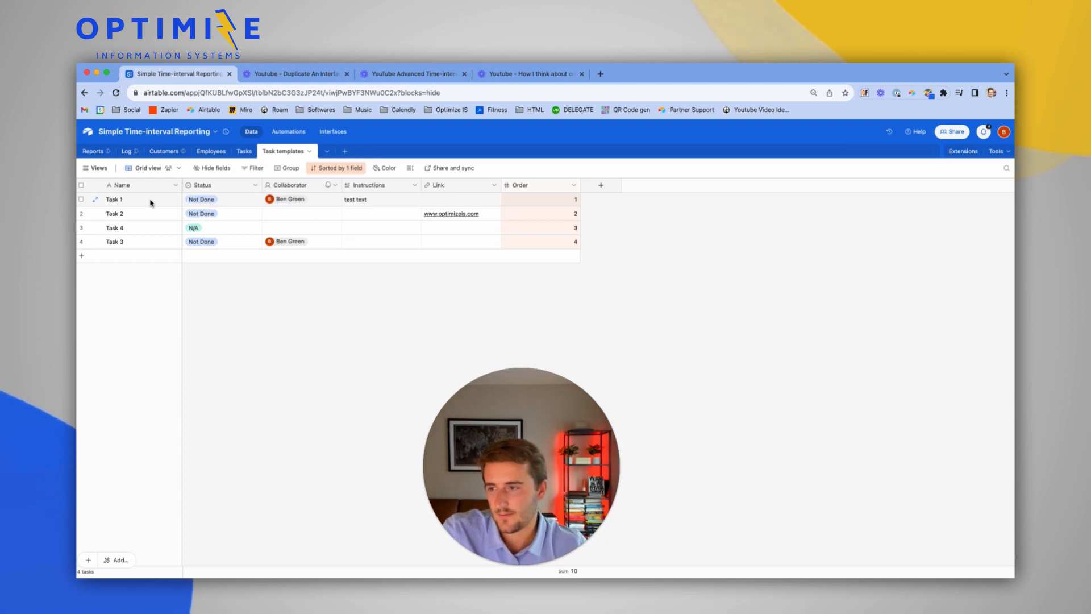
{"action": "left_click_drag", "start_coordinate": [521, 466], "coordinate": [856, 467]}
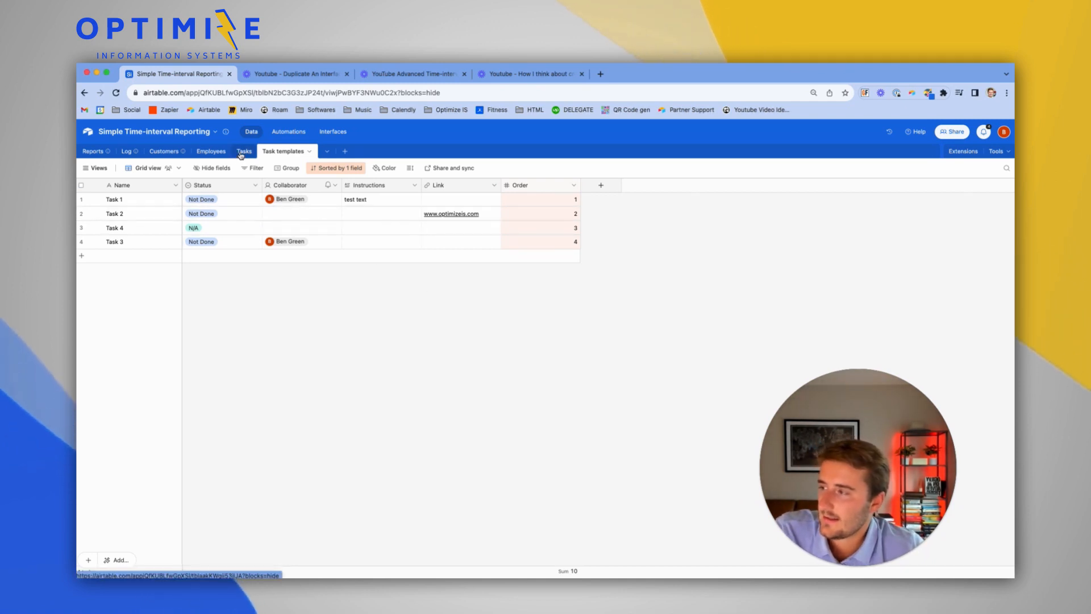
Check John Doe's Closed - Won stage in Customers, then open the Tasks table.
{"action": "left_click", "coordinate": [164, 151]}
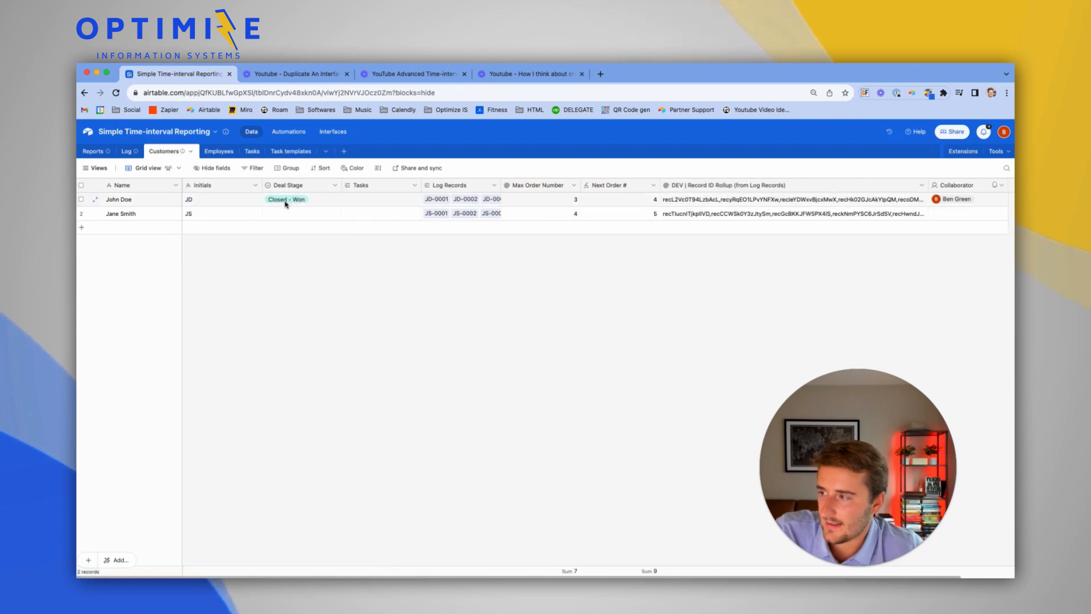
{"action": "left_click", "coordinate": [285, 198]}
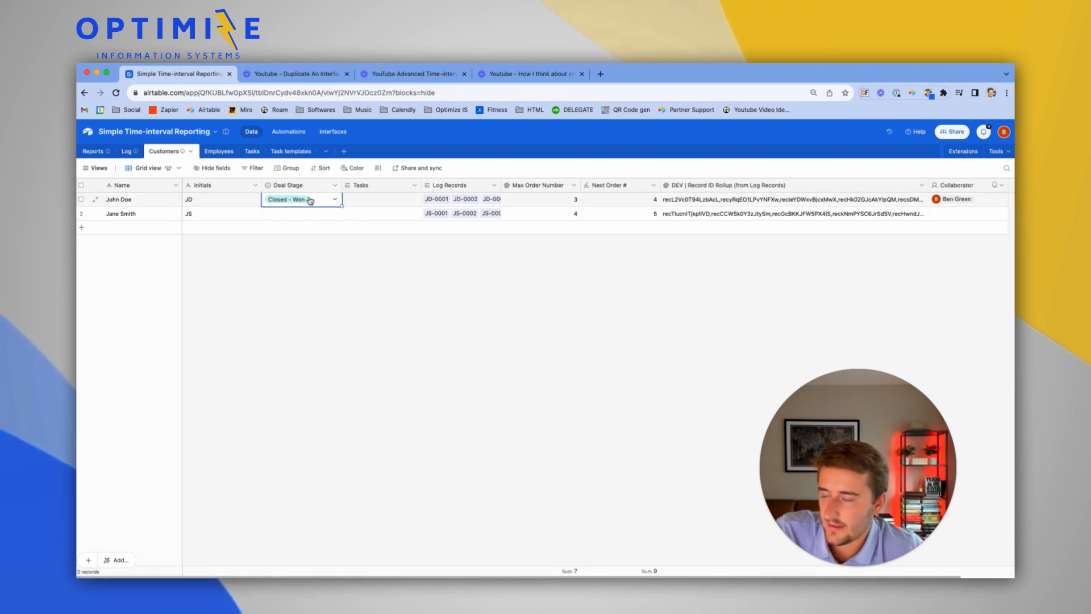
{"action": "left_click", "coordinate": [290, 151]}
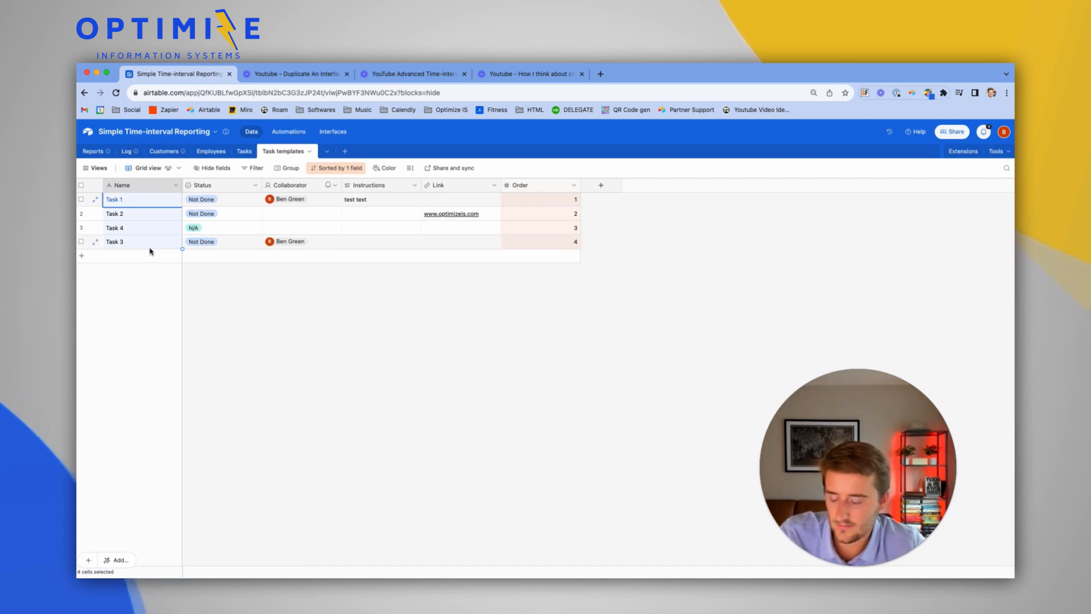
{"action": "left_click", "coordinate": [244, 151]}
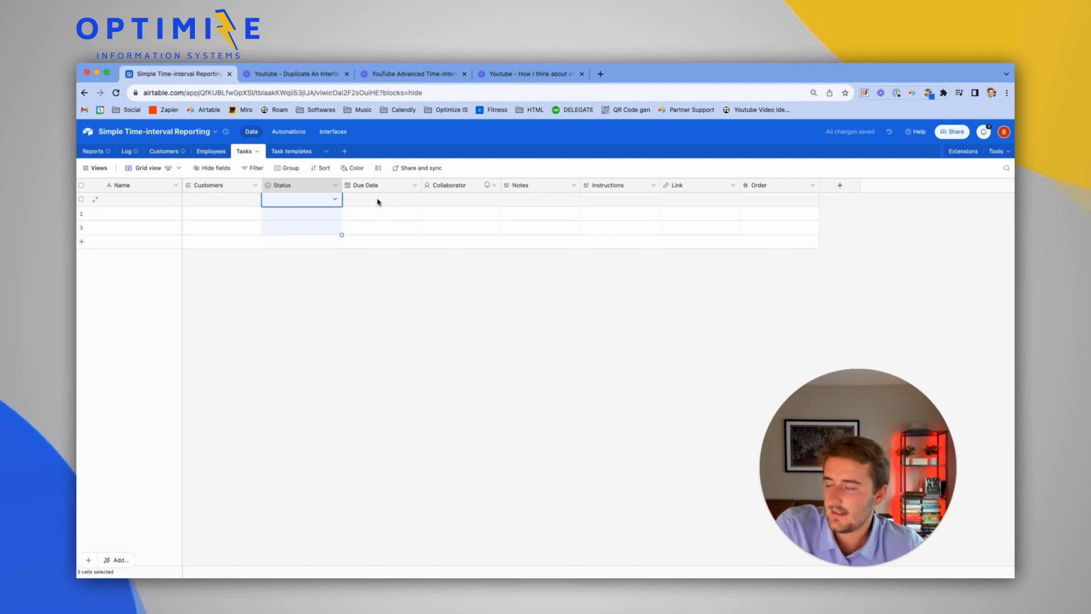
Create a new automation in the Automations workspace, entering 'General'.
{"action": "left_click", "coordinate": [381, 199]}
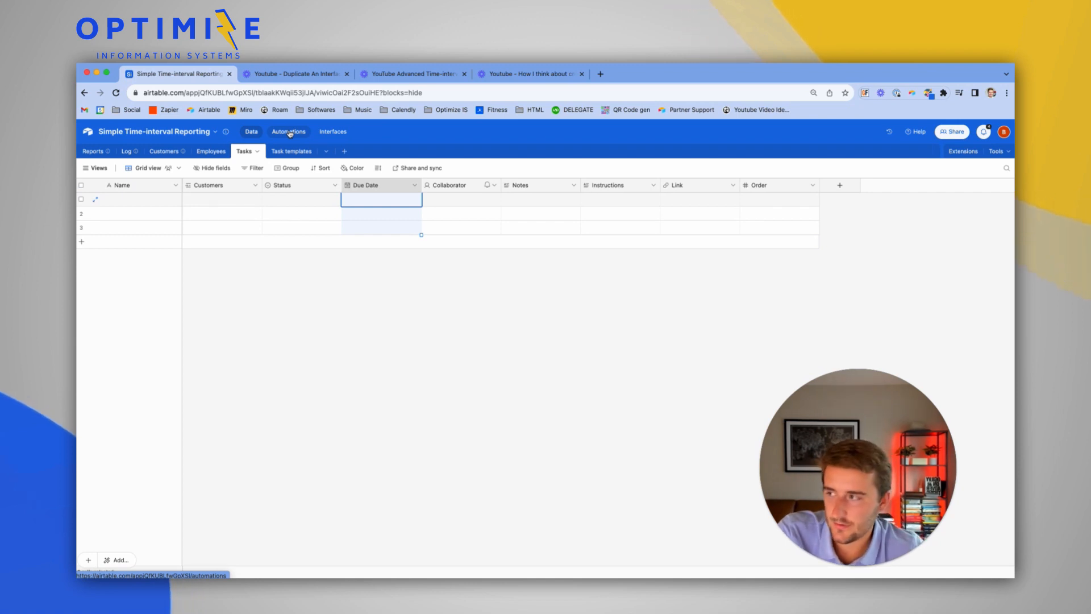
{"action": "left_click", "coordinate": [289, 131]}
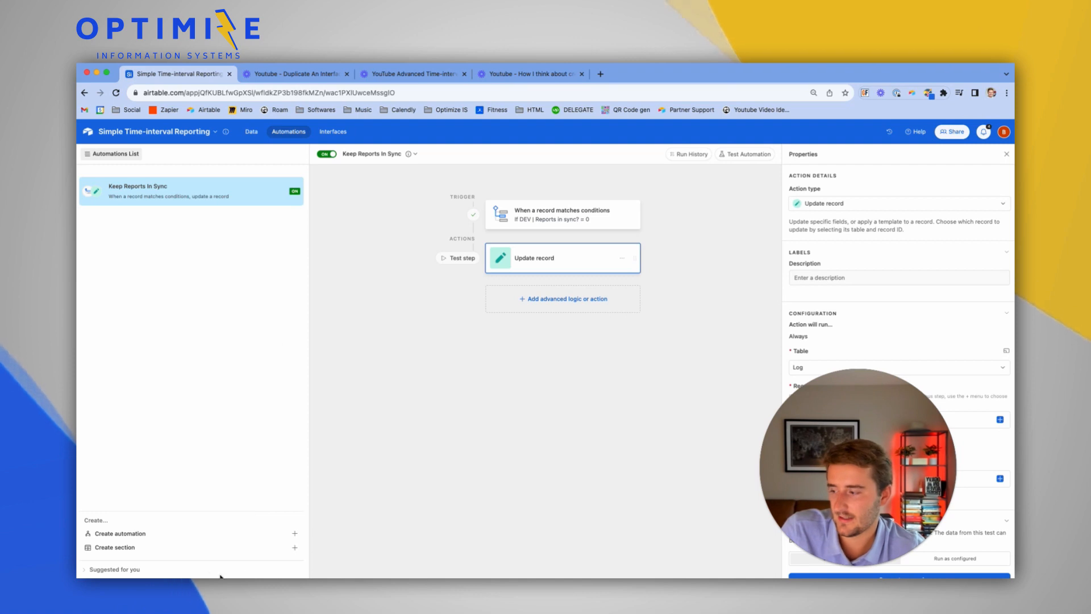
{"action": "left_click", "coordinate": [120, 533]}
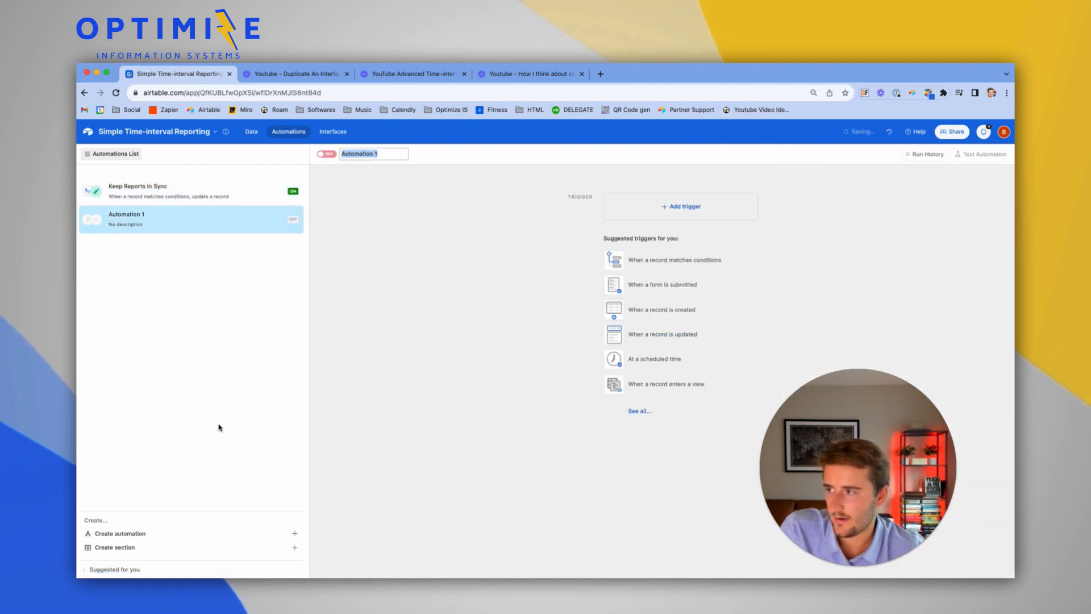
{"action": "type", "text": "General"}
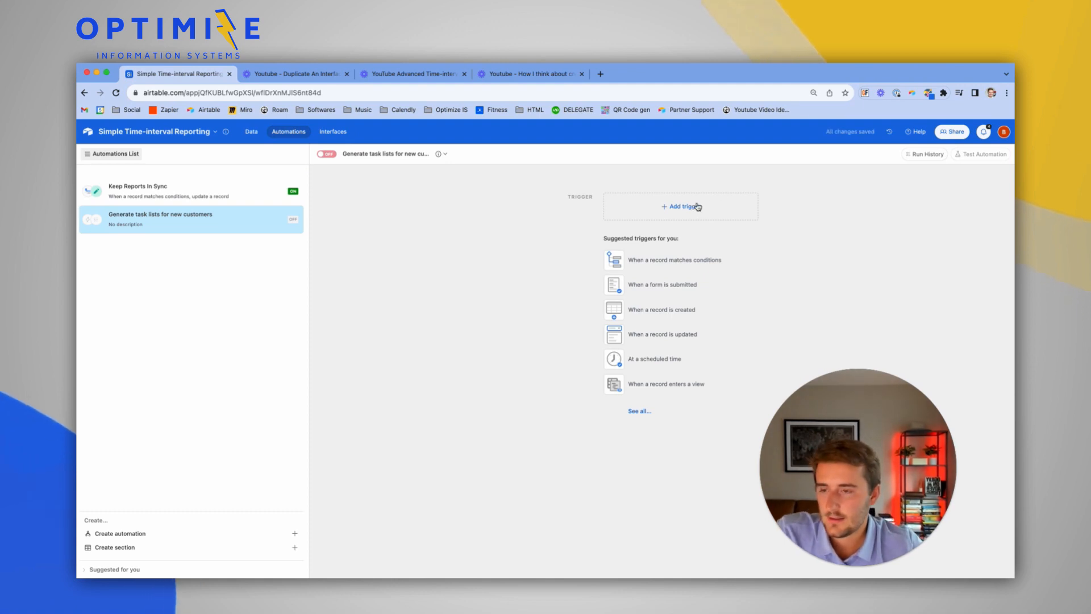
Trigger when a Customers record's Deal Stage is Closed - Won, test it, and list possible actions.
{"action": "left_click", "coordinate": [681, 205]}
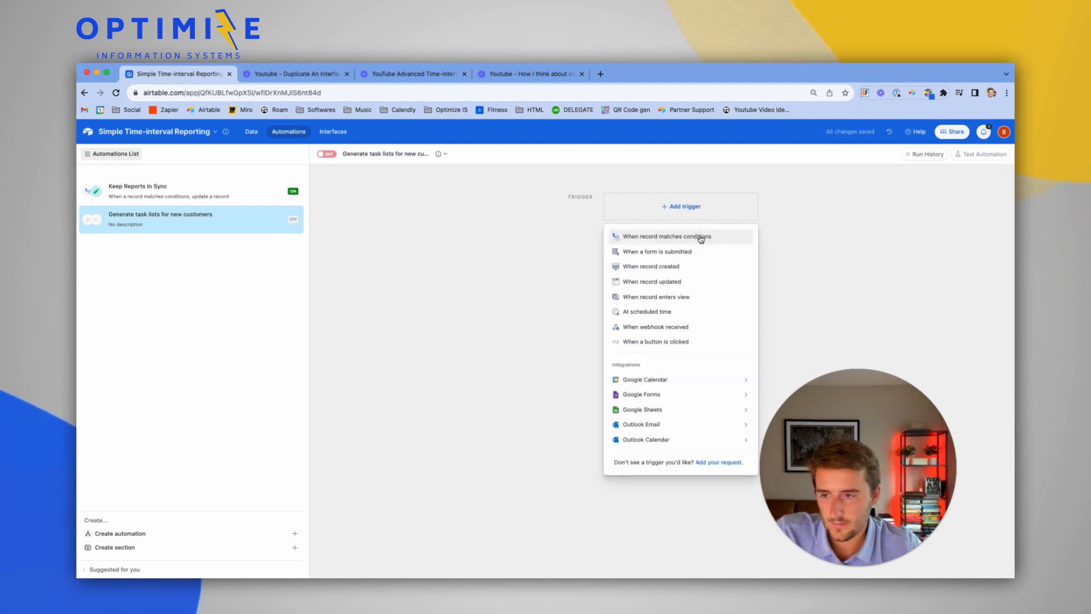
{"action": "left_click", "coordinate": [664, 236]}
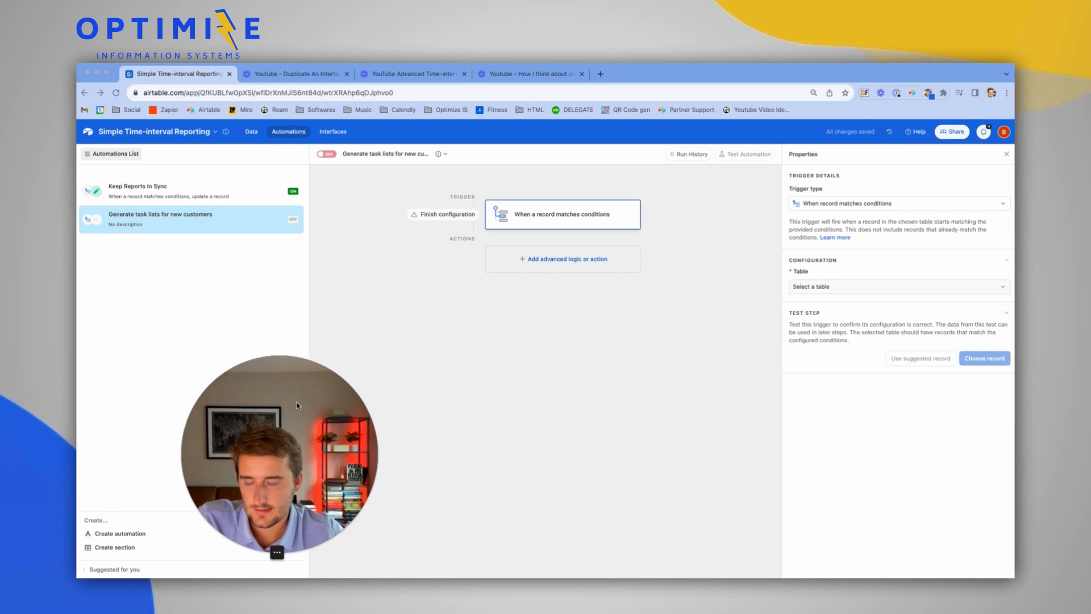
{"action": "left_click", "coordinate": [898, 285]}
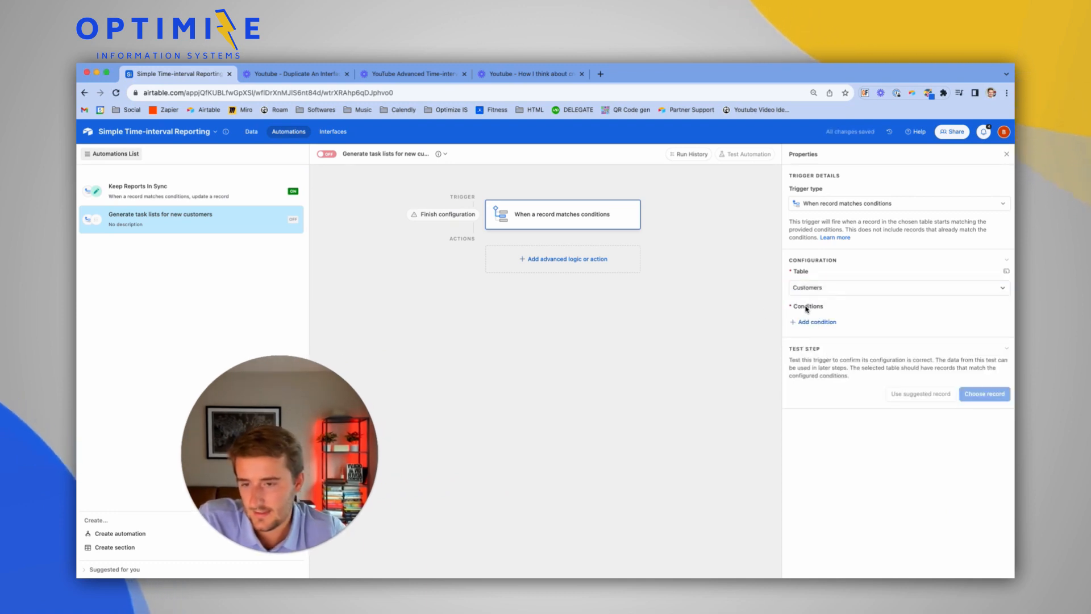
{"action": "left_click", "coordinate": [815, 321]}
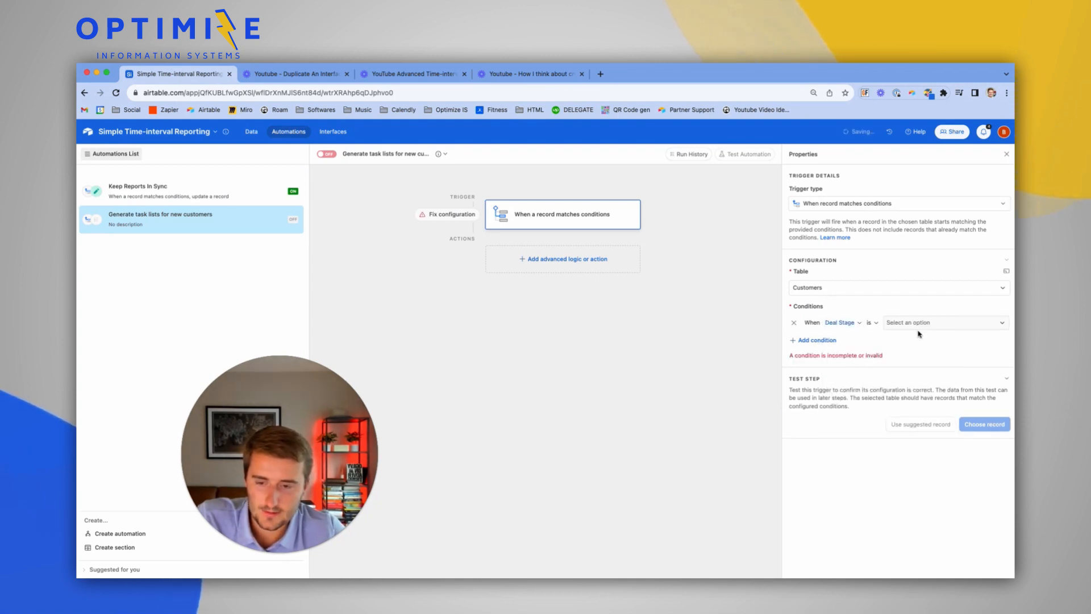
{"action": "left_click", "coordinate": [943, 322]}
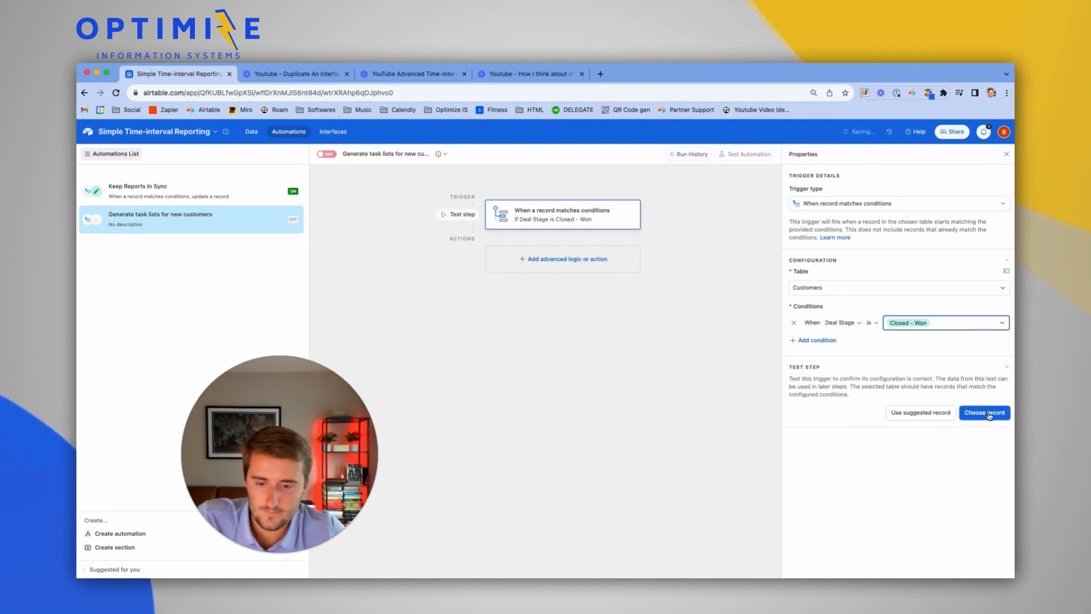
{"action": "left_click", "coordinate": [984, 412]}
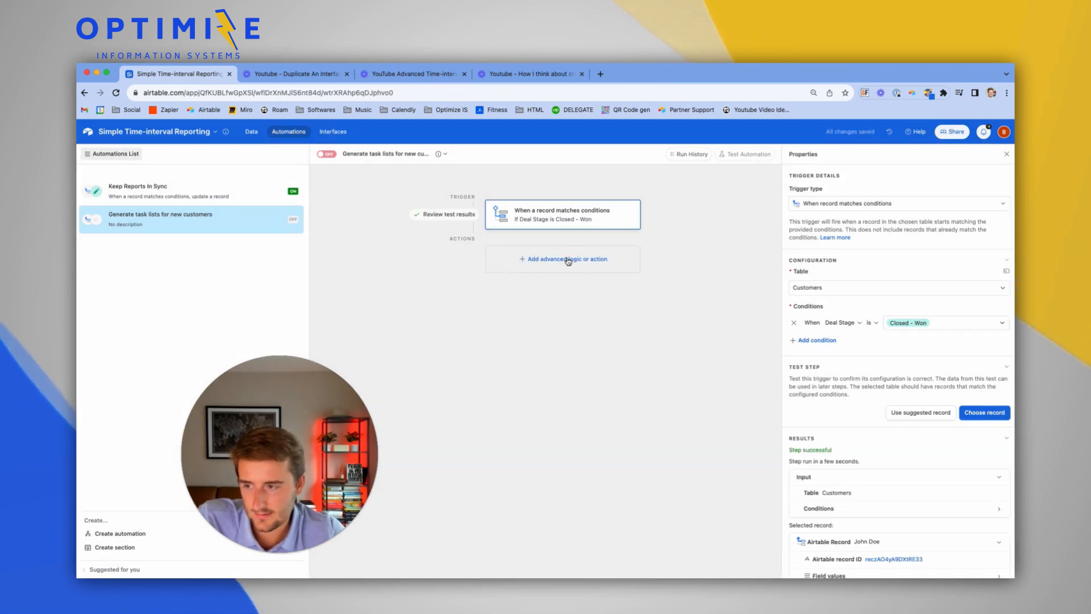
{"action": "left_click", "coordinate": [563, 259]}
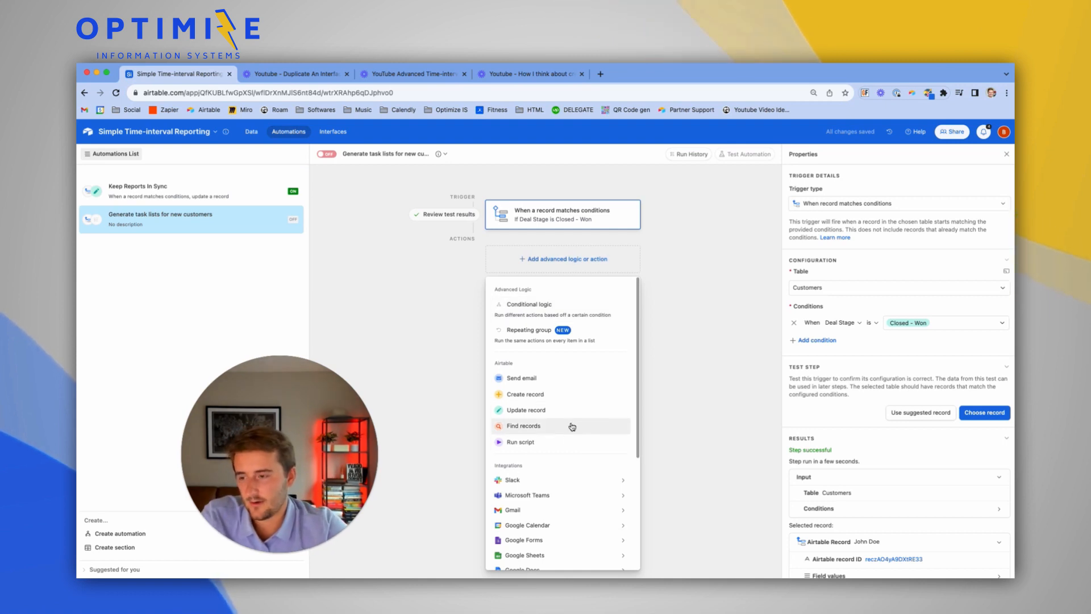
Add a Find records action searching Task templates by its Grid view.
{"action": "left_click", "coordinate": [523, 426]}
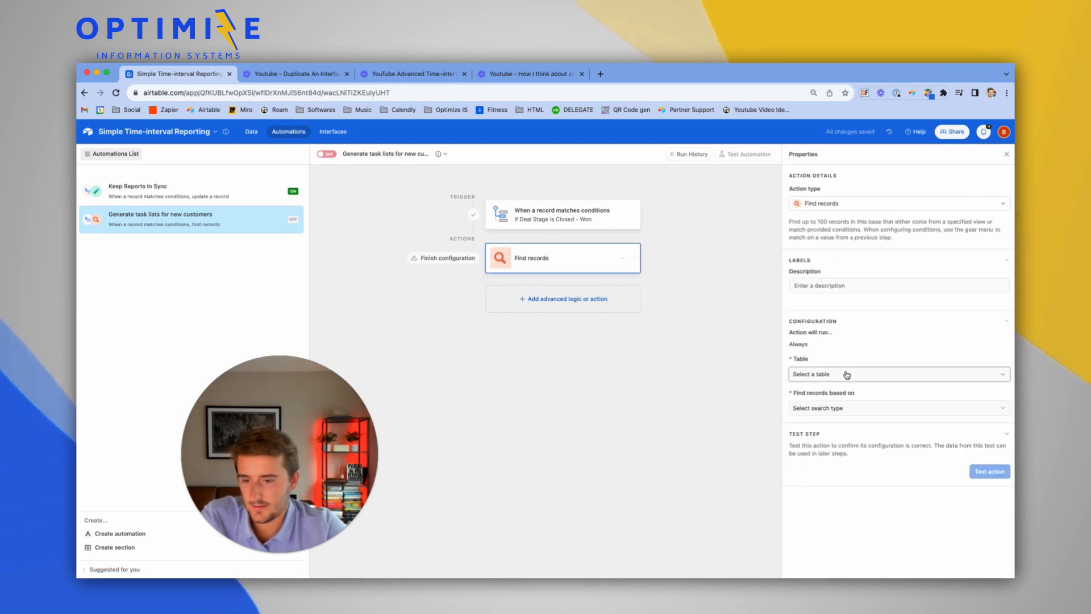
{"action": "left_click", "coordinate": [898, 374]}
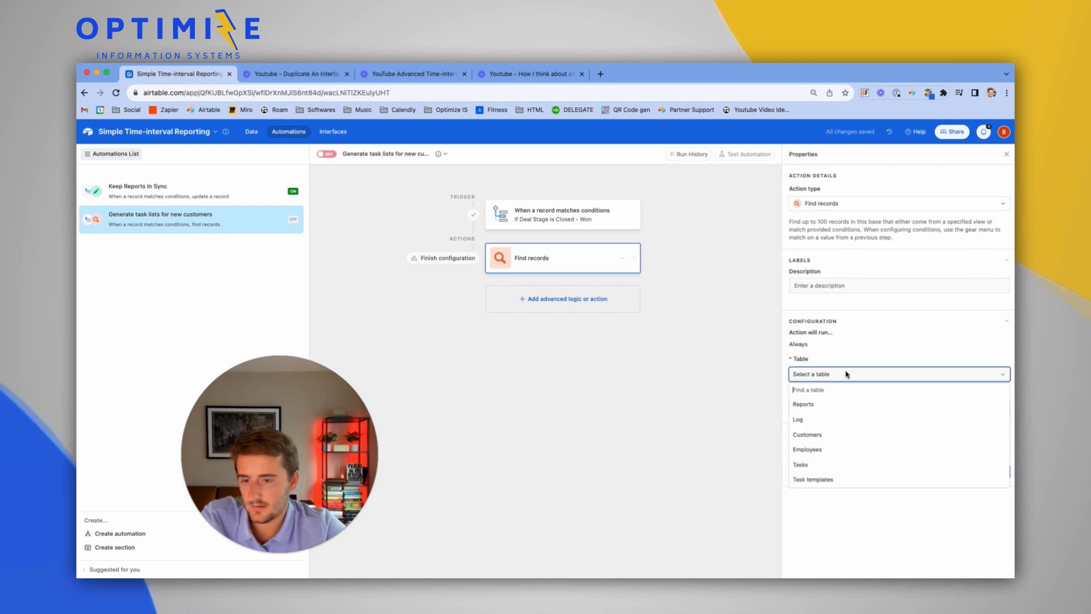
{"action": "left_click", "coordinate": [813, 479]}
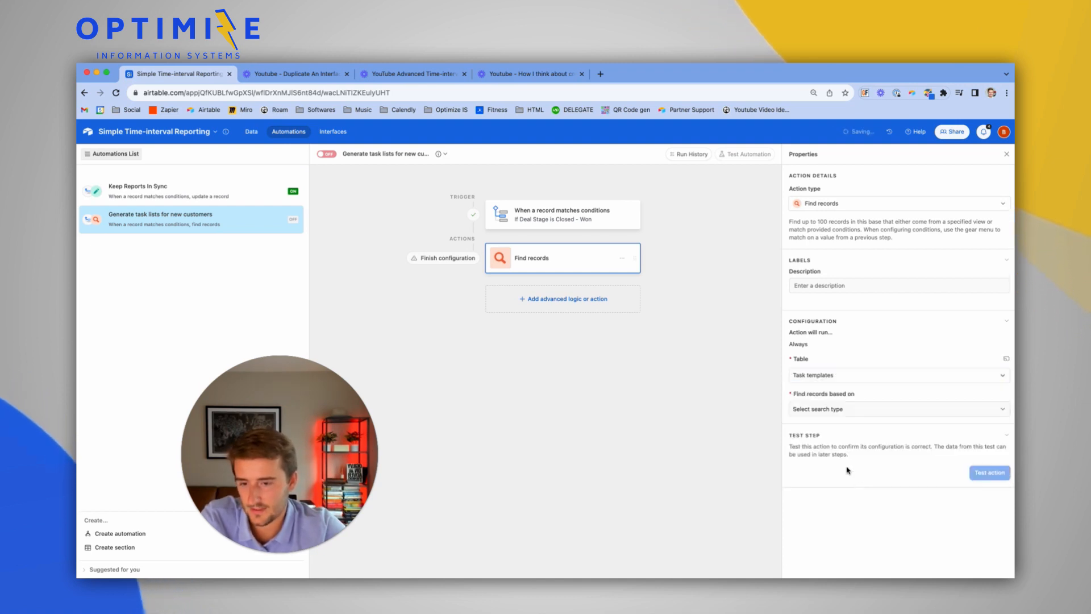
{"action": "left_click", "coordinate": [898, 409]}
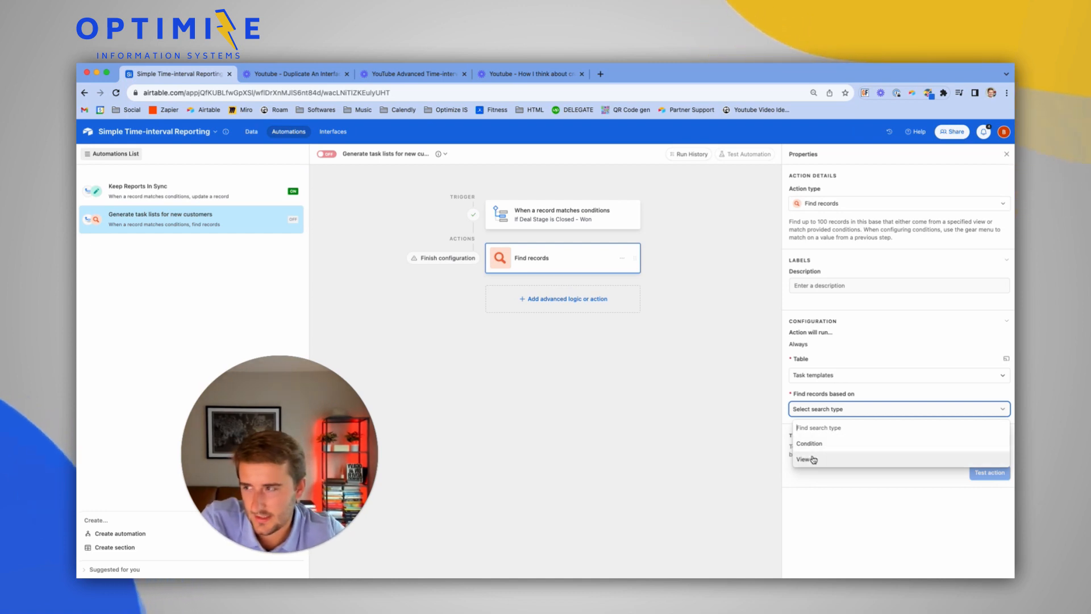
{"action": "left_click", "coordinate": [805, 459]}
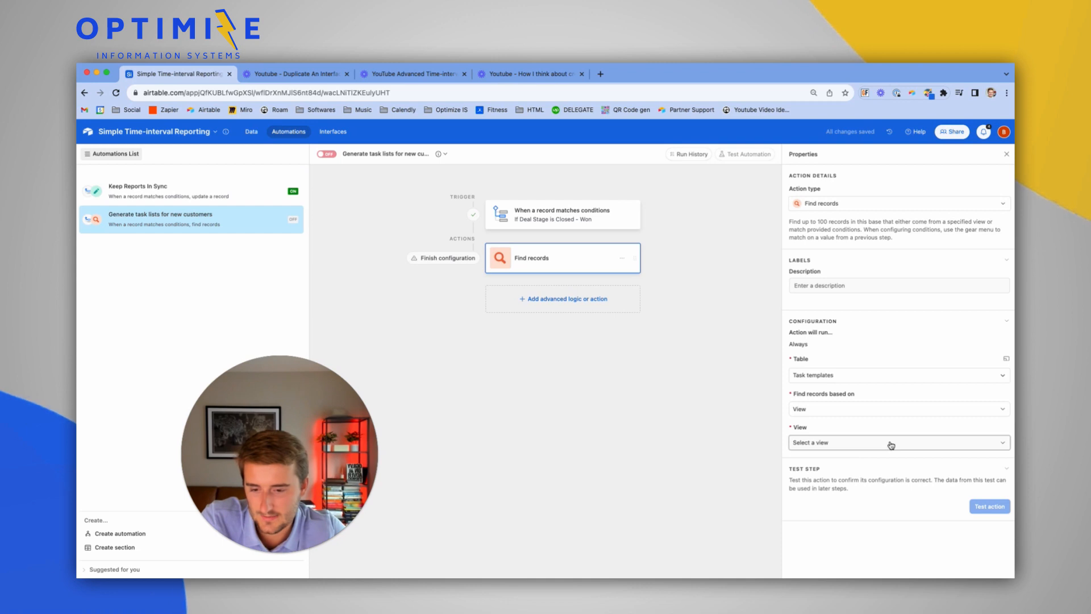
{"action": "left_click", "coordinate": [896, 443]}
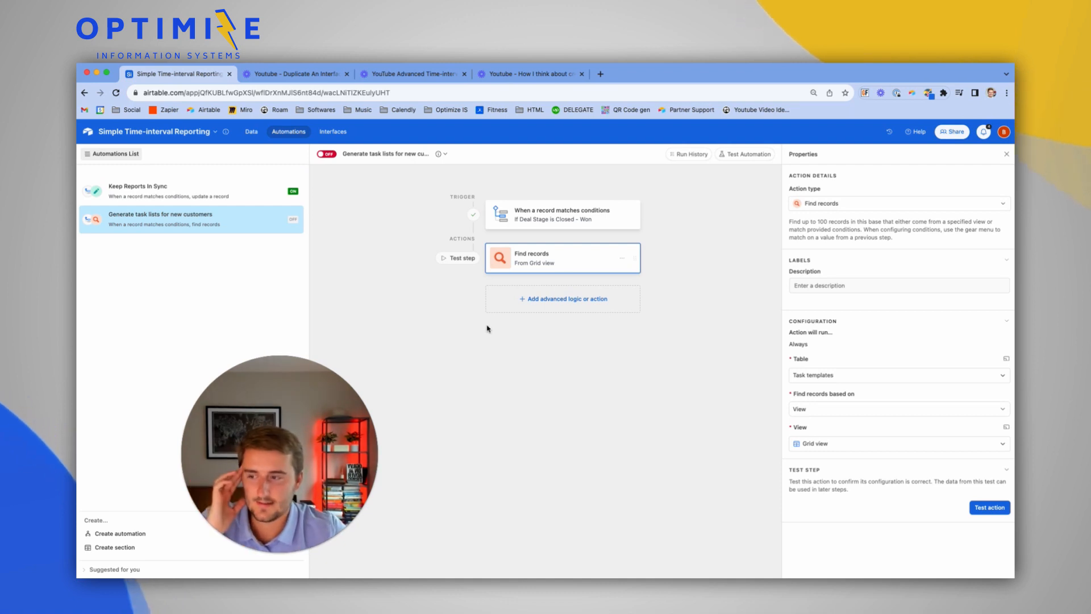
Test the Find records action and review the four template tasks found.
{"action": "left_click", "coordinate": [989, 507]}
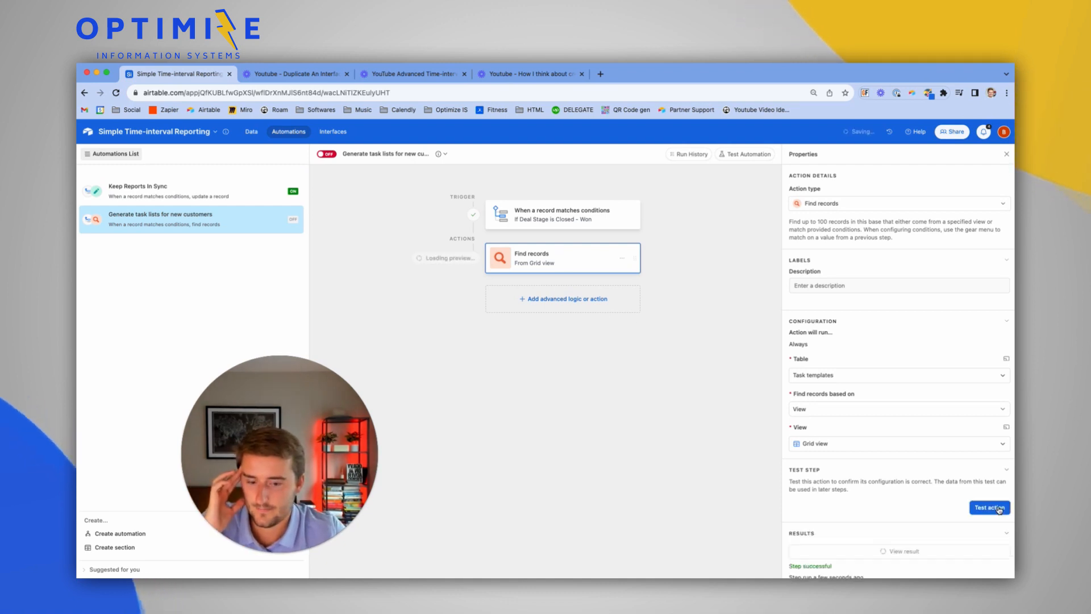
{"action": "left_click", "coordinate": [989, 507]}
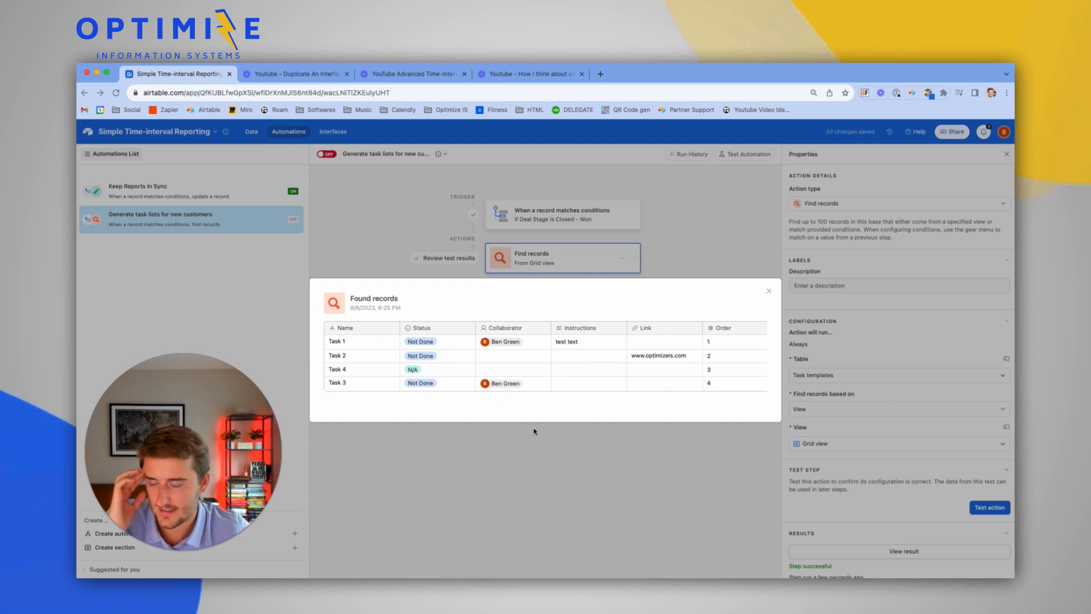
{"action": "left_click", "coordinate": [768, 290]}
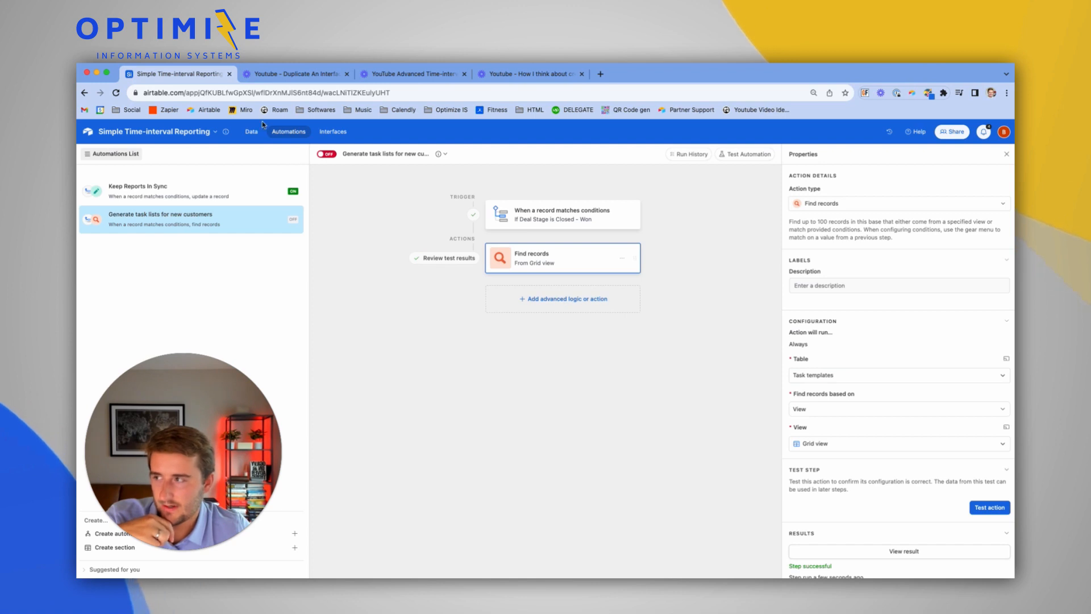
Create a checkbox field 'DEV | Task List Generated' in Customers, then go back to automations.
{"action": "left_click", "coordinate": [250, 131]}
{"action": "type", "text": "DEV |"}
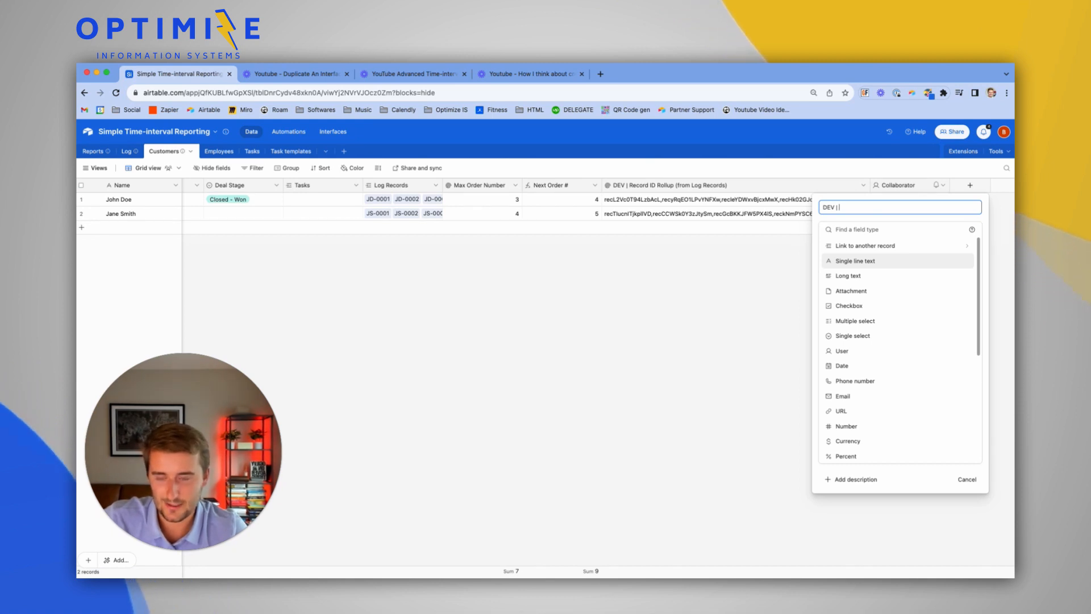
{"action": "mouse_move", "coordinate": [848, 306]}
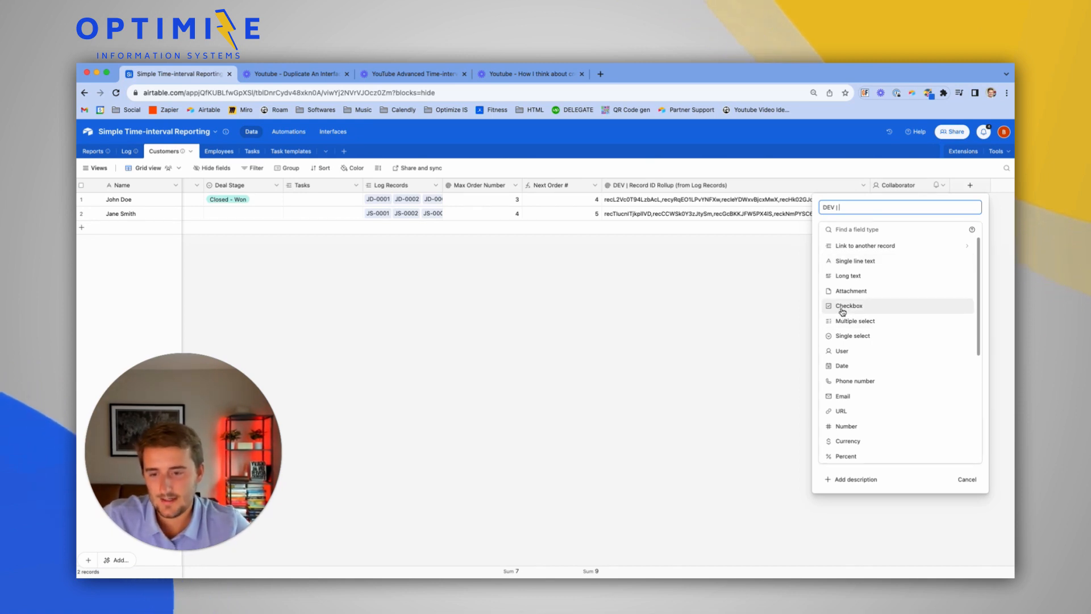
{"action": "left_click", "coordinate": [849, 306]}
{"action": "type", "text": " Task List"}
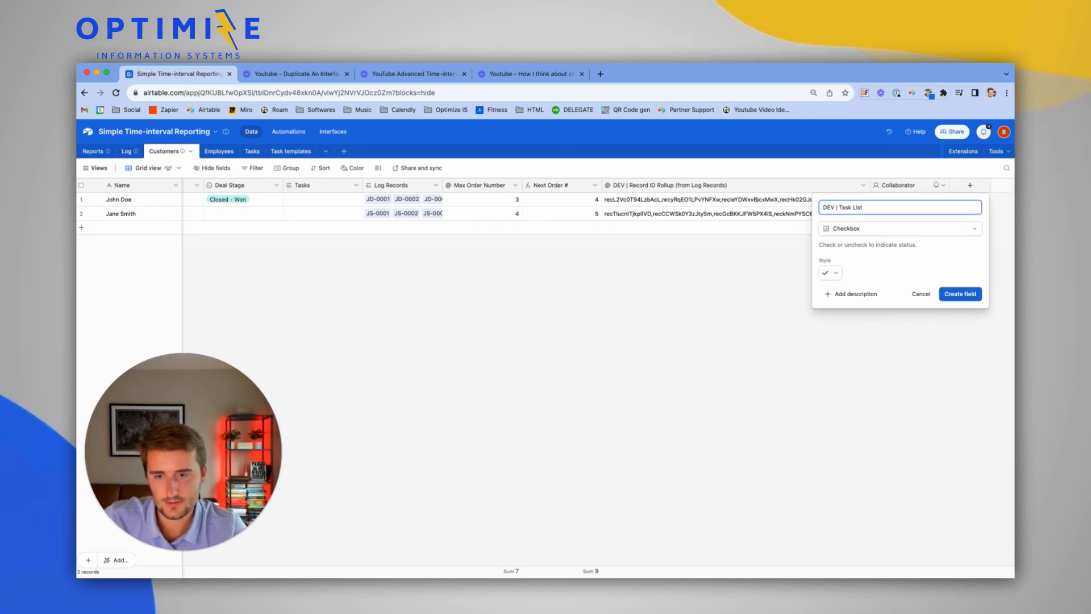
{"action": "type", "text": "Gen"}
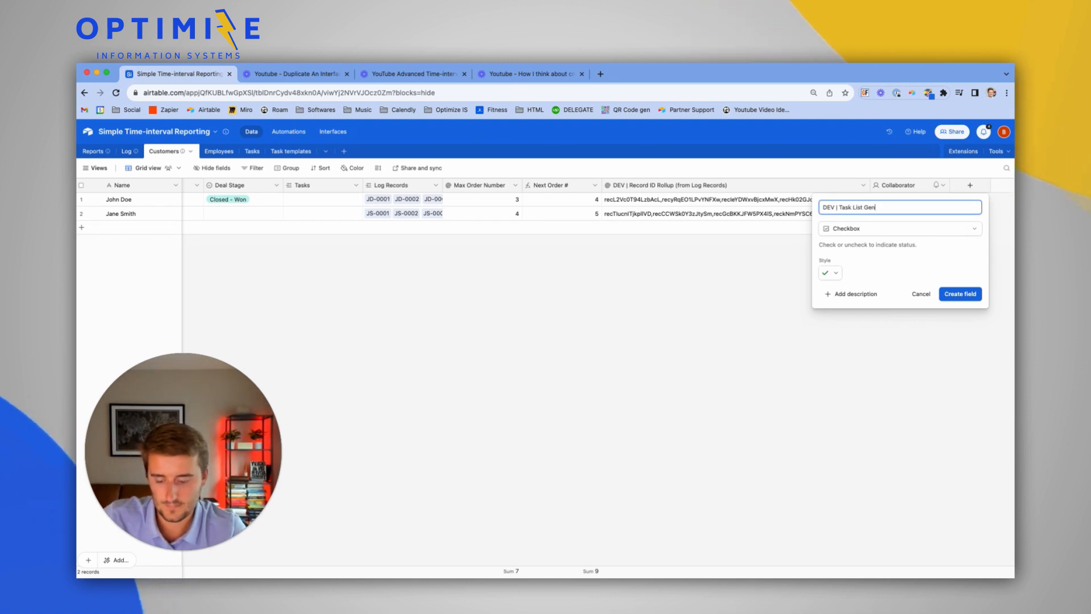
{"action": "left_click", "coordinate": [959, 294]}
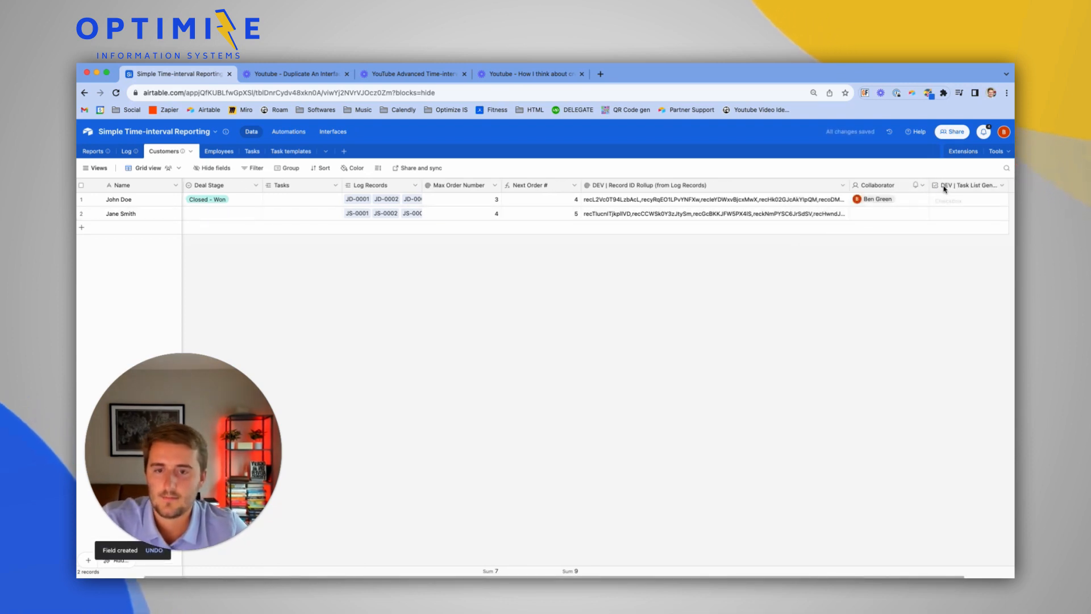
{"action": "left_click", "coordinate": [961, 185]}
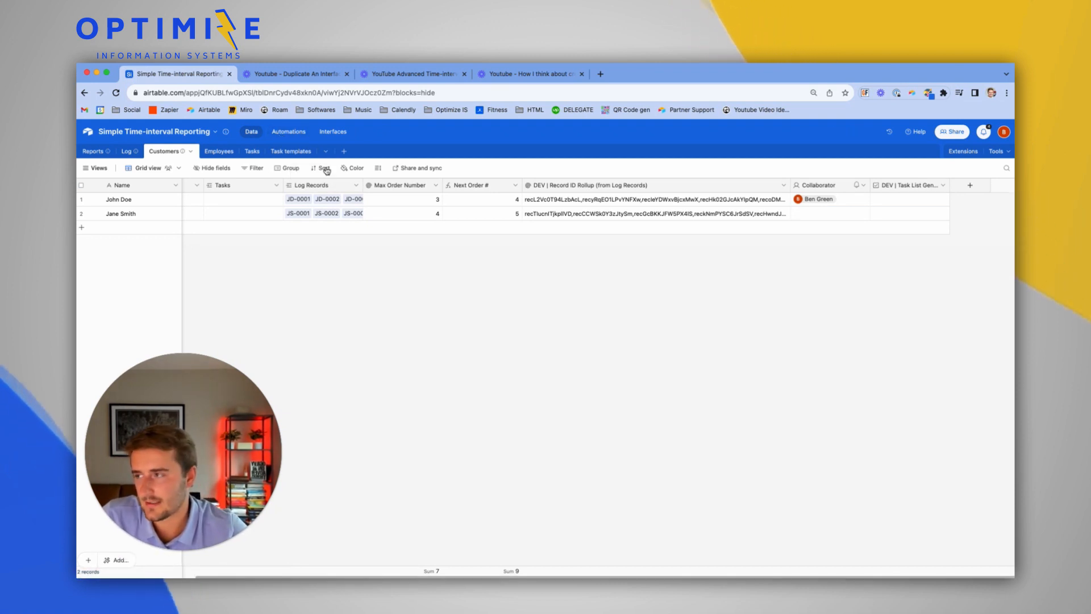
{"action": "left_click", "coordinate": [288, 132]}
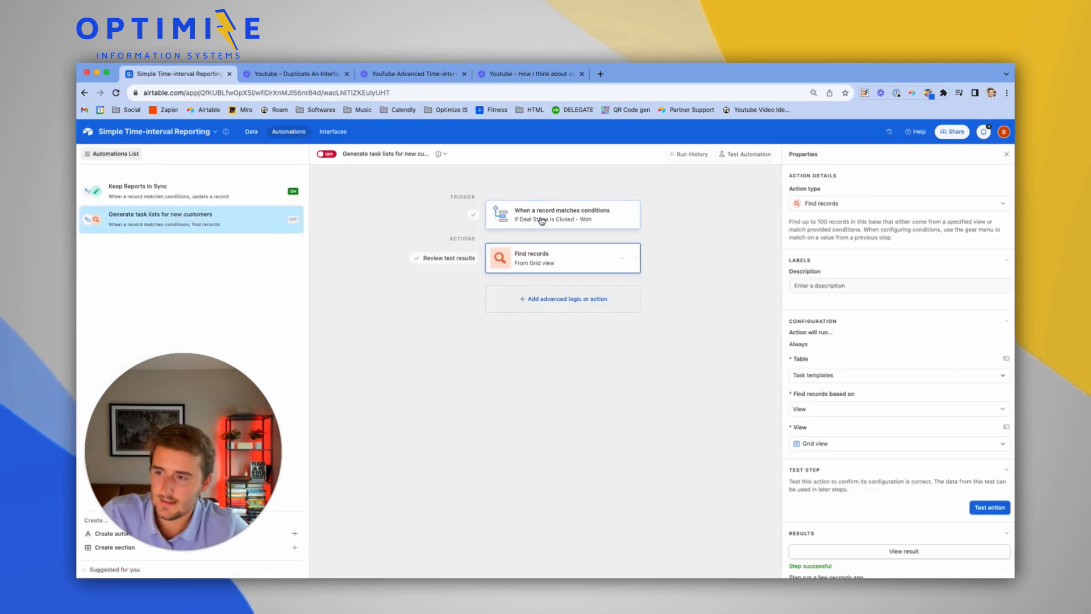
Require DEV | Task List Generated unchecked, and add an Update record step ticking it on Customers.
{"action": "left_click", "coordinate": [562, 214]}
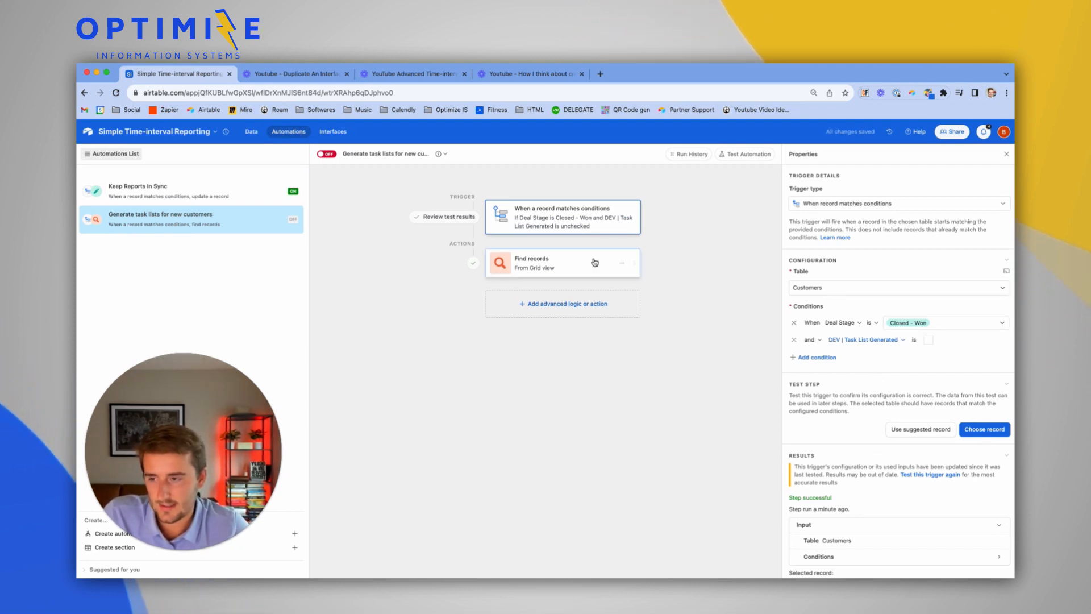
{"action": "left_click", "coordinate": [562, 263]}
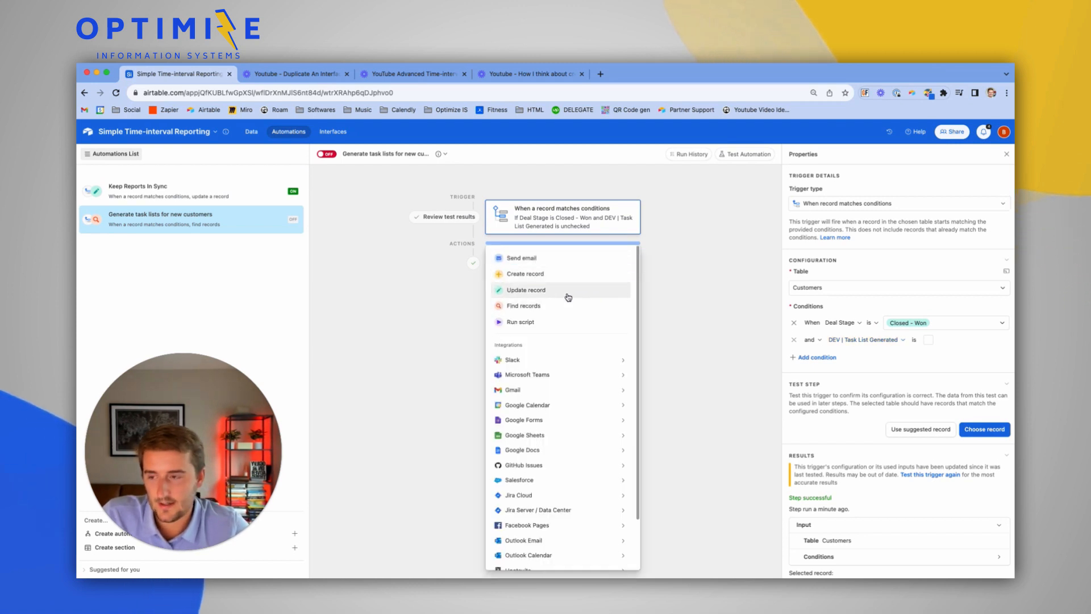
{"action": "left_click", "coordinate": [525, 290]}
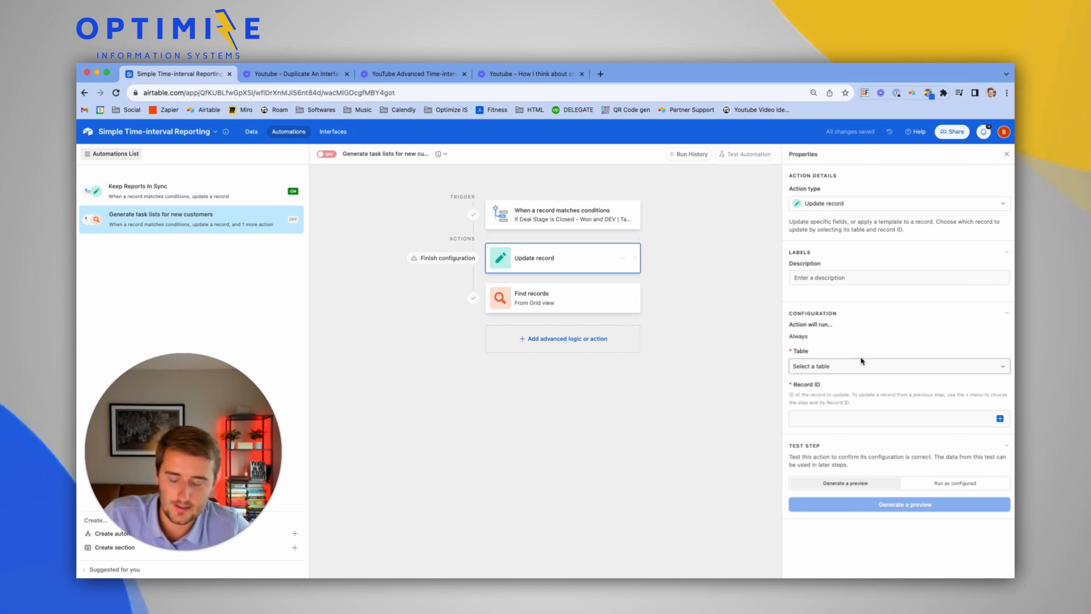
{"action": "left_click", "coordinate": [898, 367]}
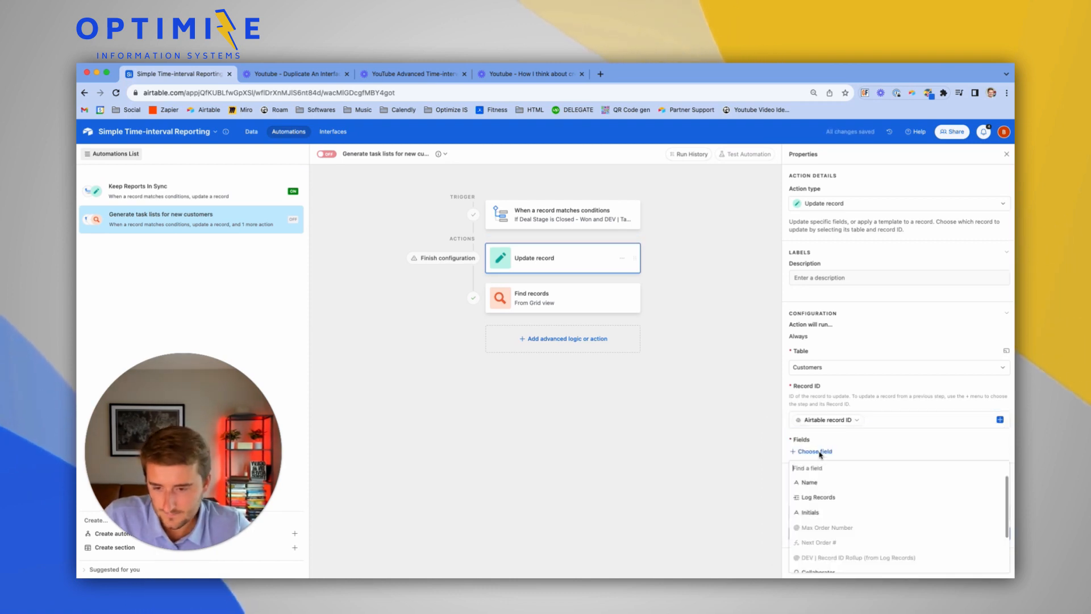
{"action": "left_click", "coordinate": [841, 482]}
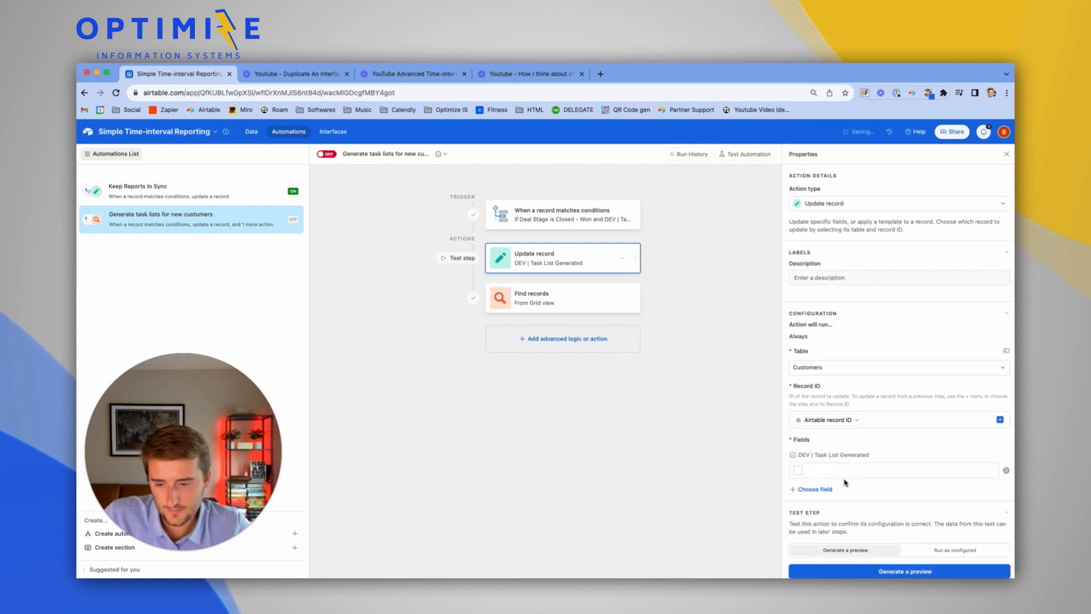
{"action": "left_click", "coordinate": [797, 470]}
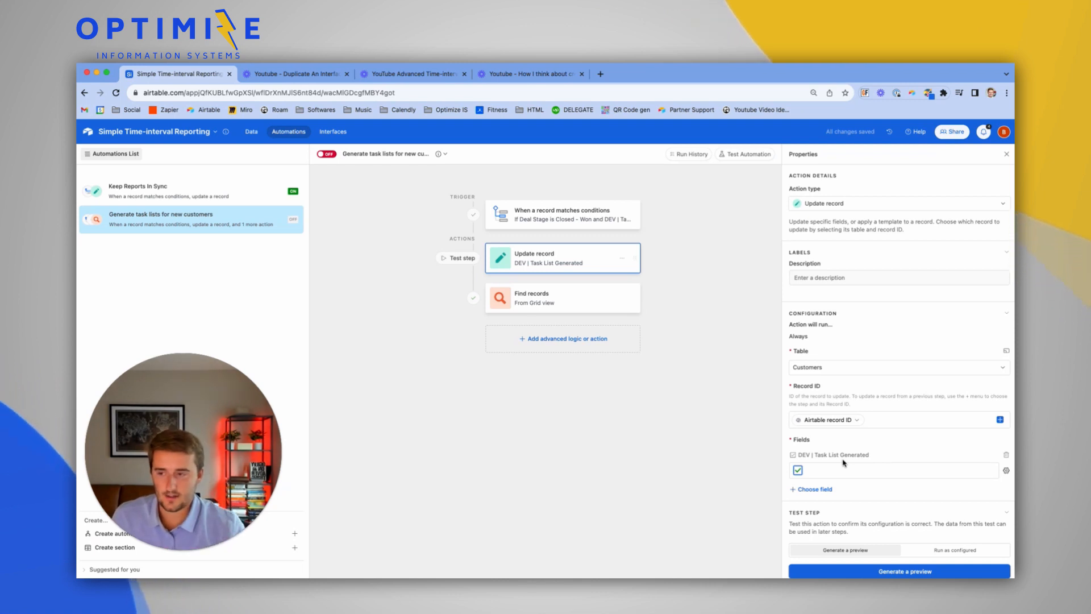
{"action": "left_click", "coordinate": [561, 298]}
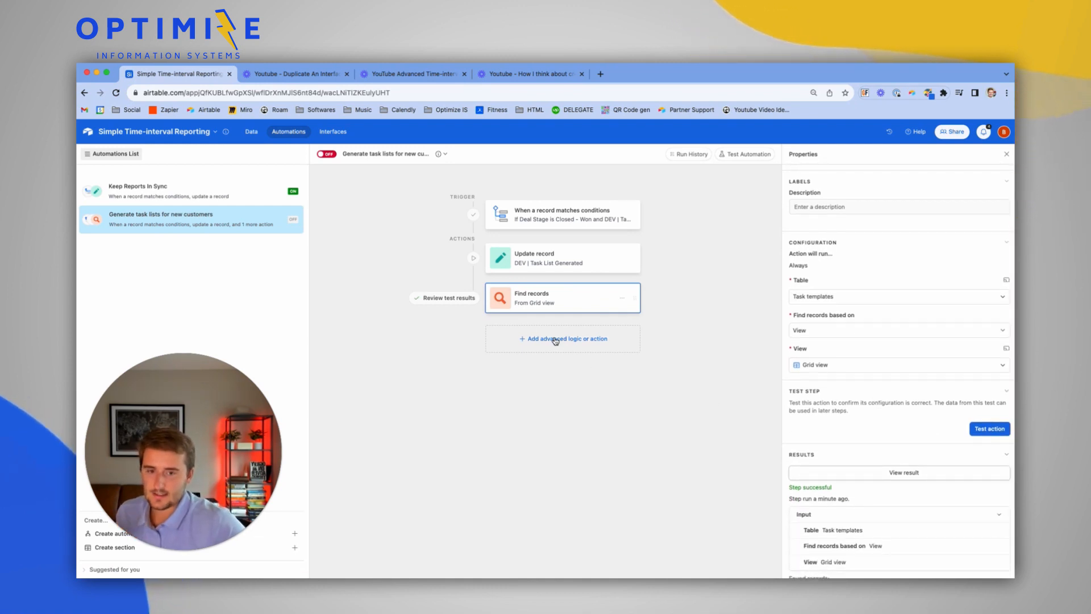
Add a Repeat for each group over the Find records list and test it (Tasks 1–4).
{"action": "left_click", "coordinate": [562, 338]}
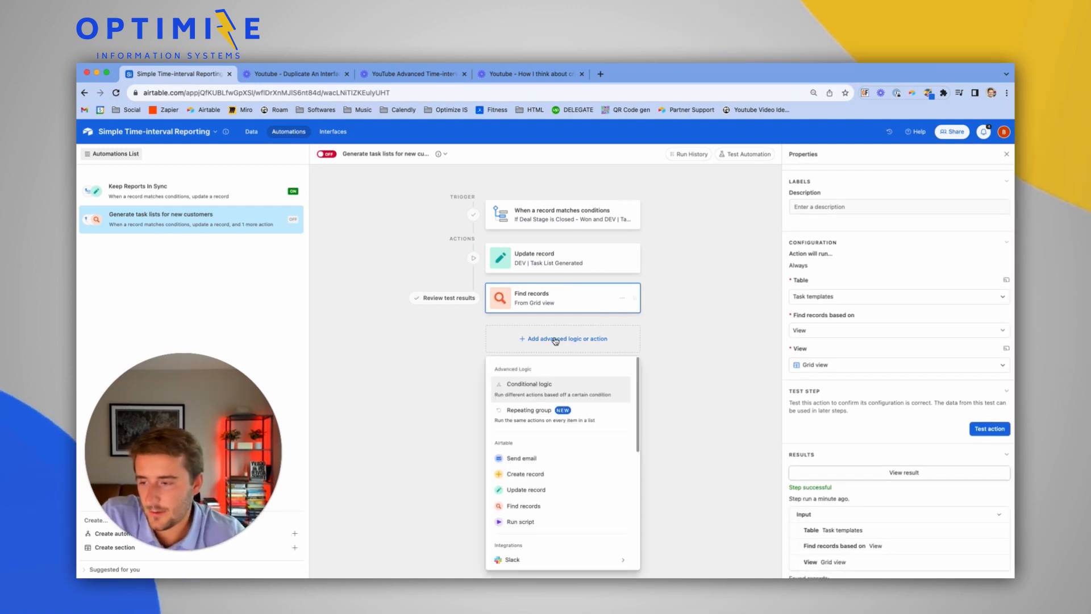
{"action": "mouse_move", "coordinate": [552, 412]}
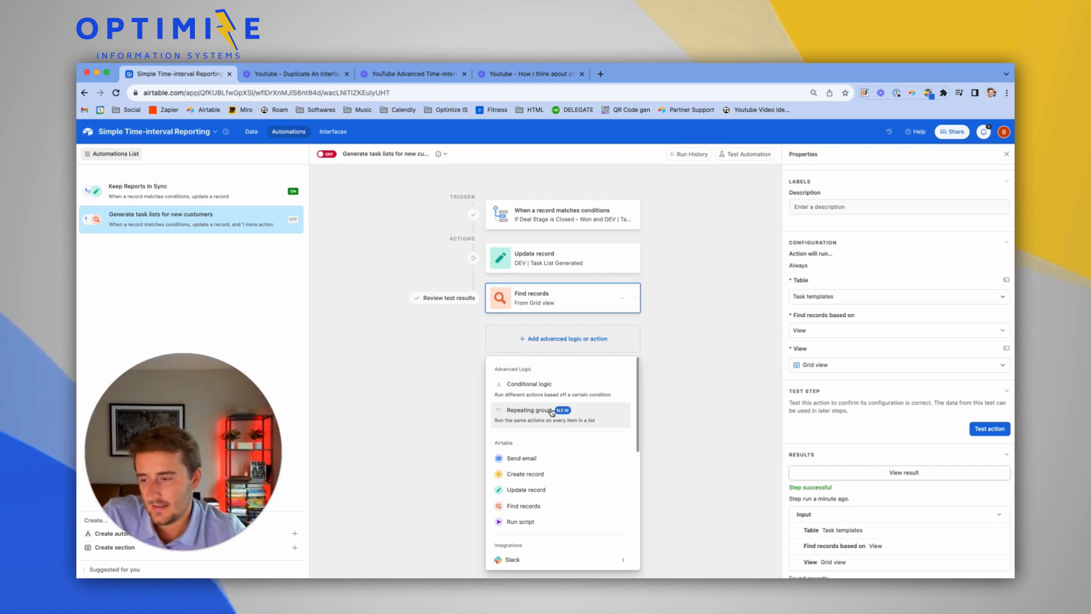
{"action": "left_click", "coordinate": [534, 410]}
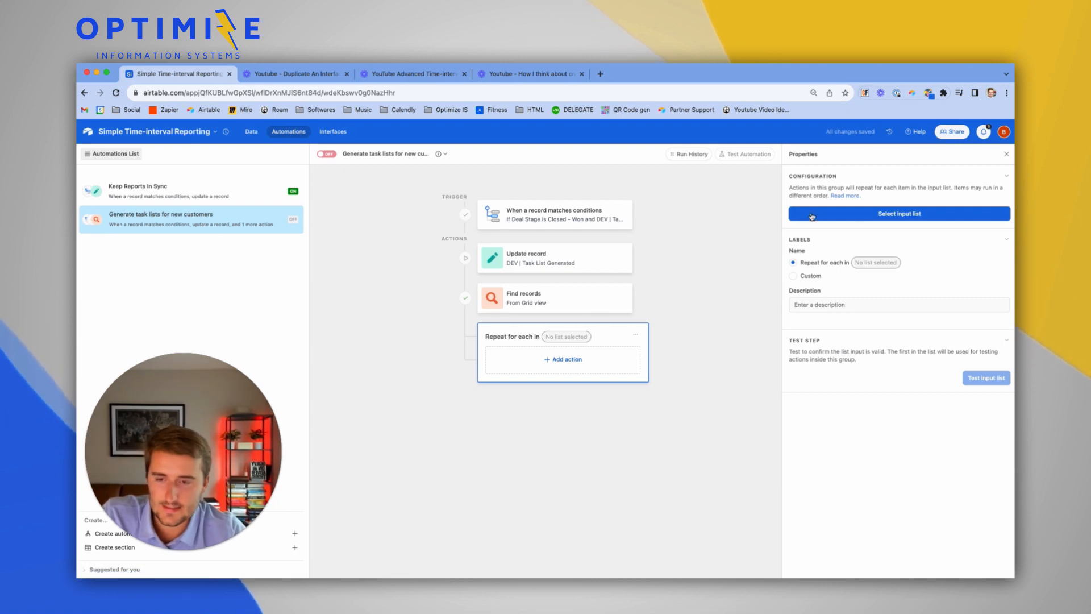
{"action": "left_click", "coordinate": [898, 214]}
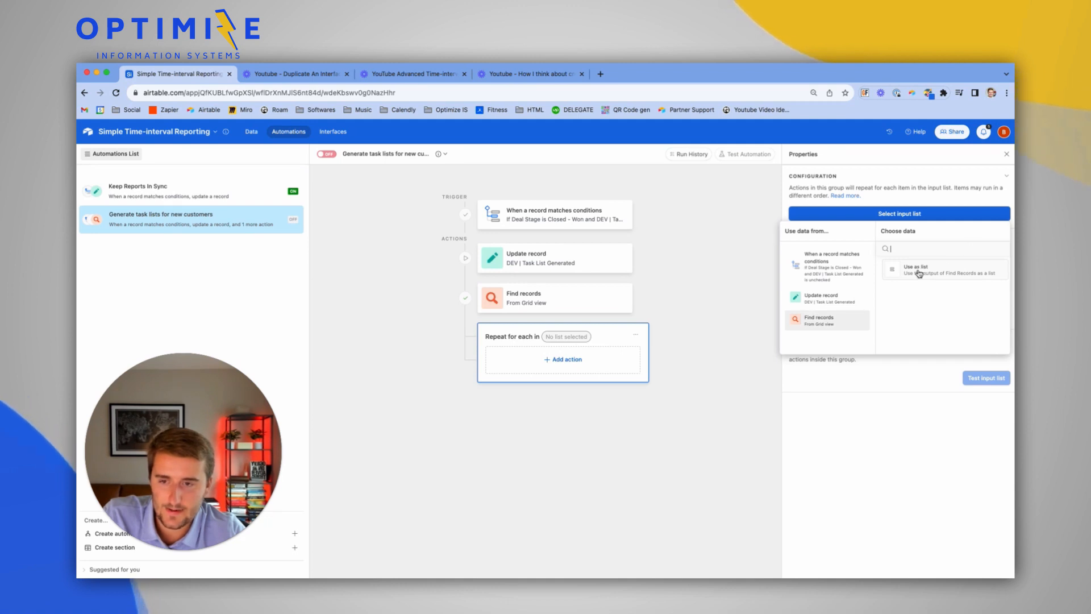
{"action": "left_click", "coordinate": [916, 270]}
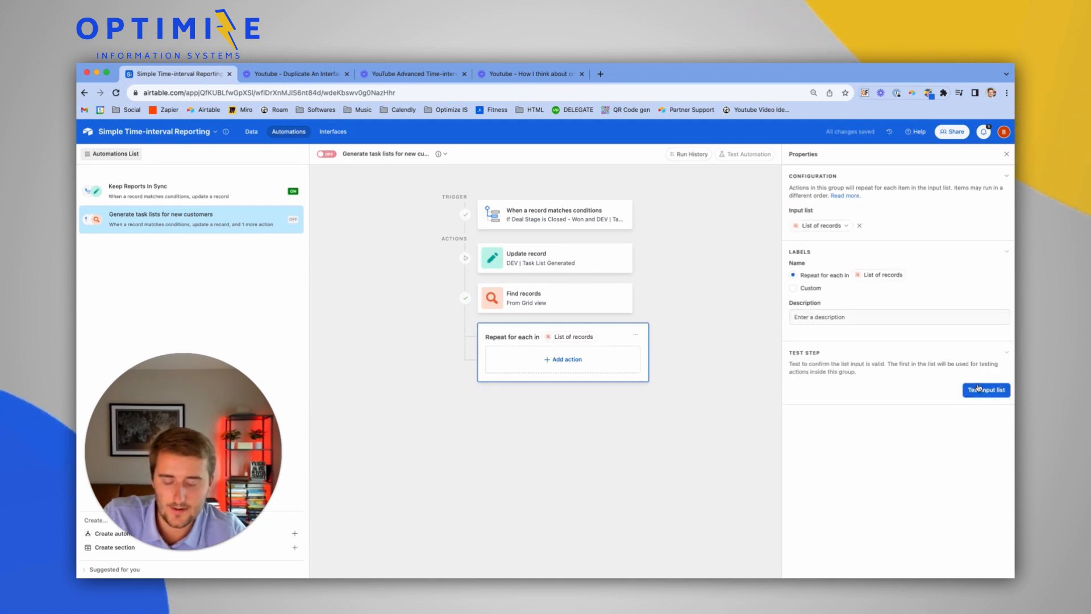
{"action": "left_click", "coordinate": [985, 390]}
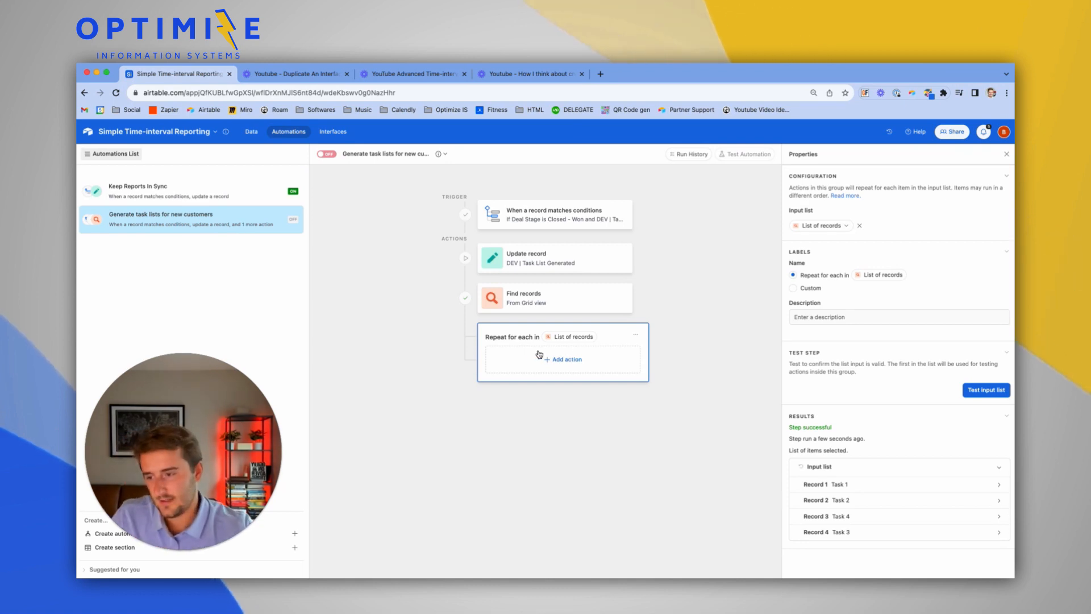
Add a Create record action in the loop for the Tasks table, adding fields including Order.
{"action": "left_click", "coordinate": [561, 360]}
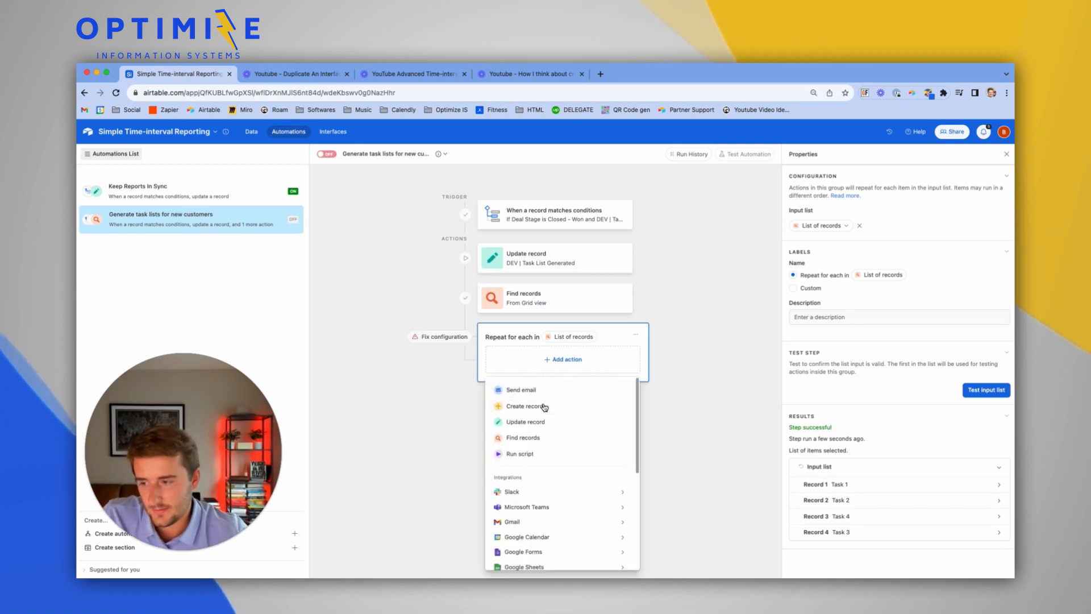
{"action": "left_click", "coordinate": [527, 406]}
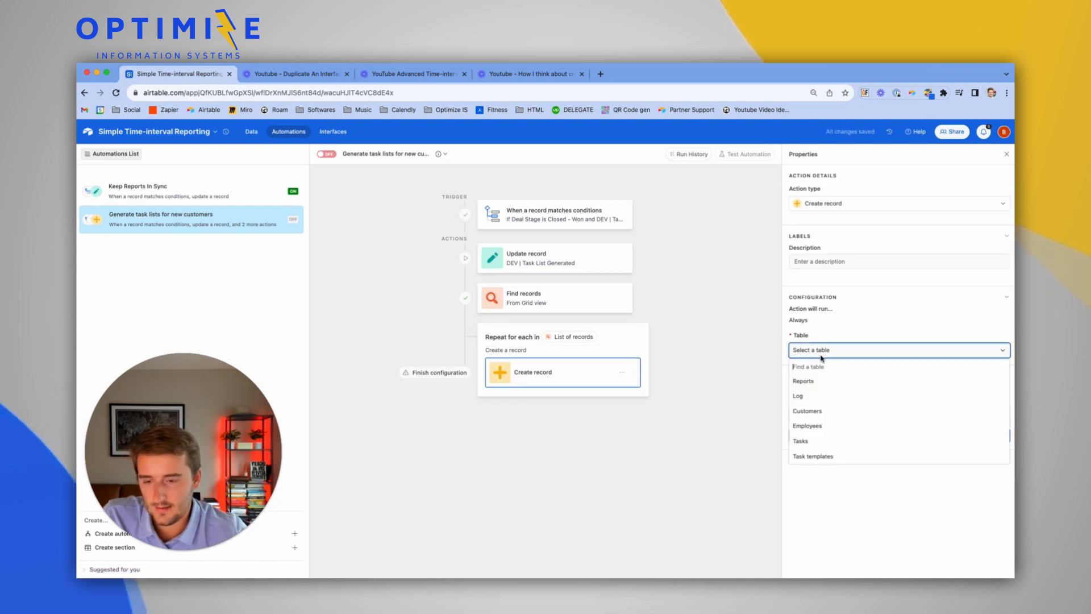
{"action": "left_click", "coordinate": [800, 440]}
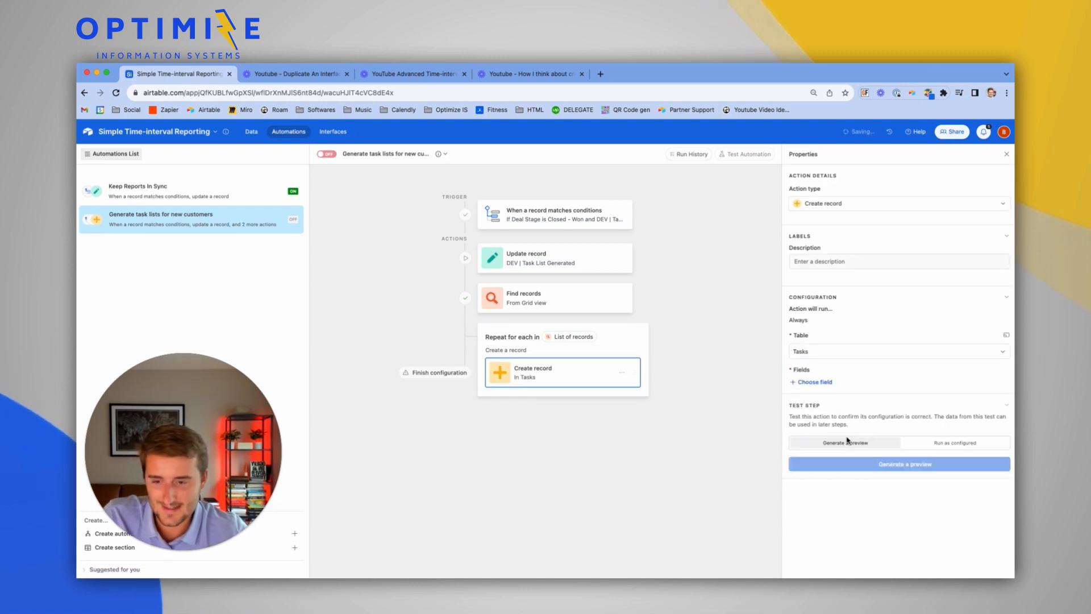
{"action": "left_click", "coordinate": [815, 382]}
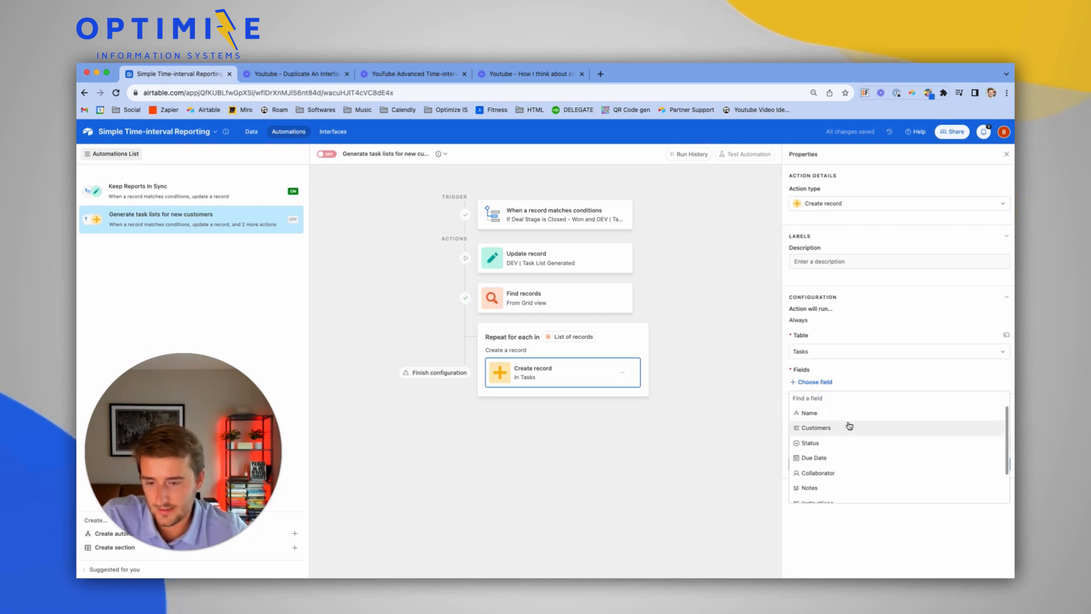
{"action": "left_click", "coordinate": [808, 412]}
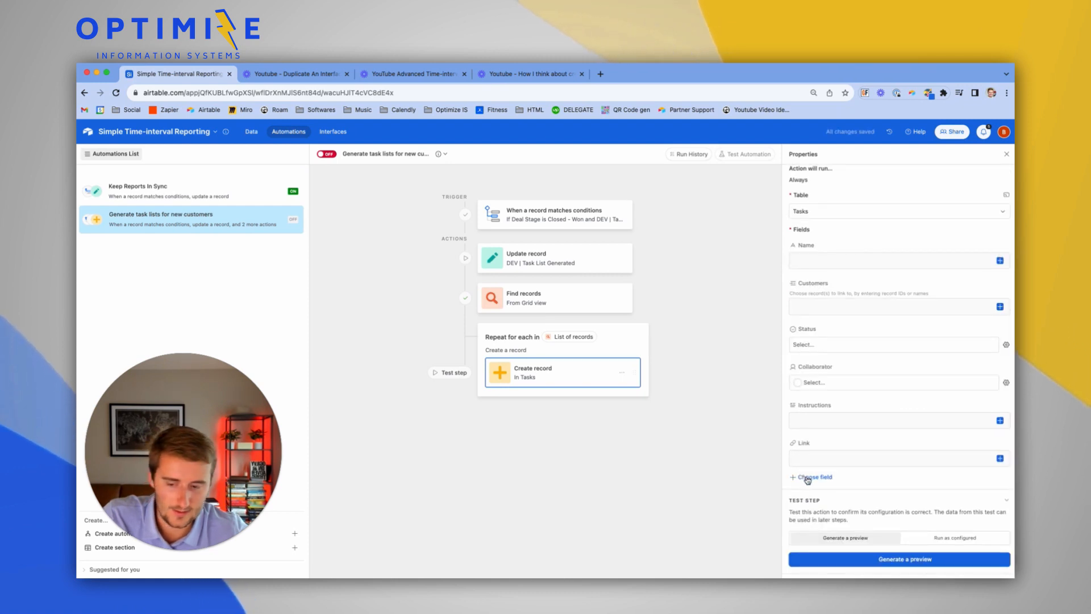
{"action": "left_click", "coordinate": [811, 478]}
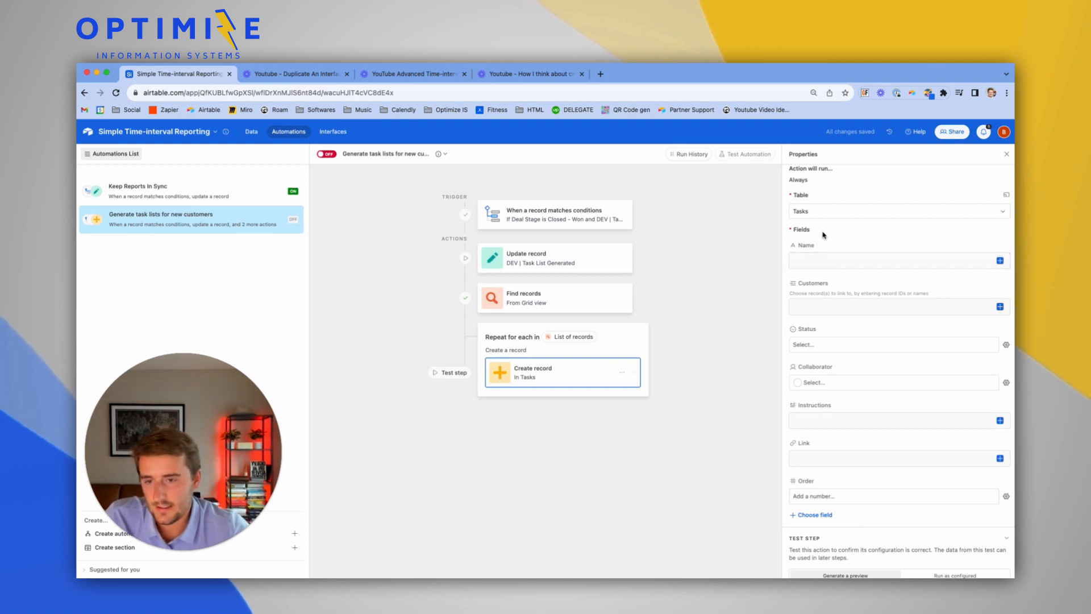
{"action": "left_click", "coordinate": [1000, 260]}
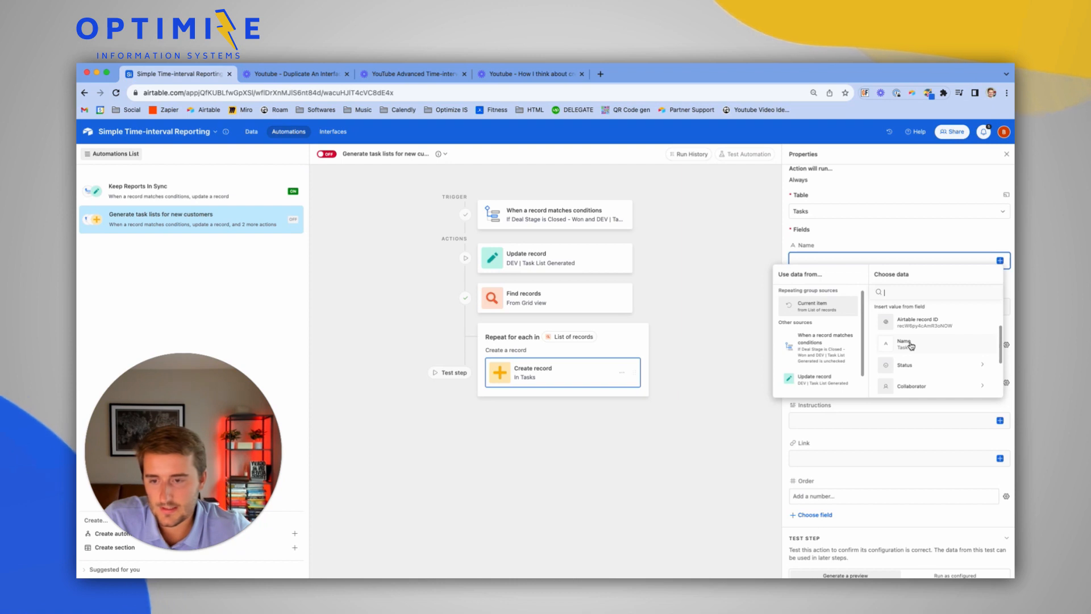
Fill Name and Status from the current item's Name and status name.
{"action": "left_click", "coordinate": [905, 341]}
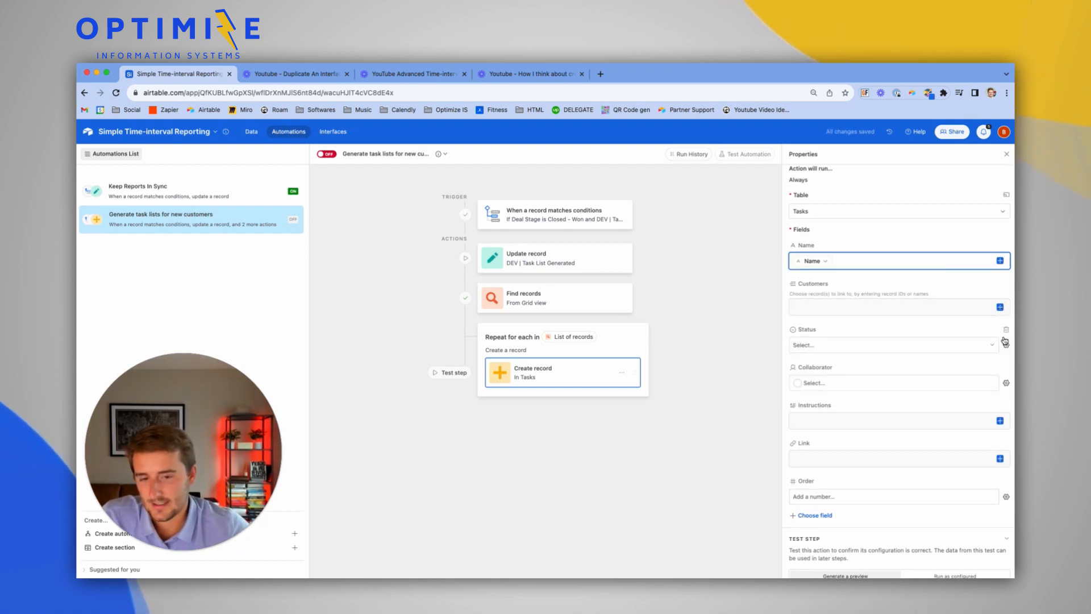
{"action": "left_click", "coordinate": [1005, 345]}
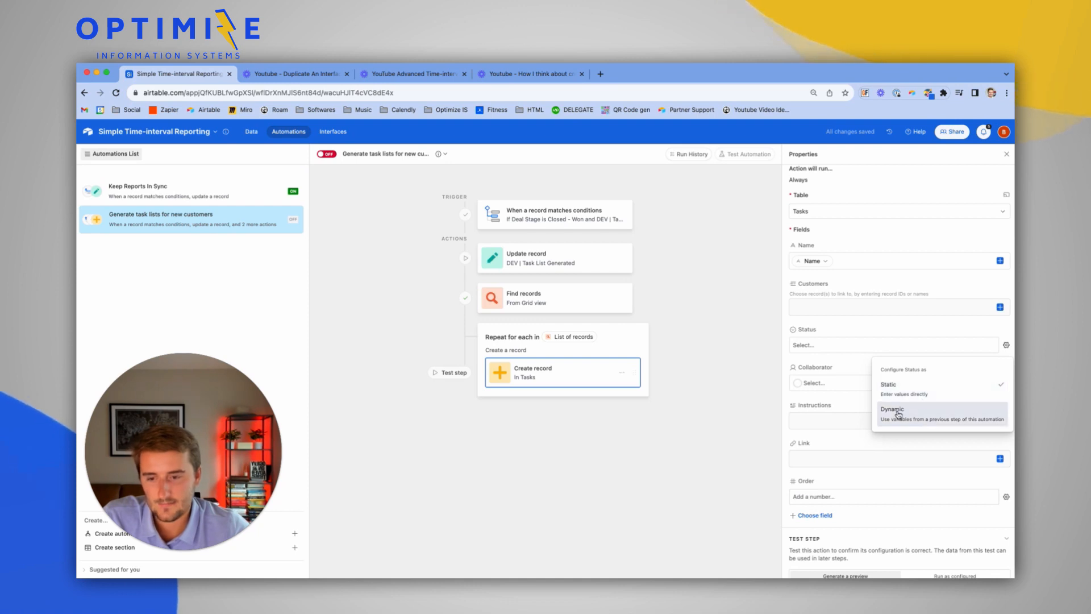
{"action": "left_click", "coordinate": [892, 409]}
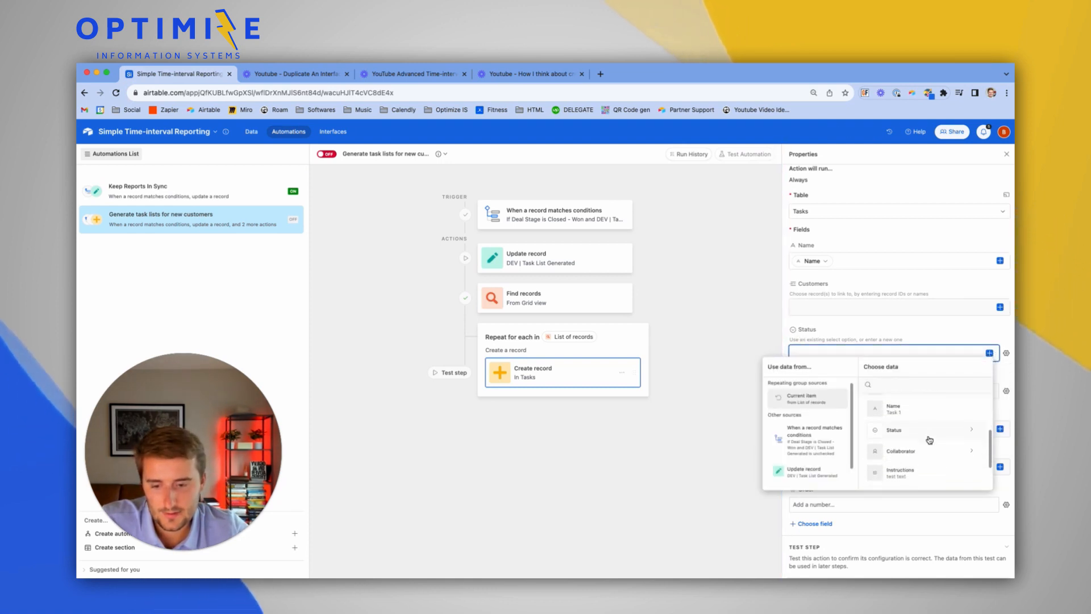
{"action": "left_click", "coordinate": [893, 430]}
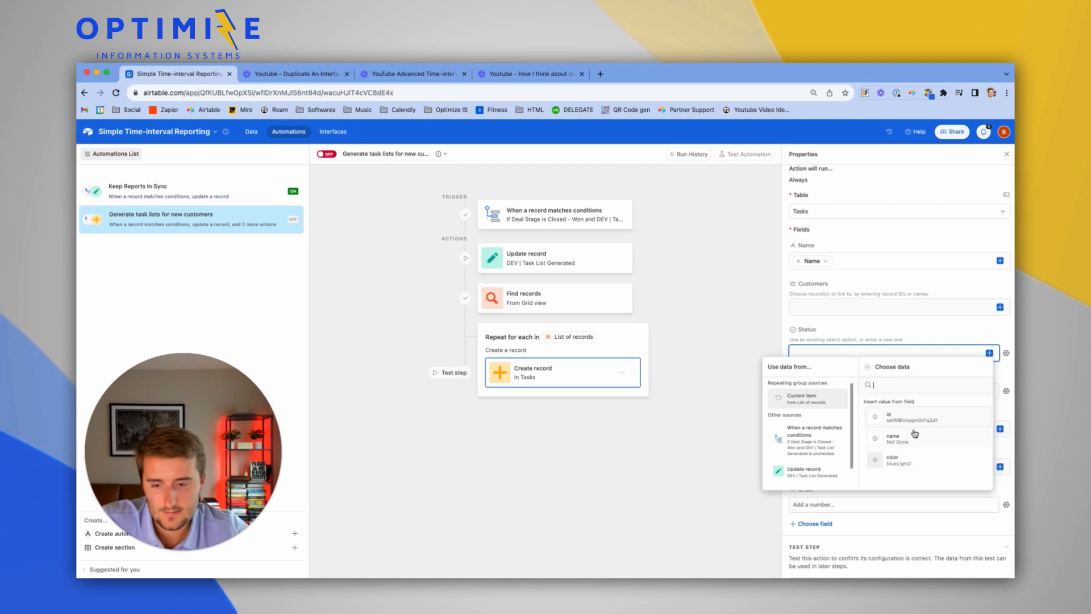
{"action": "mouse_move", "coordinate": [921, 441]}
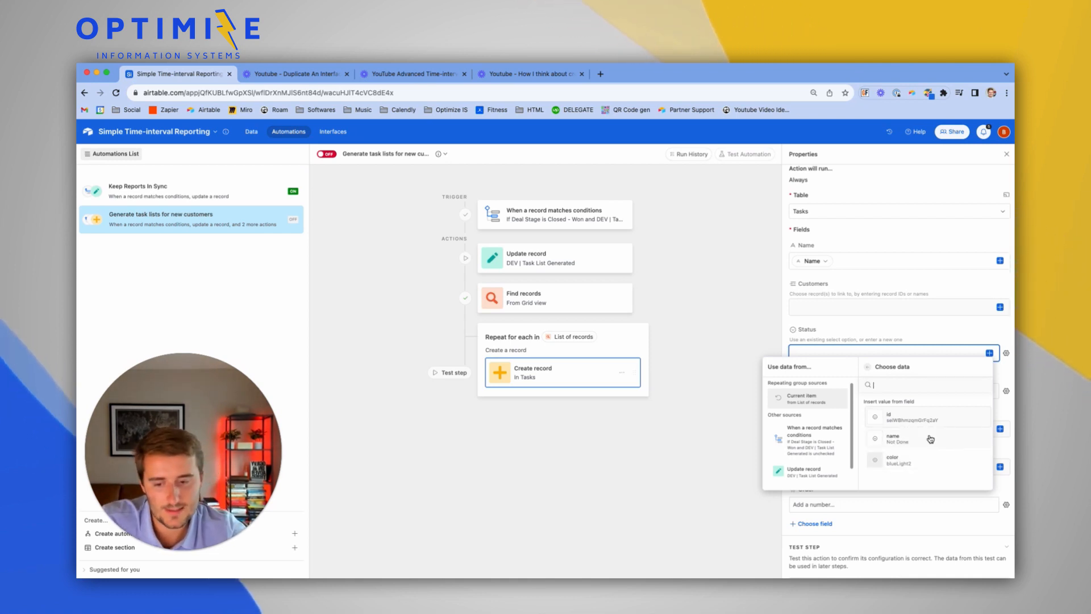
{"action": "left_click", "coordinate": [898, 438]}
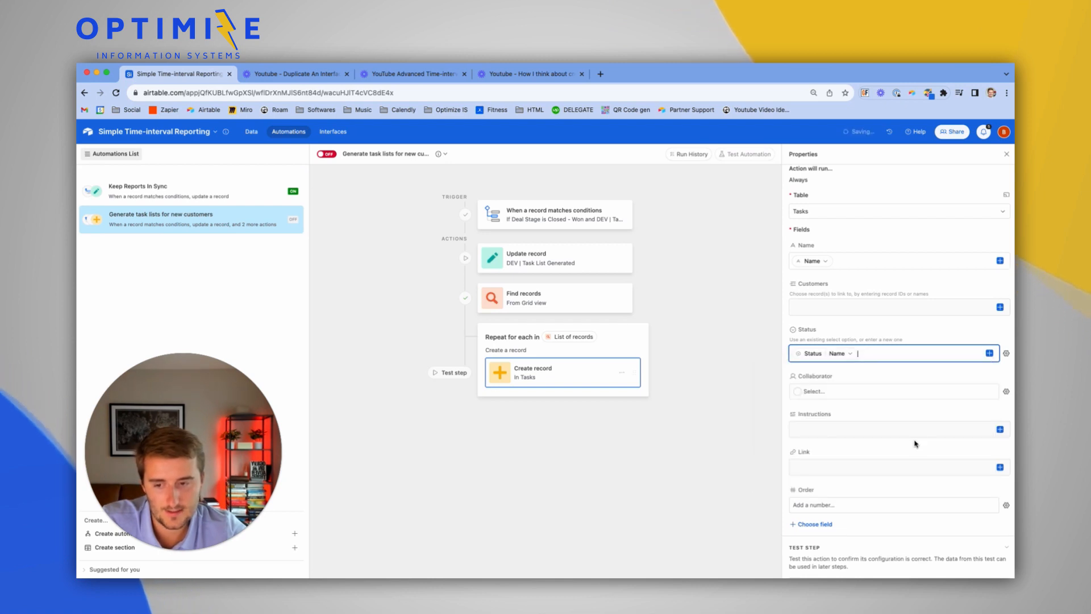
Fill Collaborator (email), Instructions and Link from the current item, and switch the automation on.
{"action": "left_click", "coordinate": [1005, 391]}
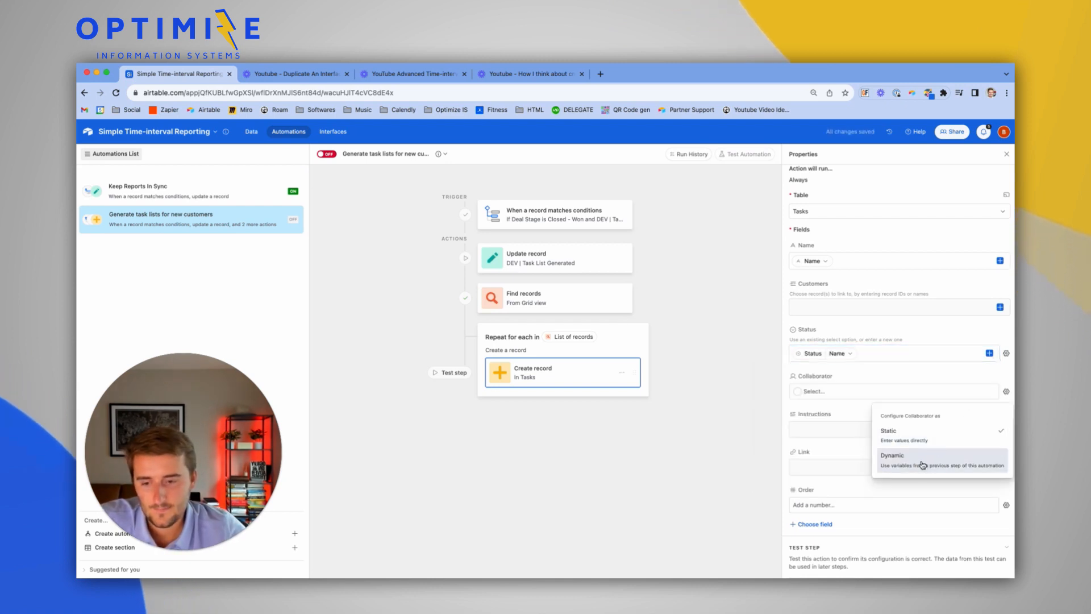
{"action": "left_click", "coordinate": [893, 459]}
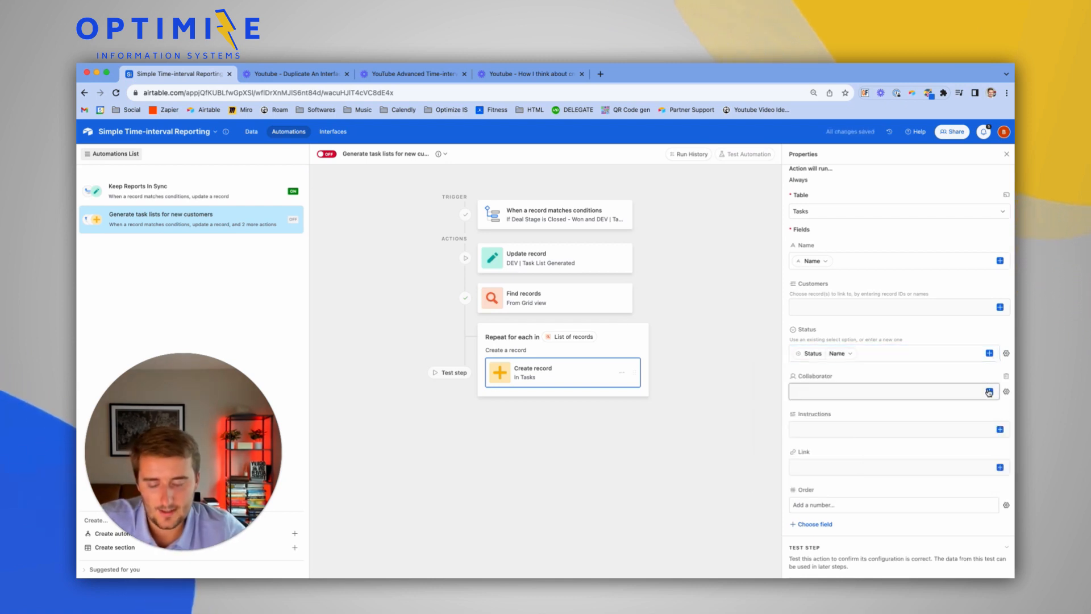
{"action": "left_click", "coordinate": [988, 391]}
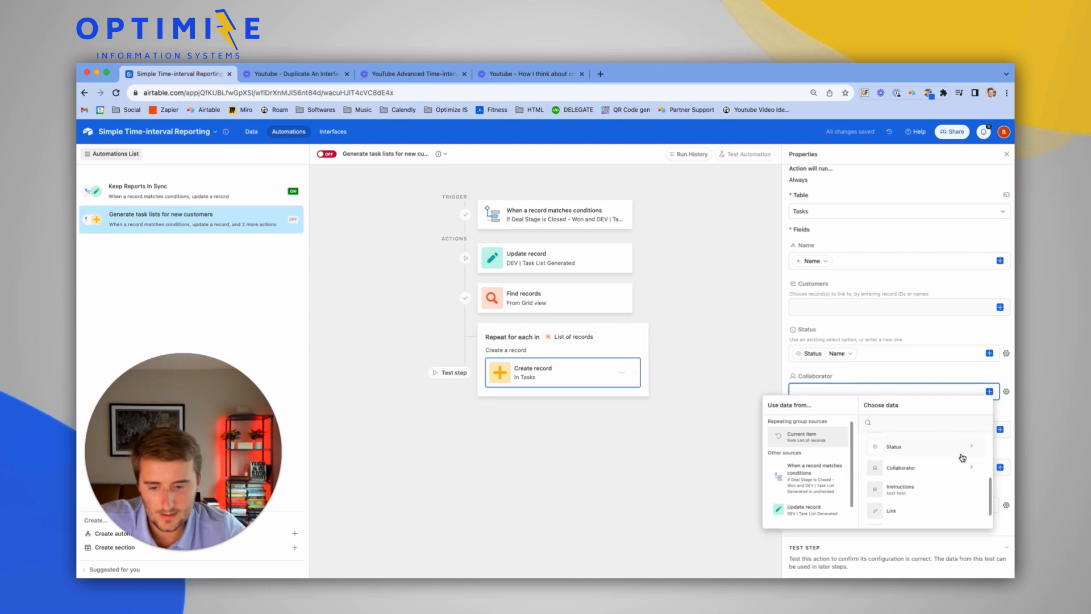
{"action": "left_click", "coordinate": [901, 467]}
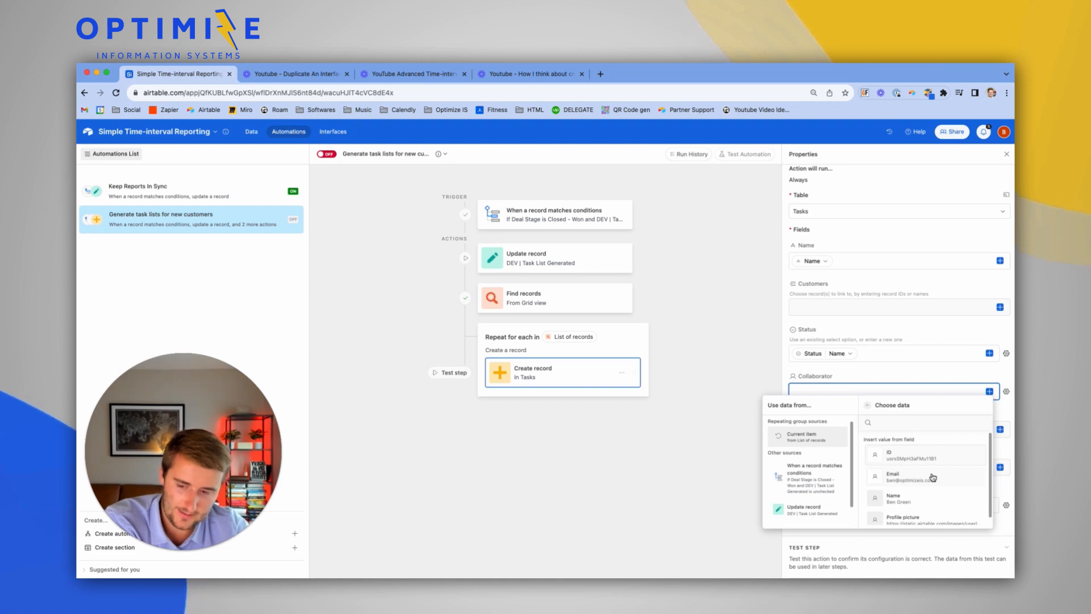
{"action": "left_click", "coordinate": [892, 476]}
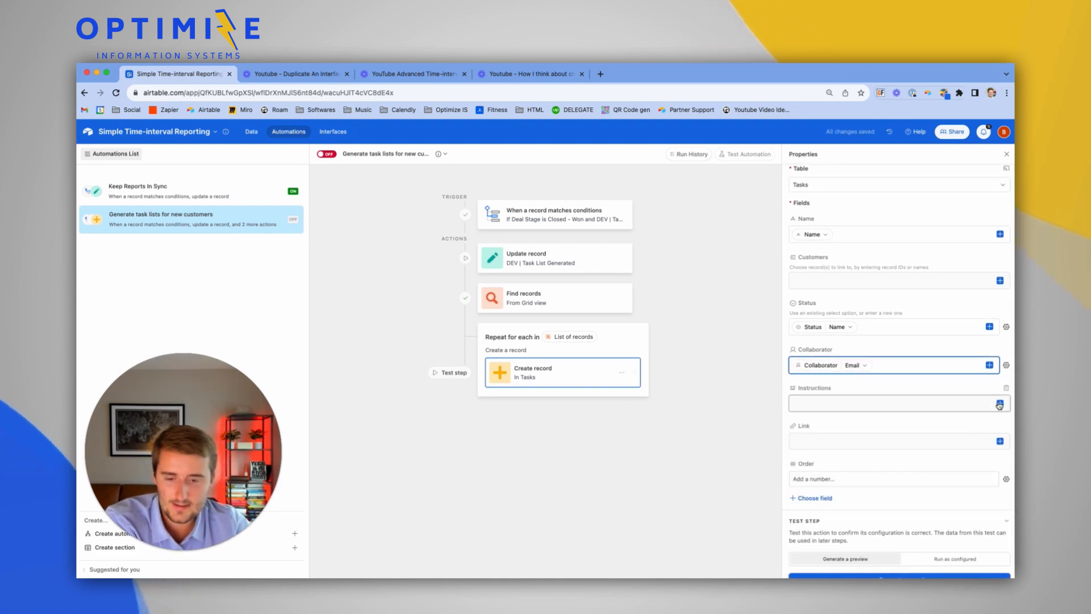
{"action": "left_click", "coordinate": [999, 403]}
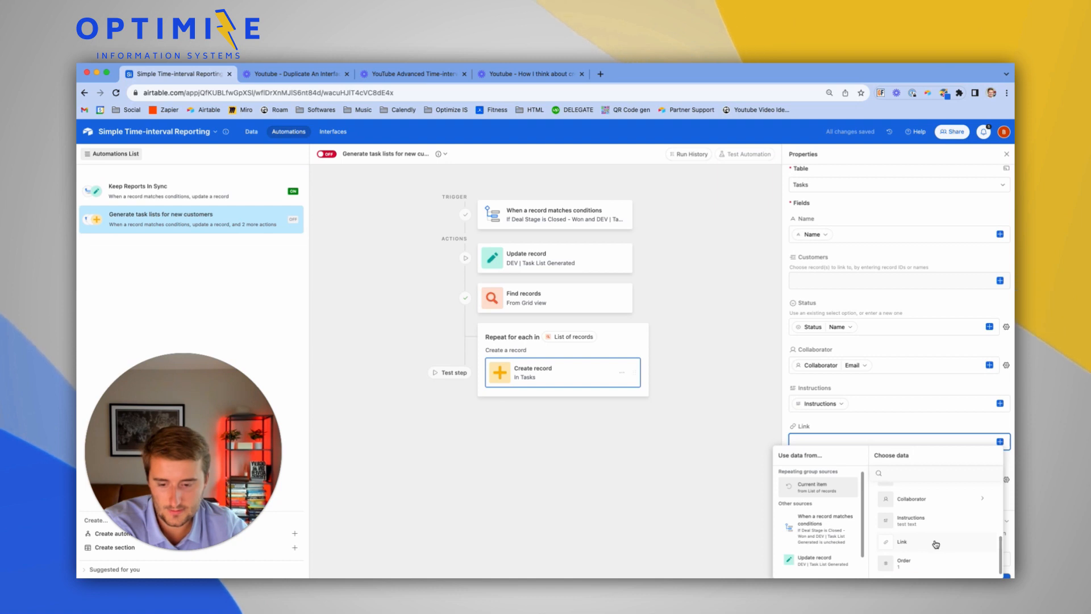
{"action": "left_click", "coordinate": [902, 542]}
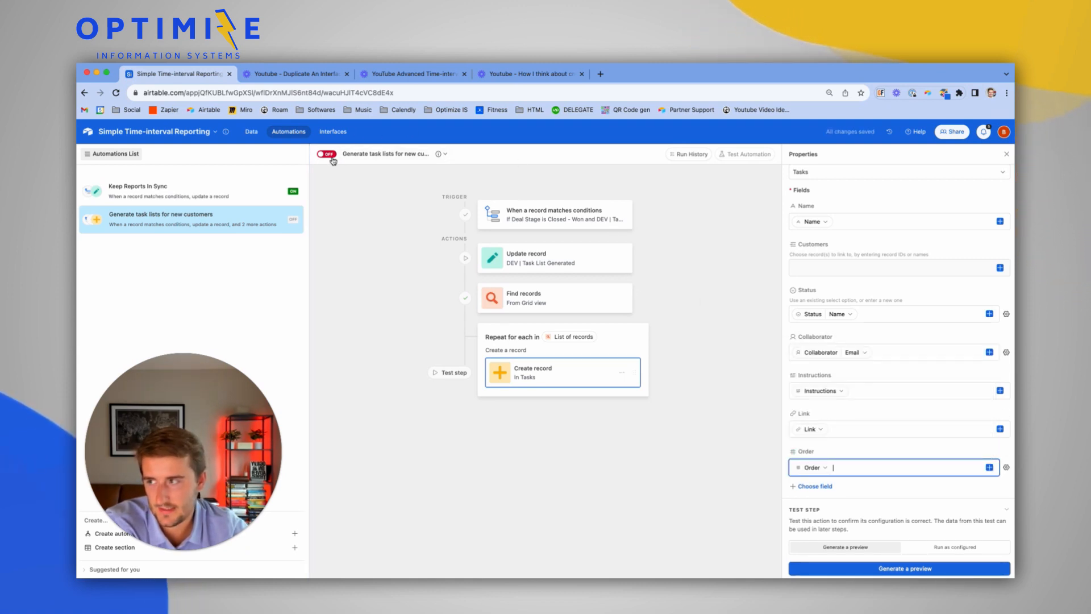
{"action": "left_click", "coordinate": [325, 154]}
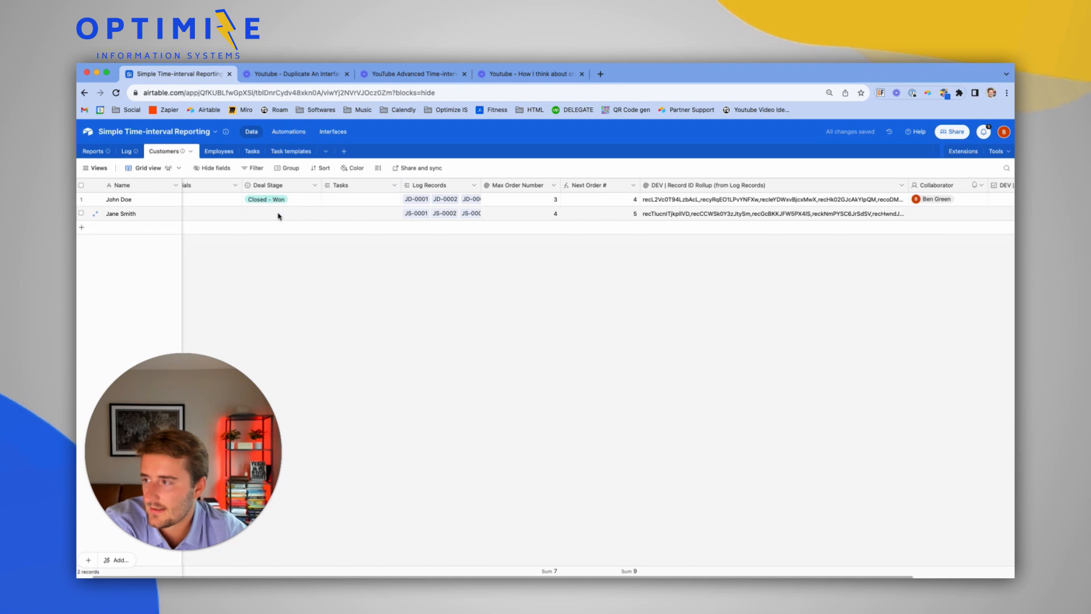
Review the trigger conditions, then set Jane Smith's Deal Stage to Closed - Won.
{"action": "left_click", "coordinate": [266, 199]}
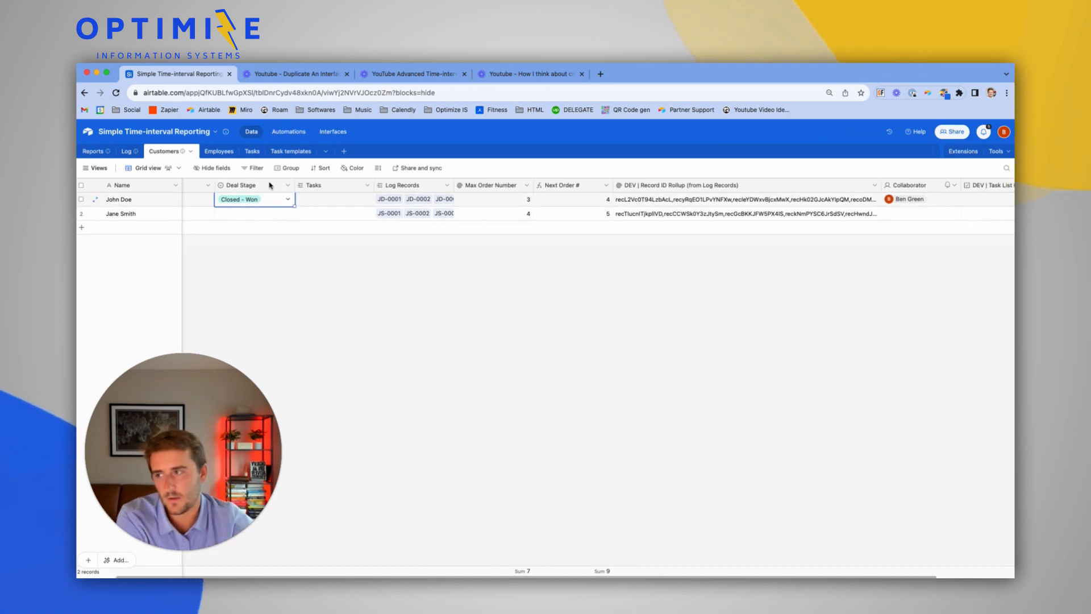
{"action": "left_click", "coordinate": [288, 131]}
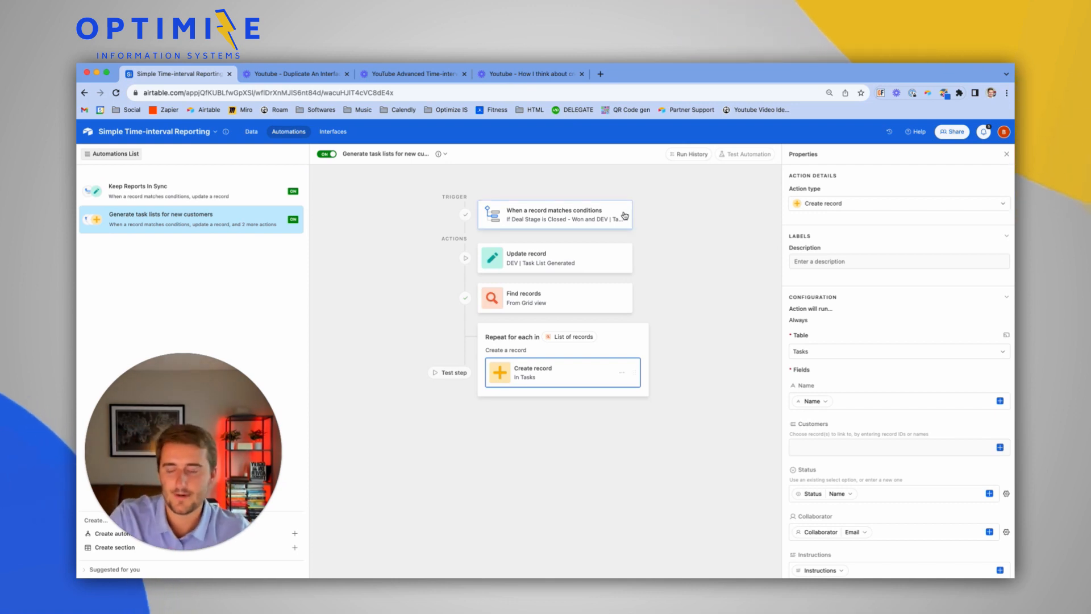
{"action": "left_click", "coordinate": [555, 214]}
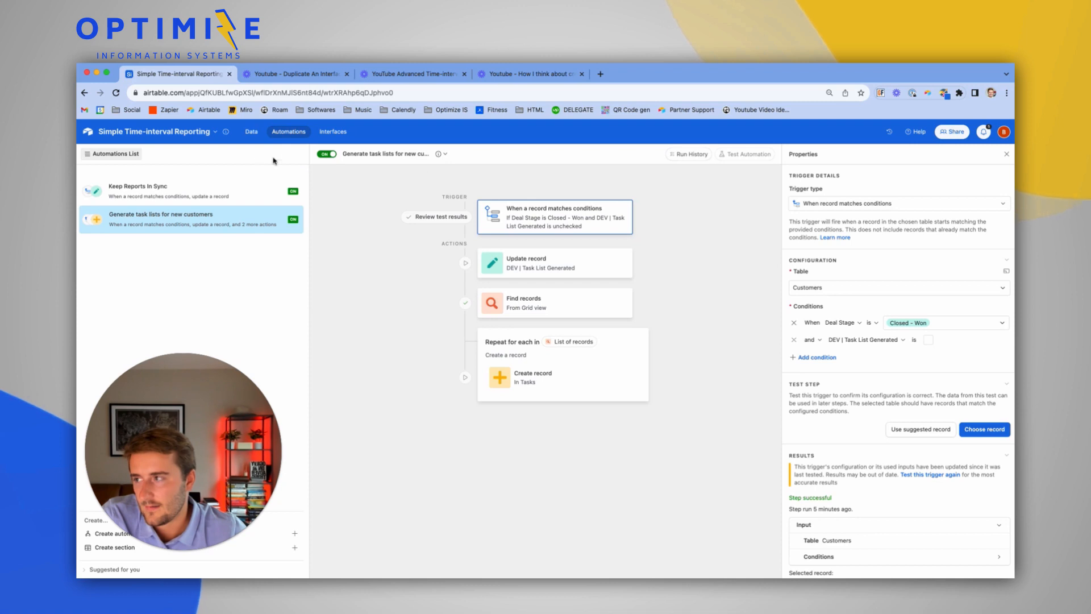
{"action": "left_click", "coordinate": [251, 132]}
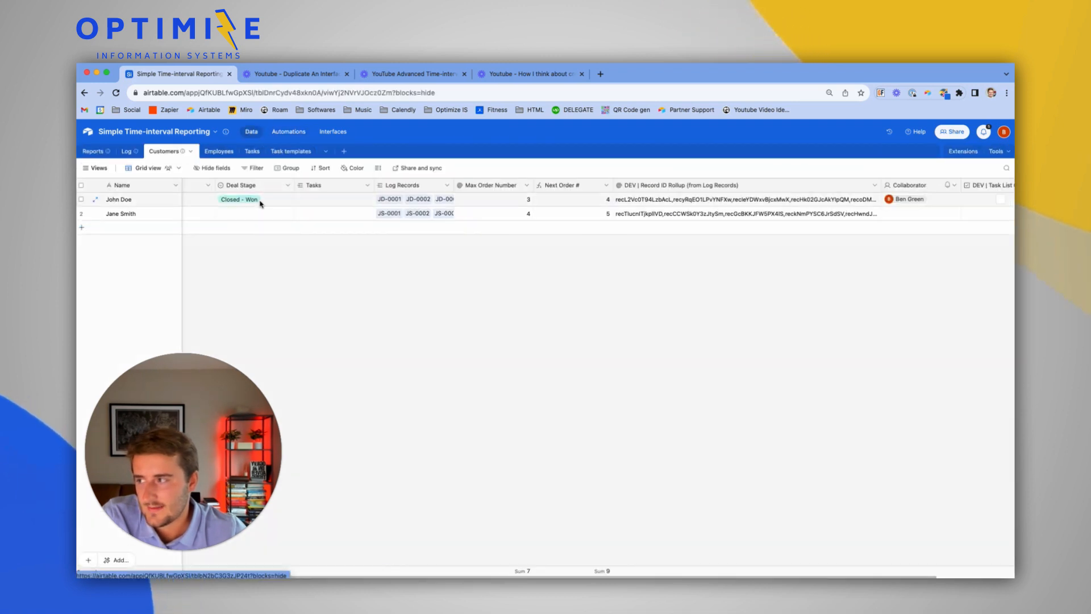
{"action": "left_click", "coordinate": [252, 213]}
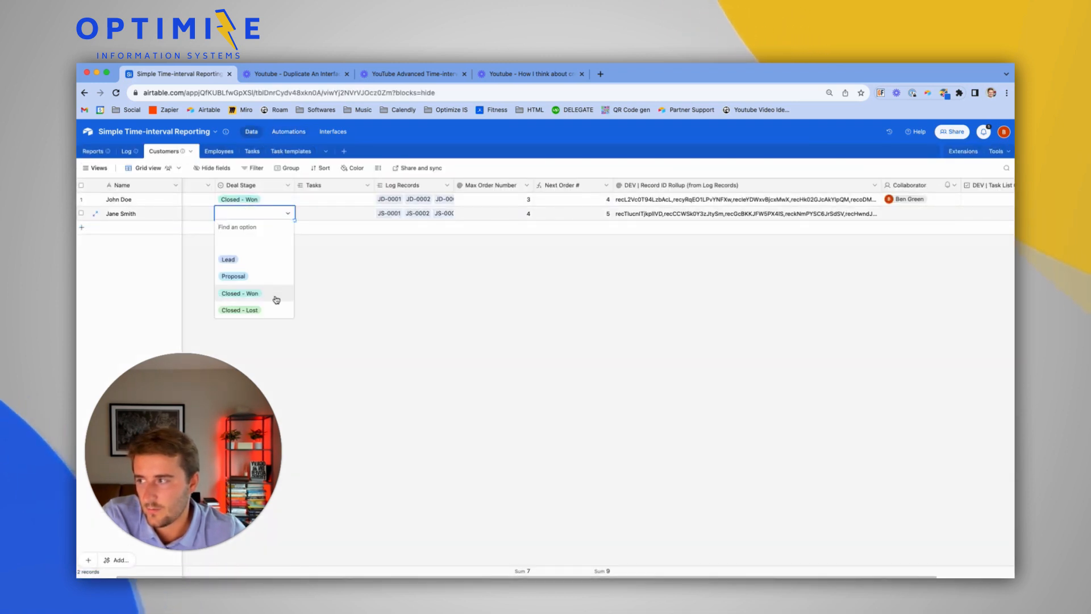
{"action": "left_click", "coordinate": [245, 152]}
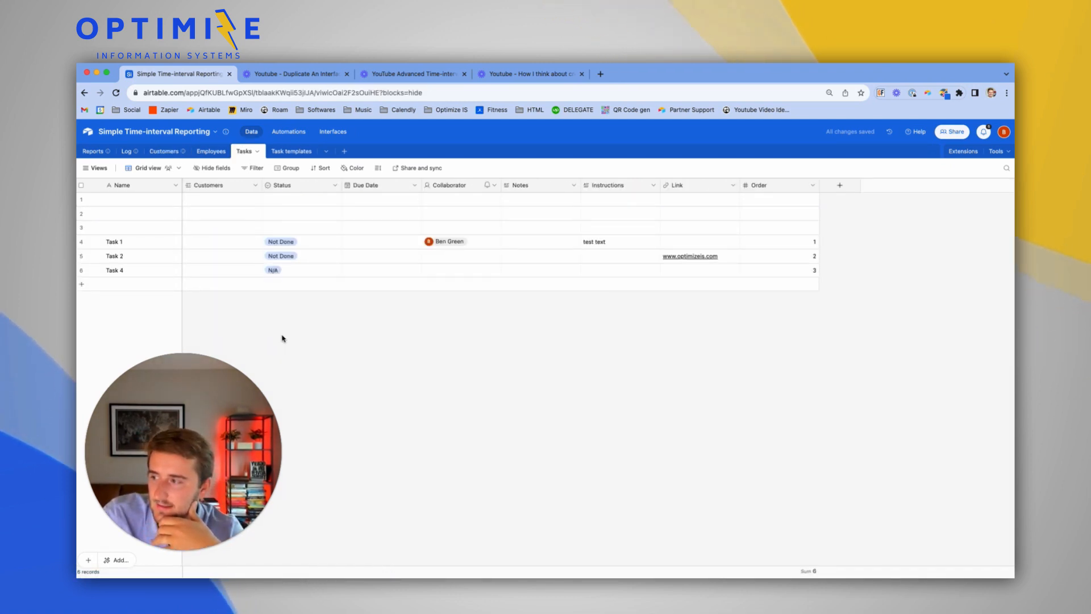
Inspect the generated Tasks records with empty Customers links, then go back to automations.
{"action": "left_click", "coordinate": [81, 284]}
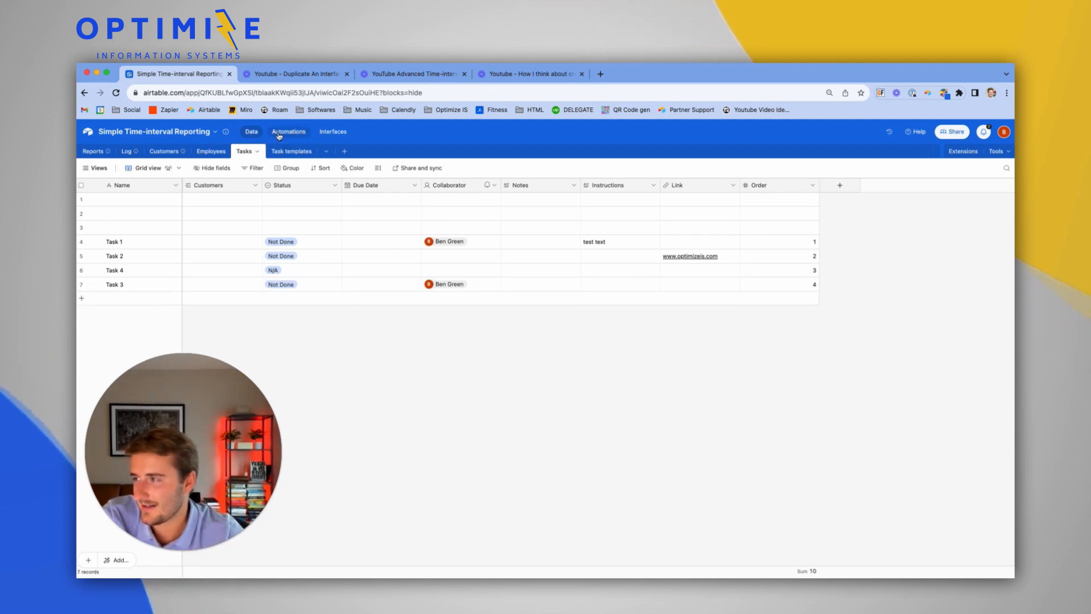
{"action": "left_click", "coordinate": [288, 131]}
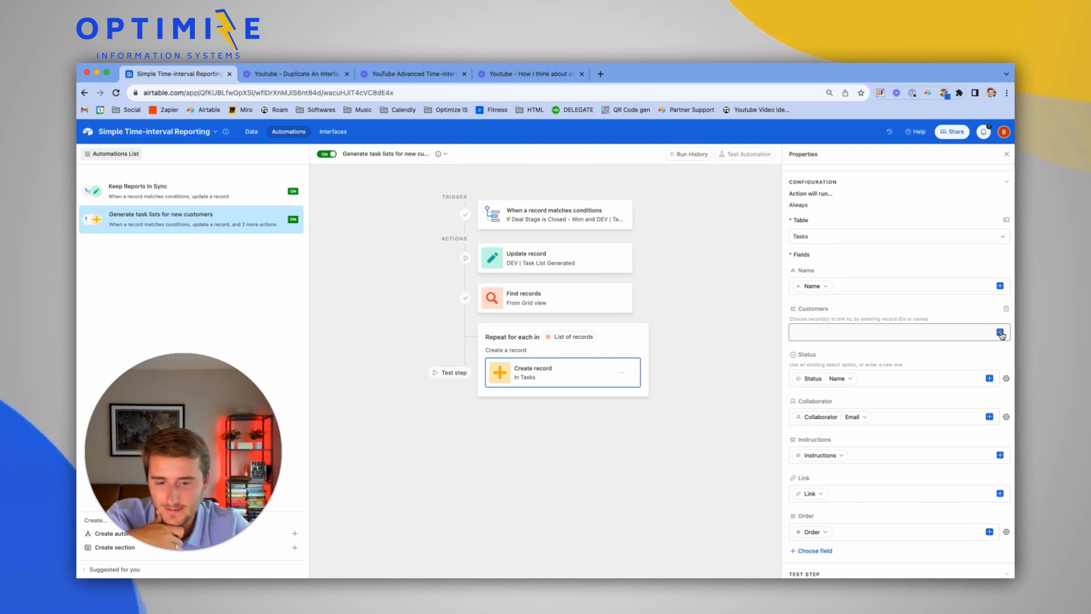
Fill the Create record Customers field with the trigger's Airtable record ID and publish the change.
{"action": "left_click", "coordinate": [1001, 333]}
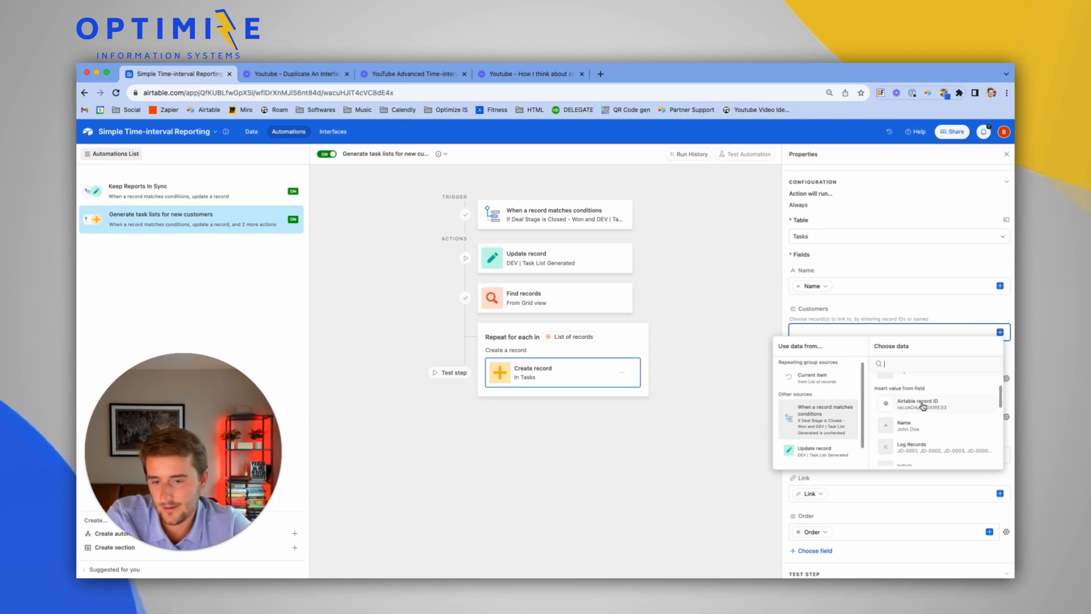
{"action": "left_click", "coordinate": [918, 404]}
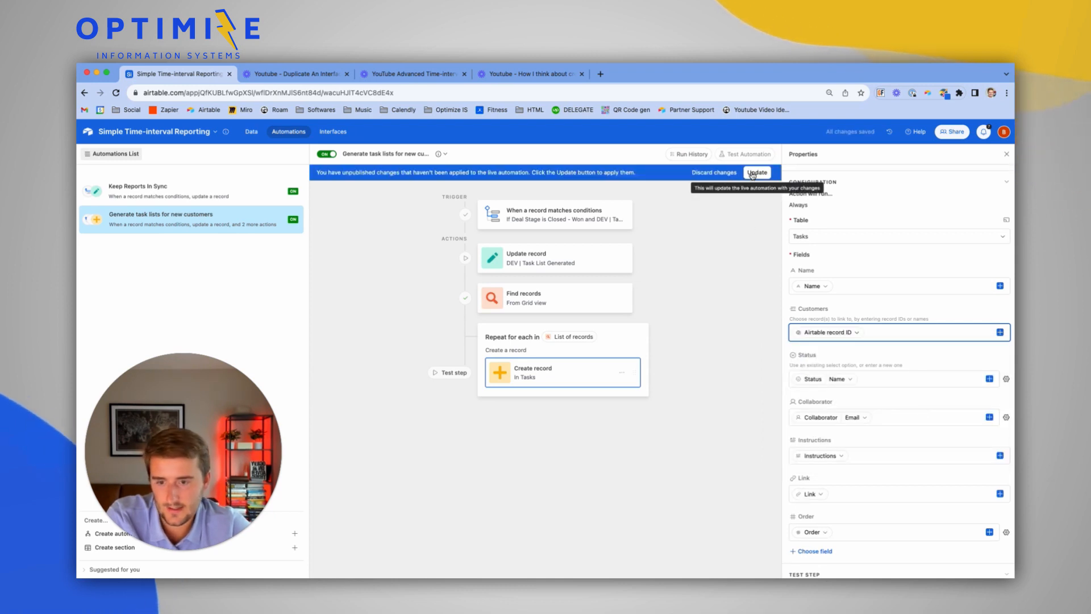
{"action": "left_click", "coordinate": [757, 171]}
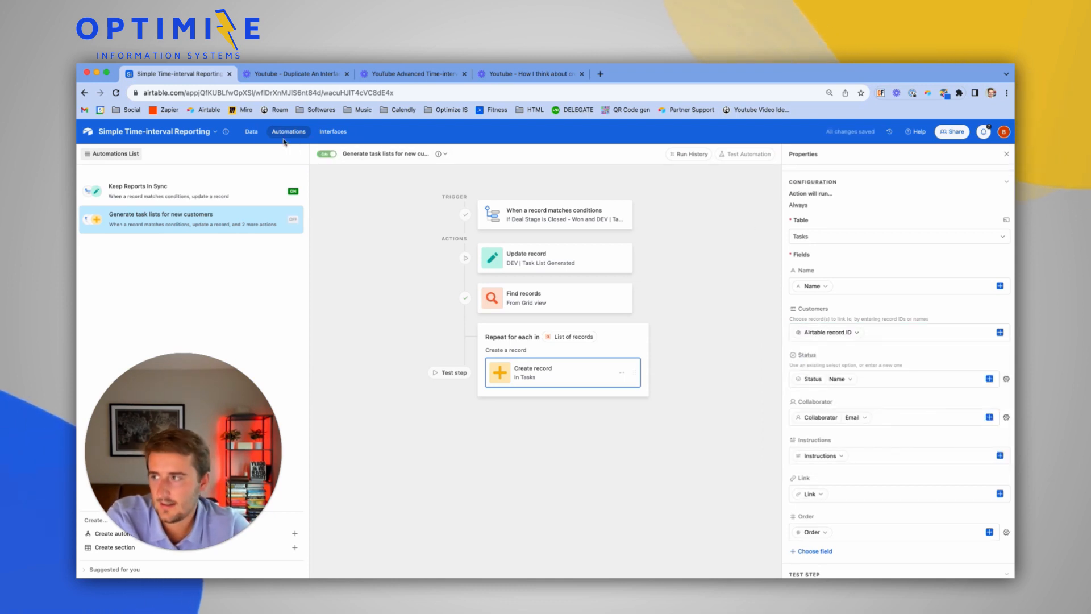
{"action": "left_click", "coordinate": [250, 131]}
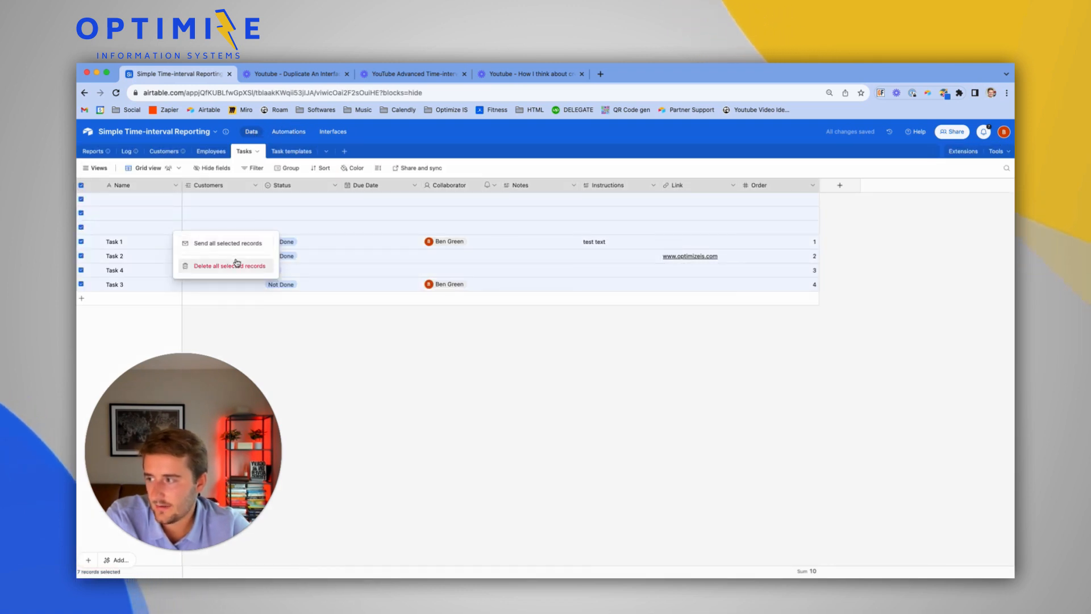
Delete the old unlinked task records and group the Tasks table by the Customers field.
{"action": "left_click", "coordinate": [229, 265]}
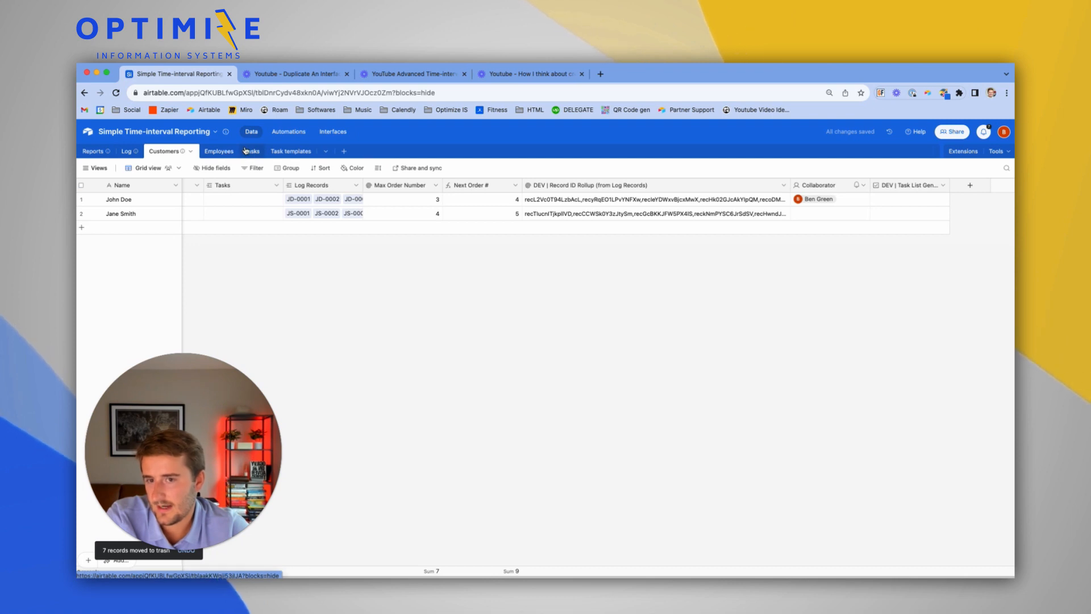
{"action": "left_click", "coordinate": [244, 151]}
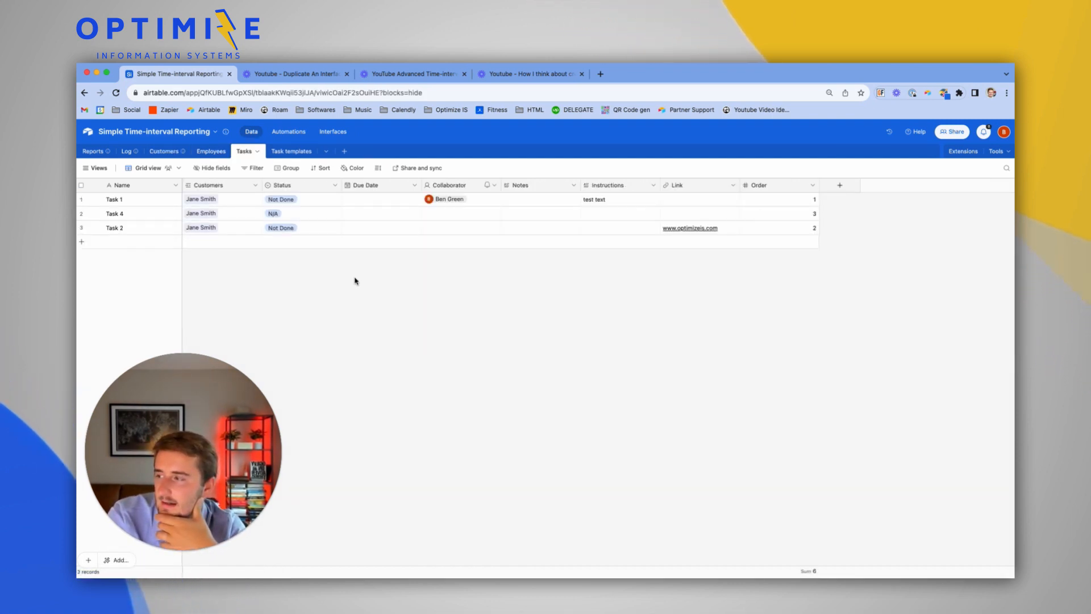
{"action": "left_click", "coordinate": [81, 241]}
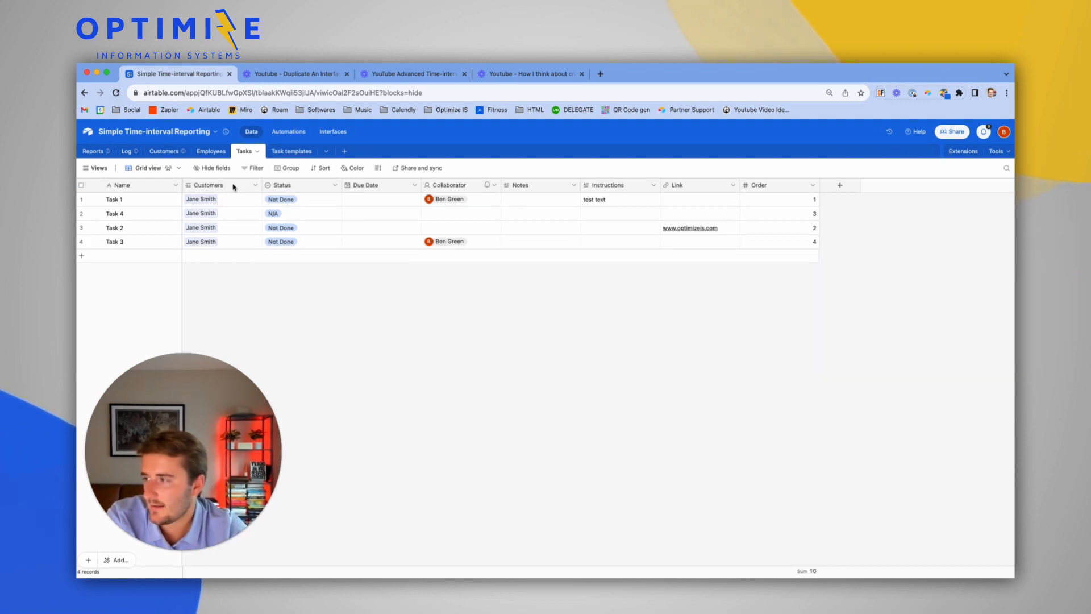
{"action": "left_click", "coordinate": [252, 185]}
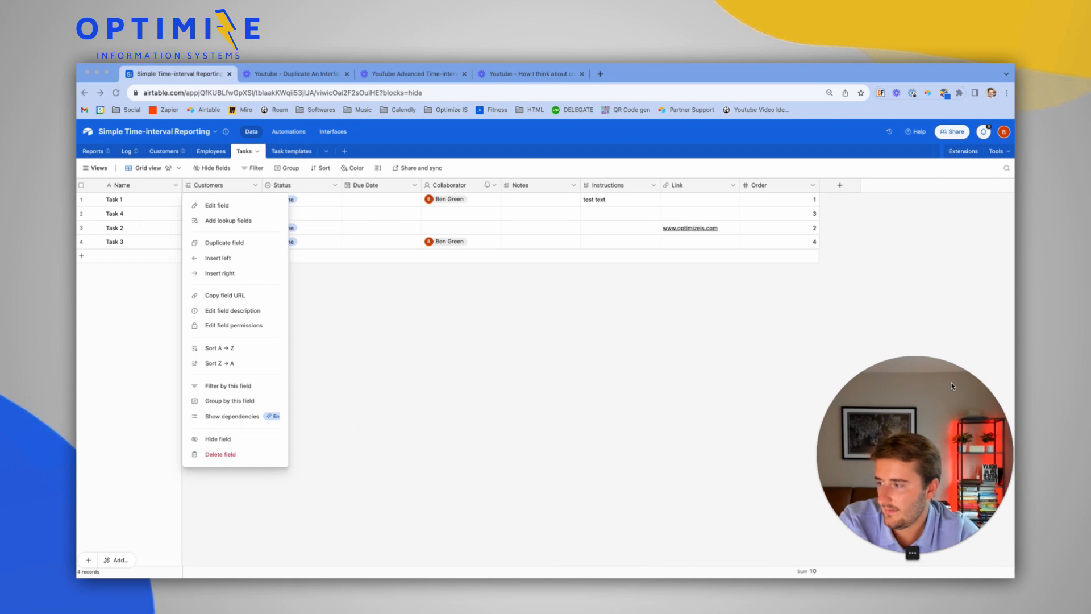
{"action": "left_click", "coordinate": [229, 400]}
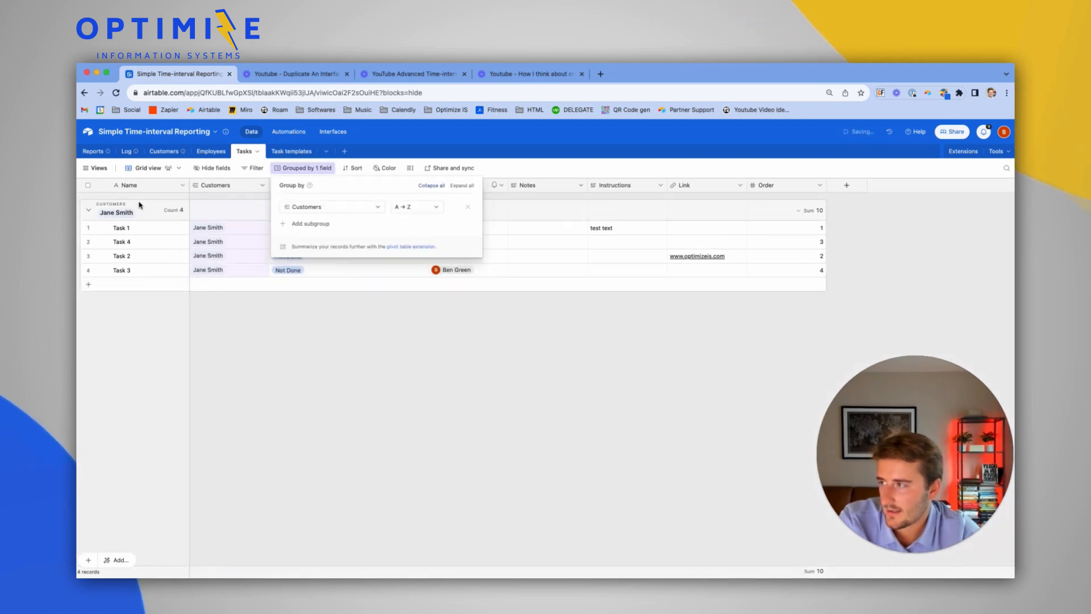
{"action": "left_click", "coordinate": [163, 151]}
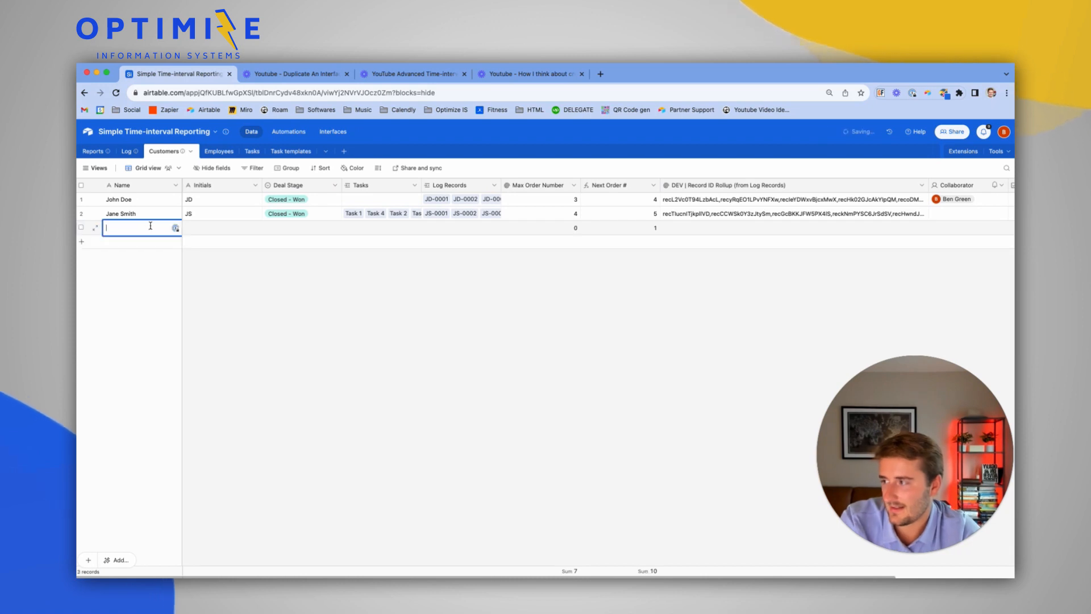
Enter new customer rows named TEST 1, TEST 2, TEST 3, TEST 4 and TEST 5.
{"action": "type", "text": "T"}
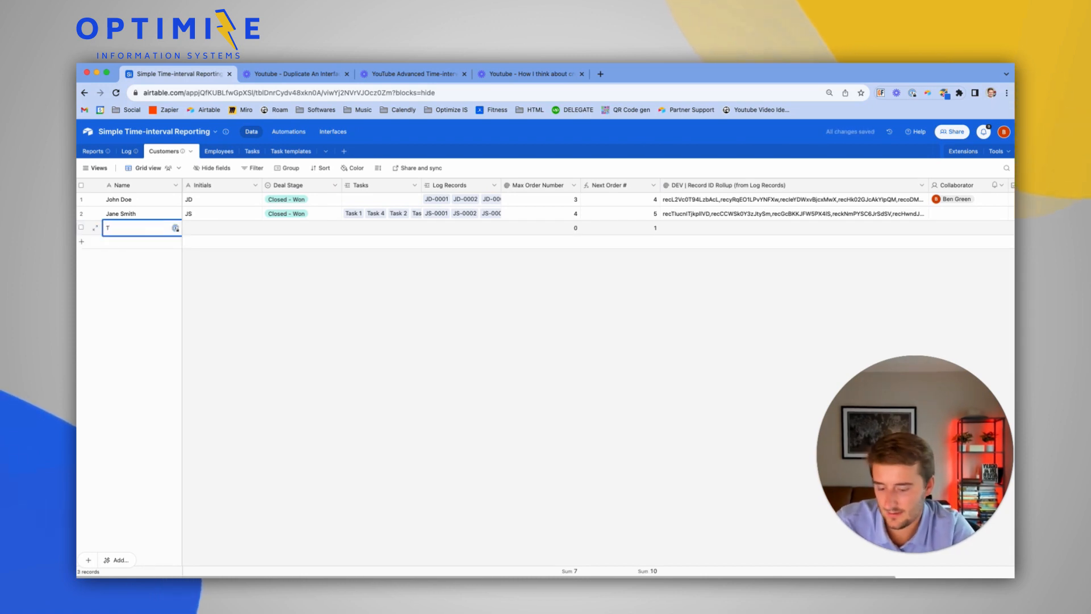
{"action": "type", "text": "ES"}
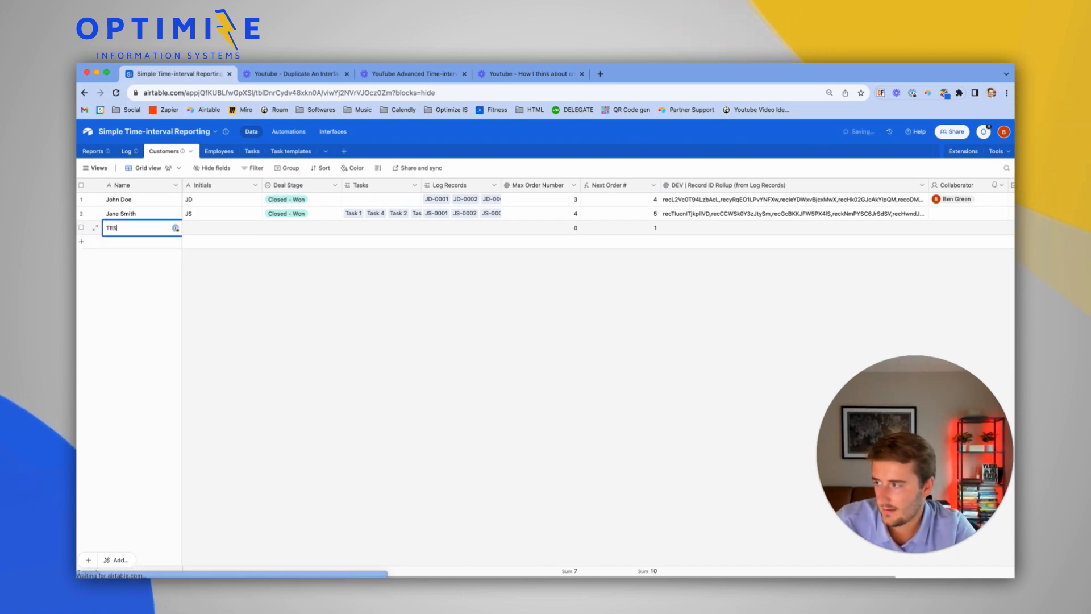
{"action": "key", "text": "Enter"}
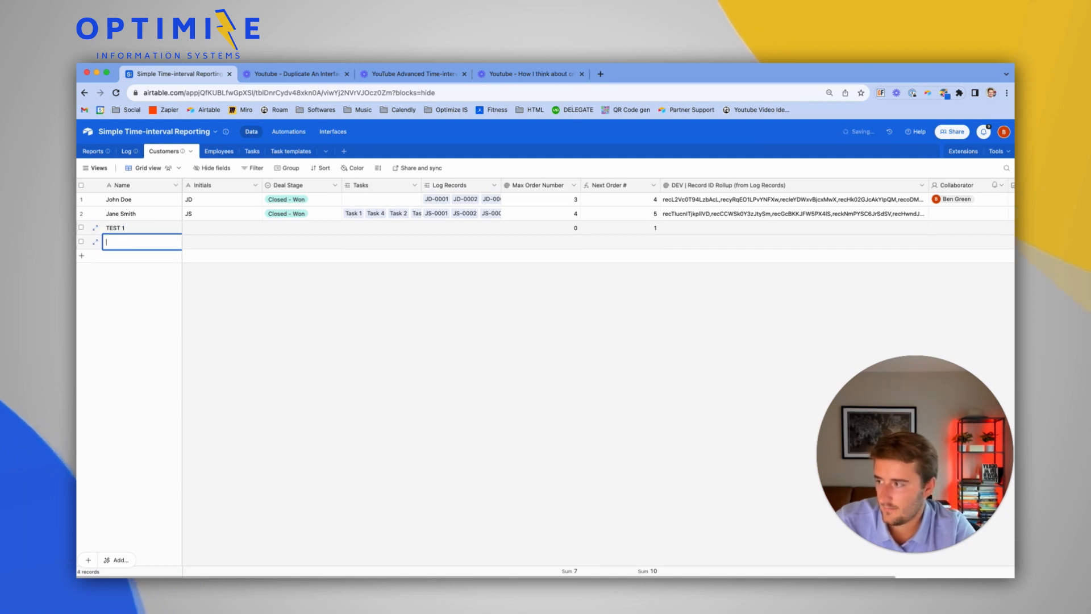
{"action": "type", "text": "TEST 2"}
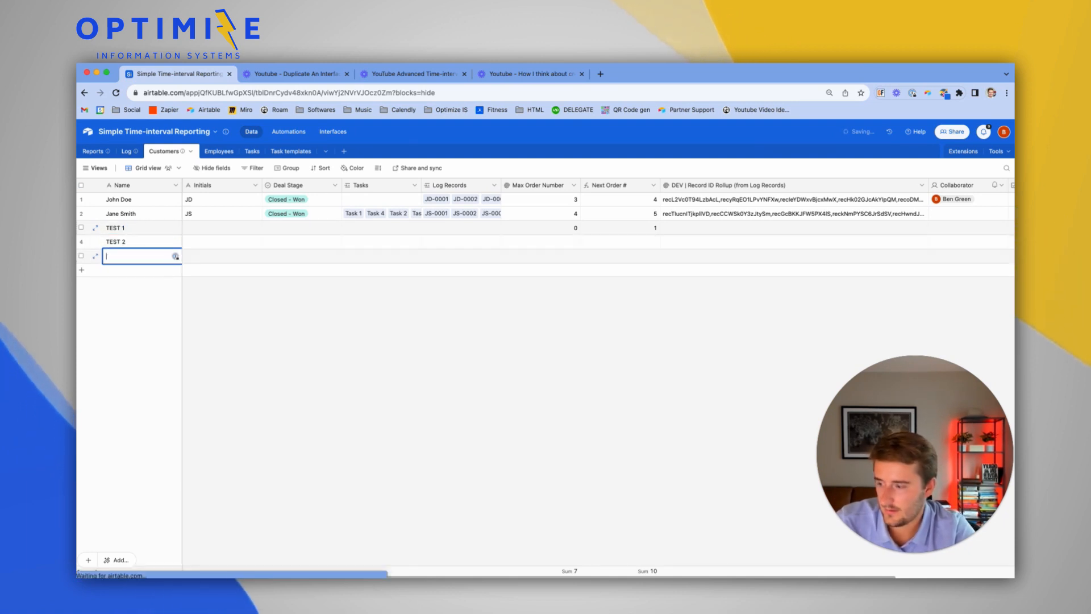
{"action": "type", "text": "TEST 3"}
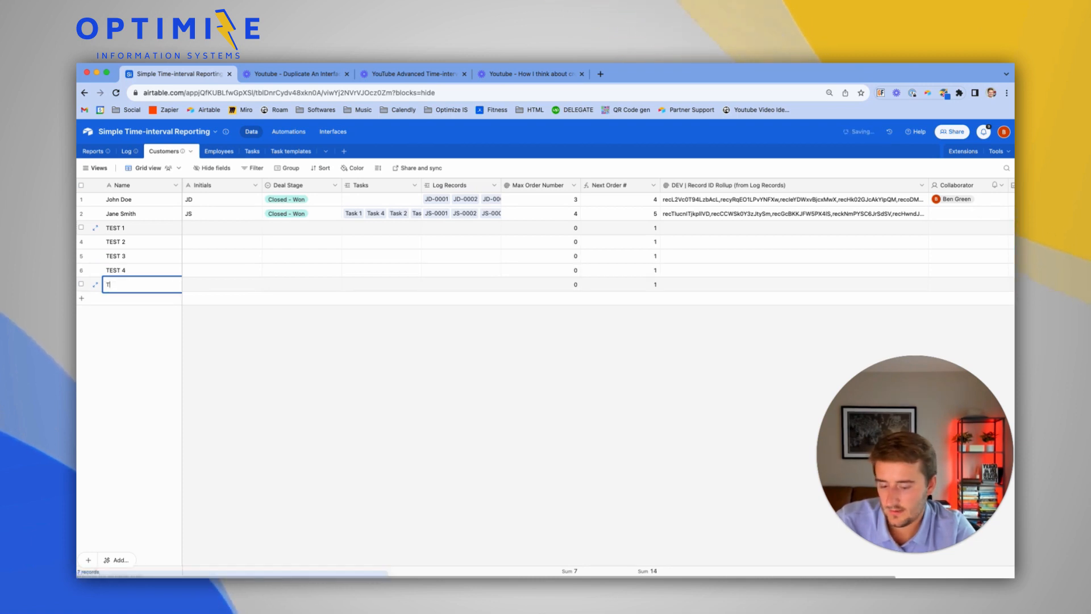
{"action": "type", "text": "EST 5"}
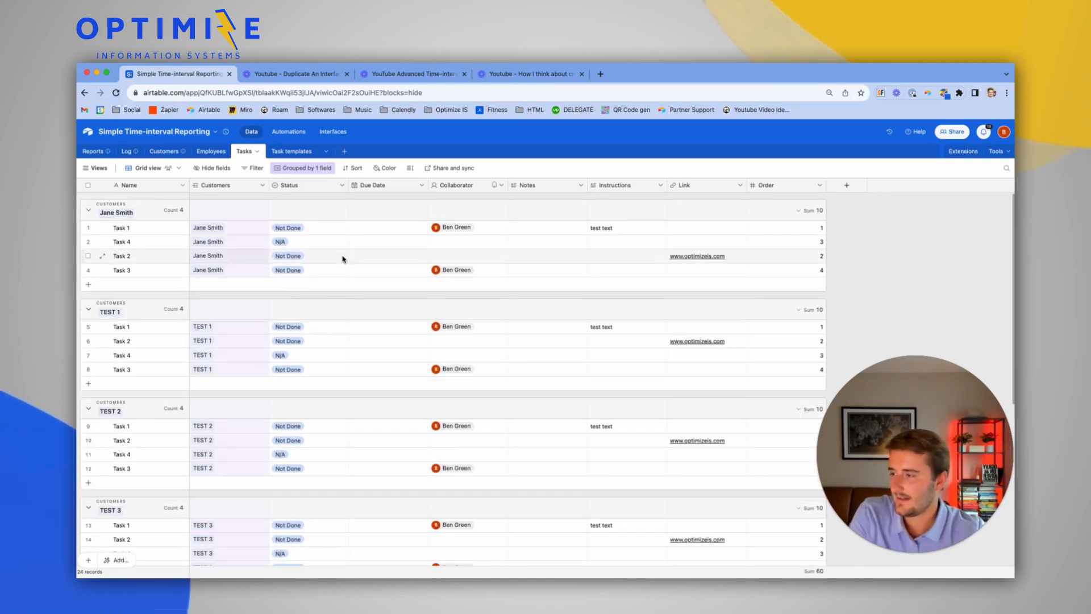
Scroll the customer-grouped Tasks table and highlight TEST 3's Due Date and Notes cells.
{"action": "scroll", "scroll_direction": "down", "scroll_amount": 3}
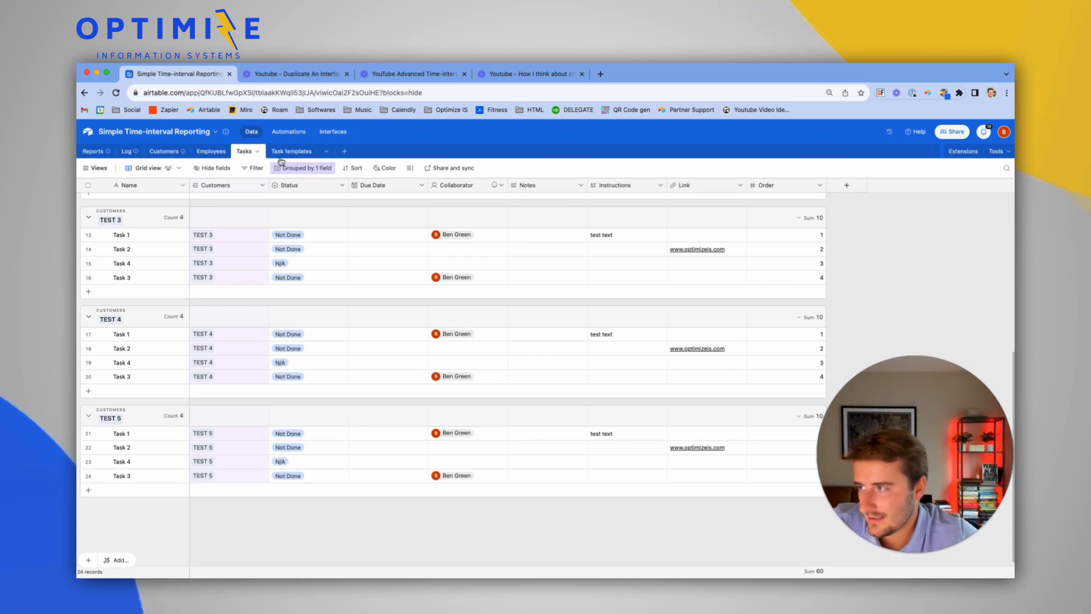
{"action": "left_click", "coordinate": [291, 151]}
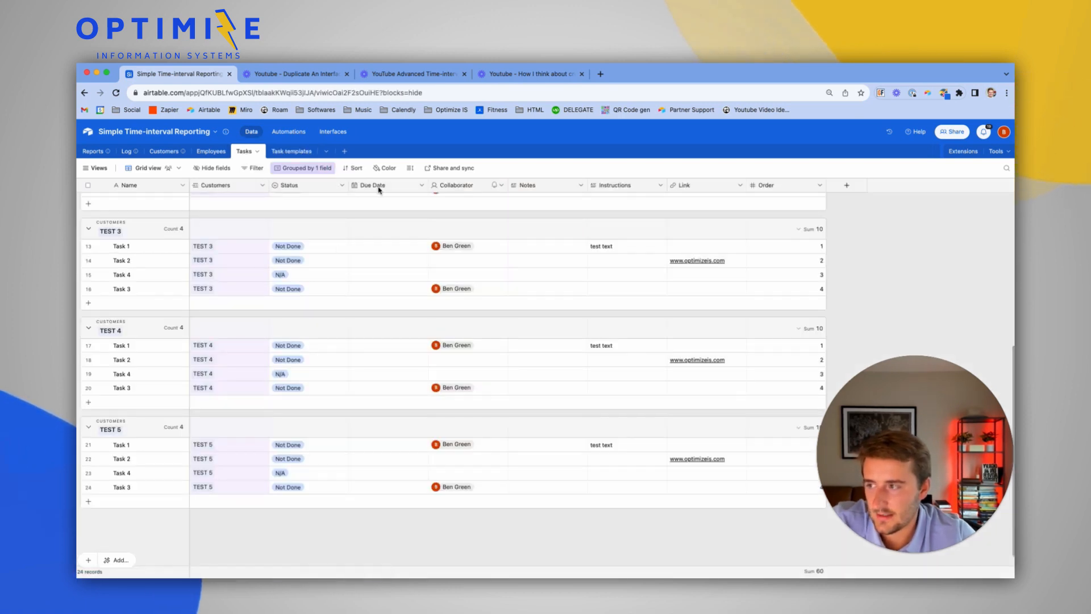
{"action": "left_click", "coordinate": [292, 151]}
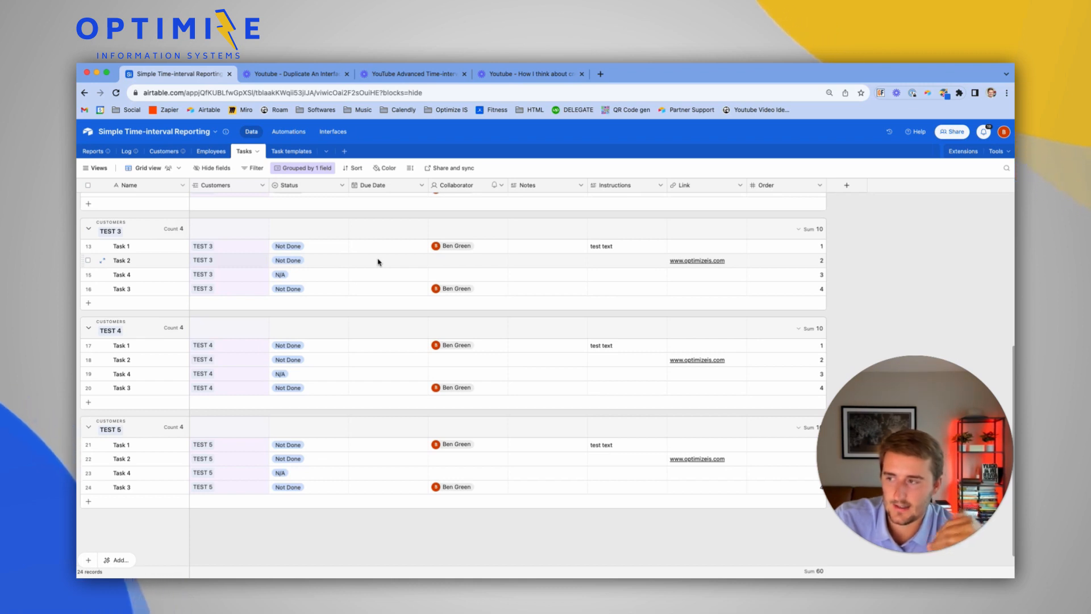
{"action": "left_click_drag", "start_coordinate": [387, 245], "coordinate": [388, 288]}
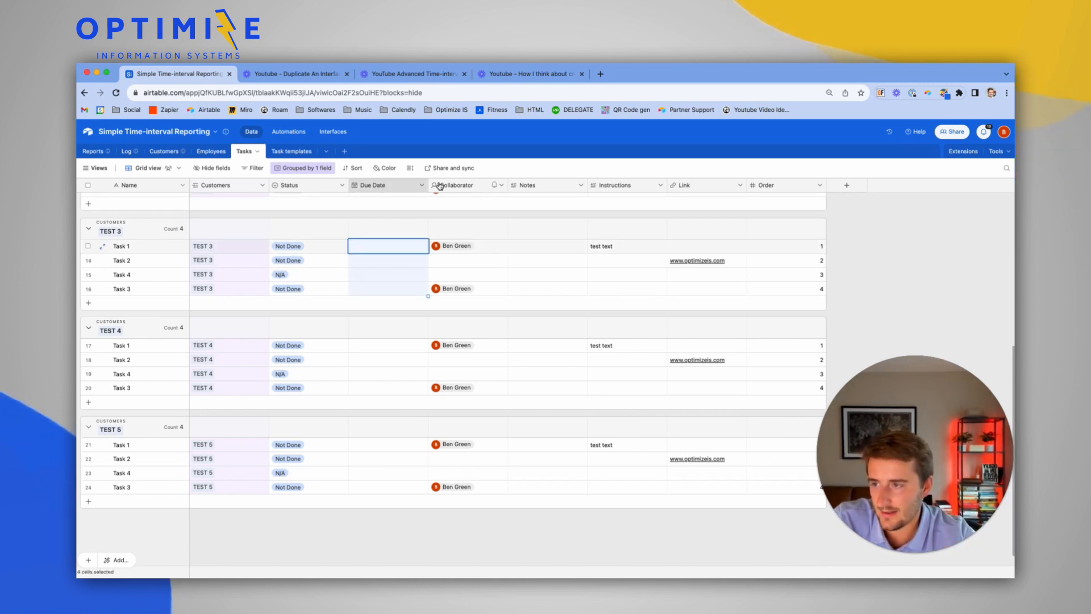
{"action": "left_click", "coordinate": [546, 245]}
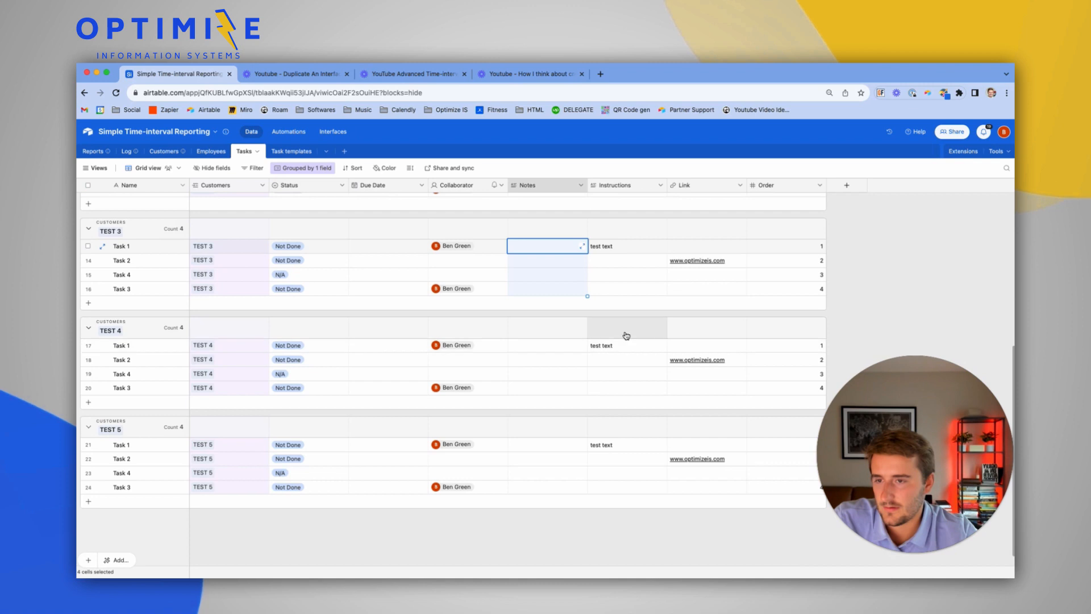